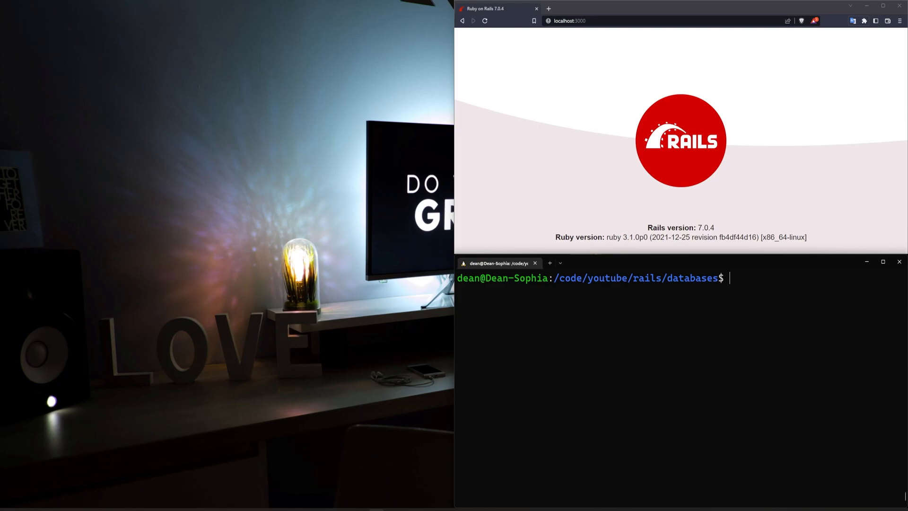
# Generate a pages controller with a home action in the video app and open the project in VS Code
pyautogui.write('video')
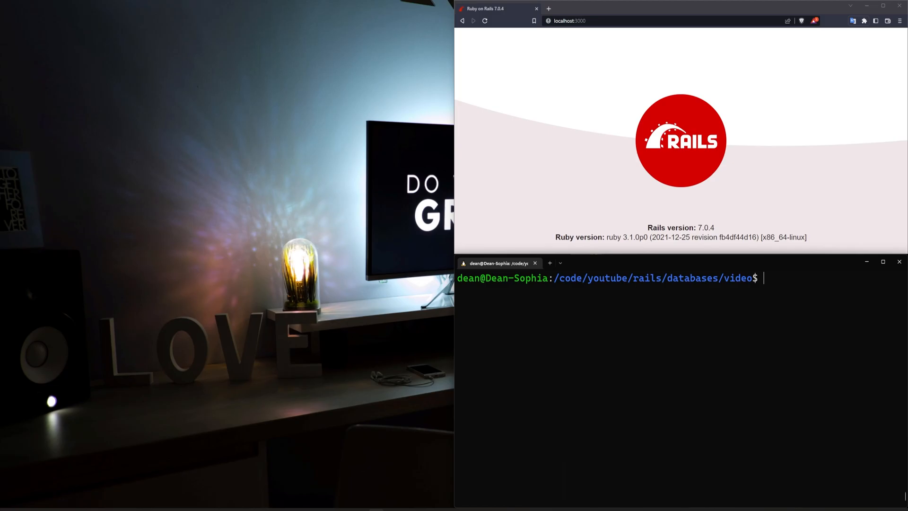
pyautogui.write('rails g controller pages home')
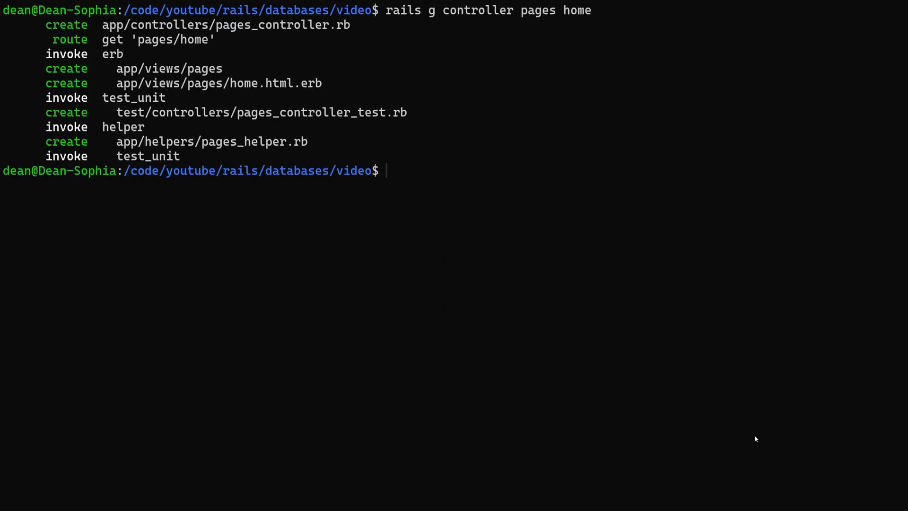
pyautogui.write('code')
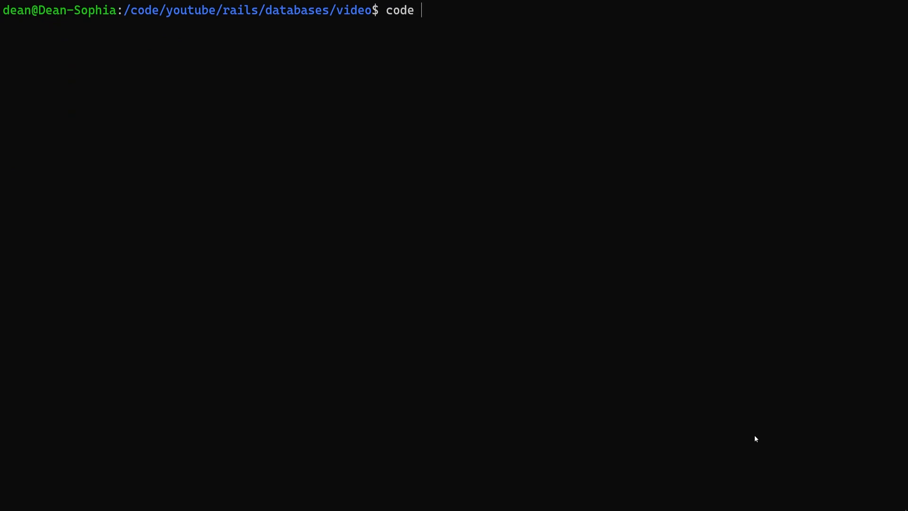
pyautogui.press('Return')
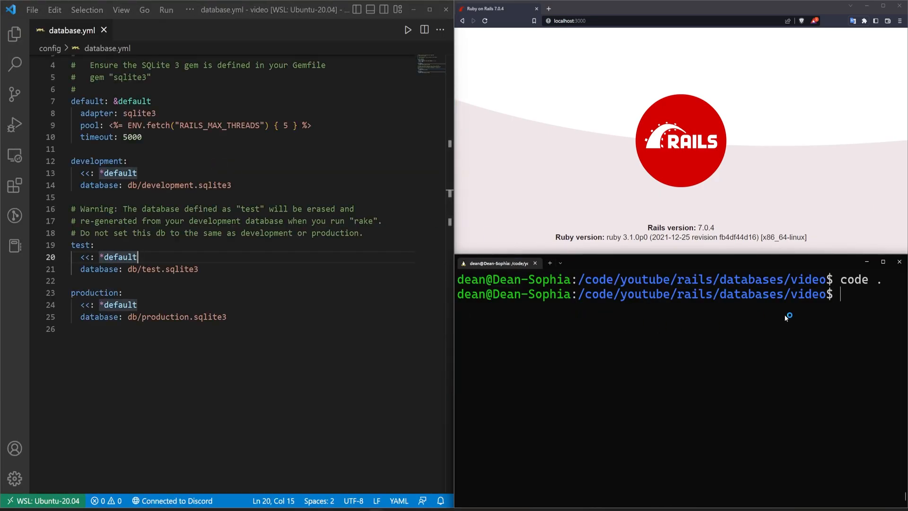
# Start the Rails server and make root 'pages#home' the root route in routes.rb
pyautogui.write('rails s')
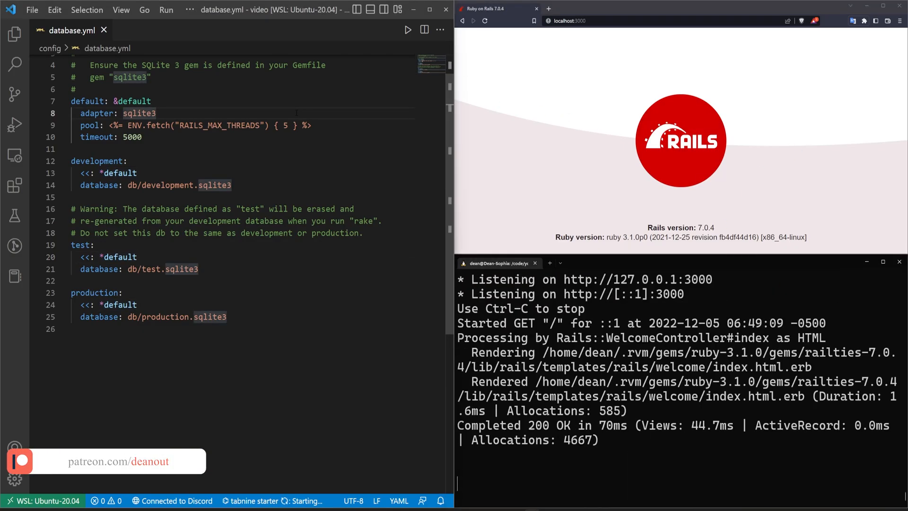
pyautogui.press('ctrl+a')
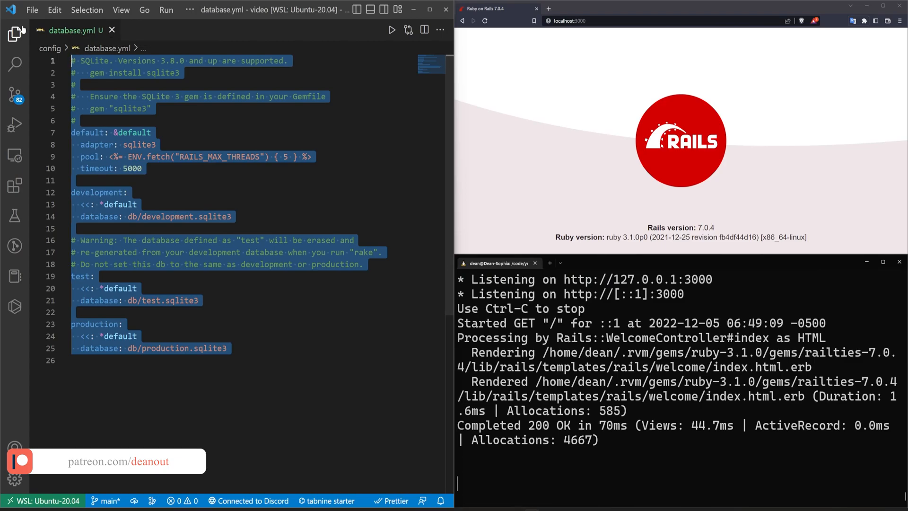
pyautogui.click(14, 34)
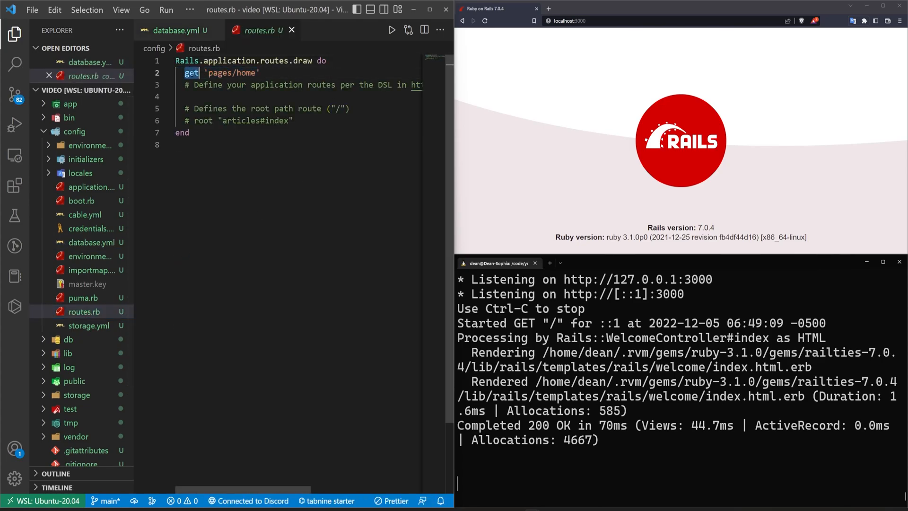
pyautogui.write("root 'pages#home'")
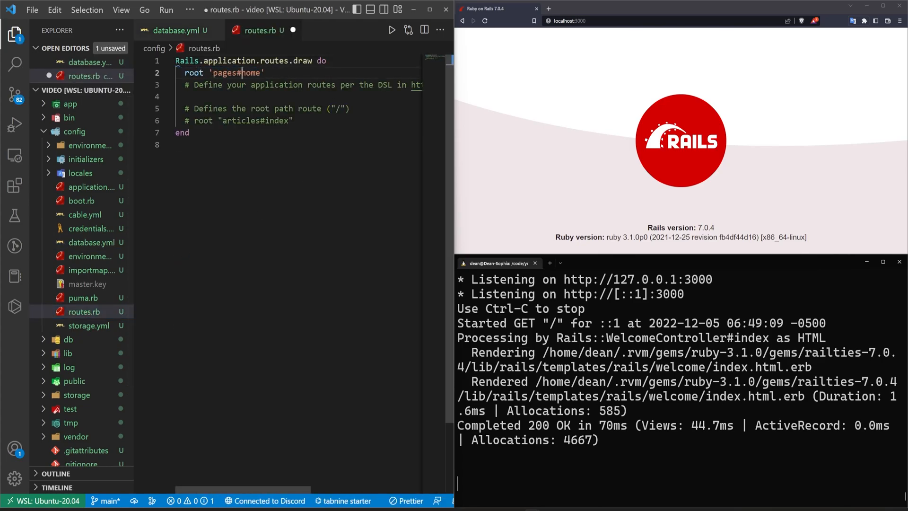
# Reload localhost:3000 to see Pages#home and return to database.yml's development settings
pyautogui.click(179, 30)
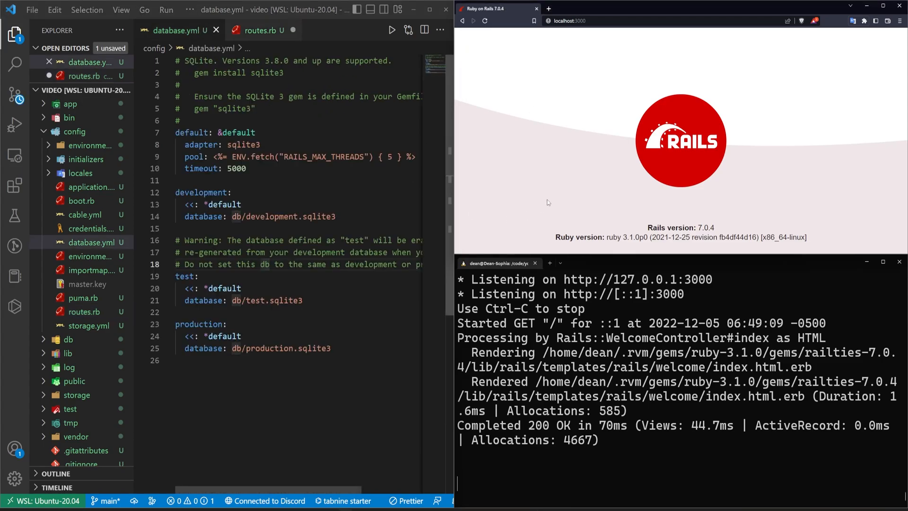
pyautogui.click(485, 20)
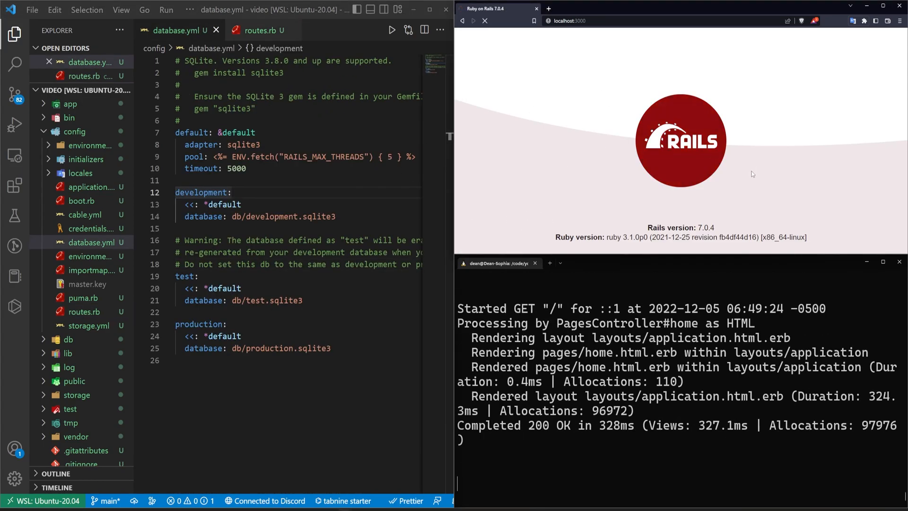
pyautogui.click(485, 21)
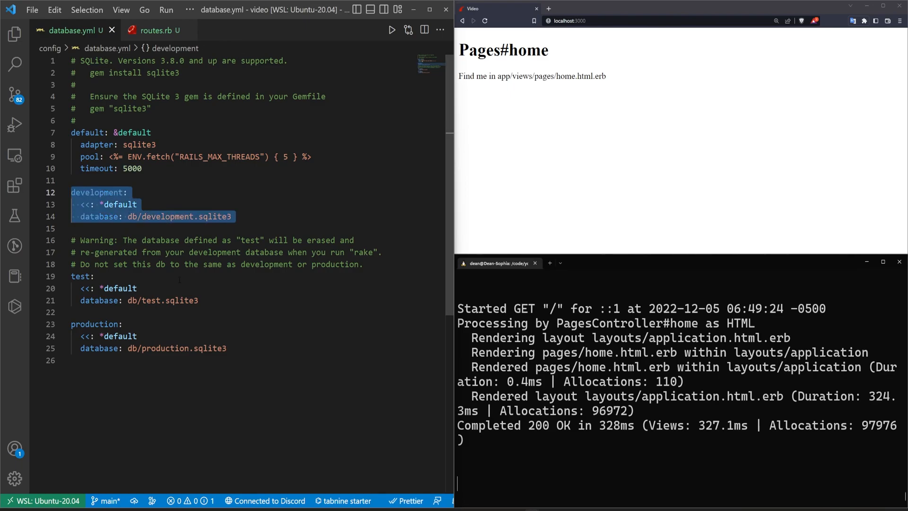
# Define primary and secondary development databases in database.yml and save the file
pyautogui.click(264, 240)
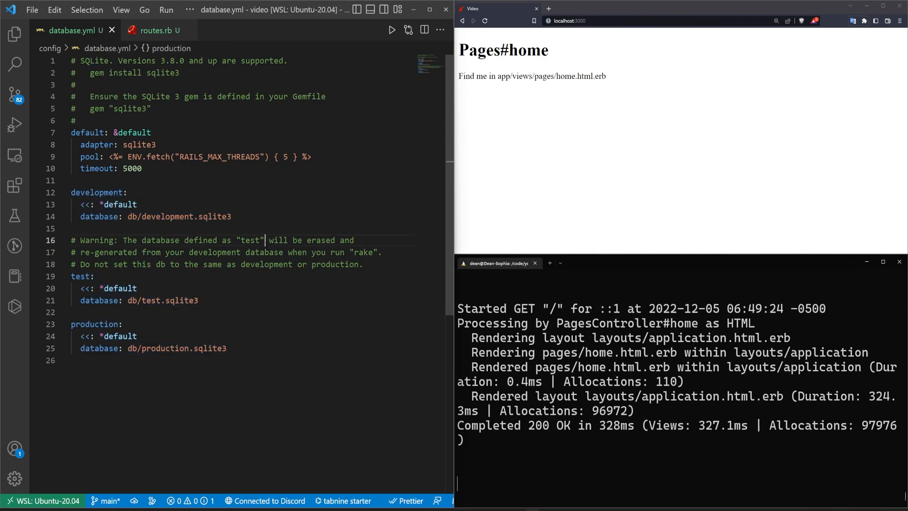
pyautogui.click(231, 216)
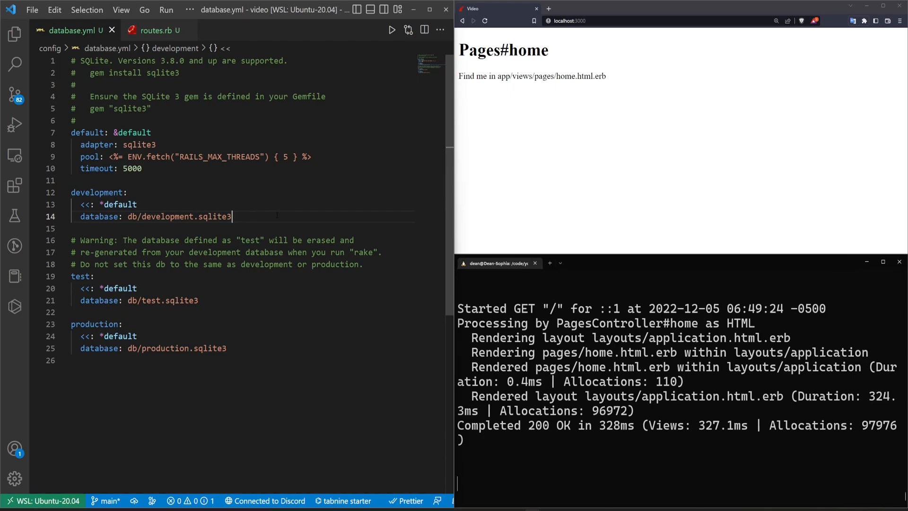
pyautogui.write('primary:')
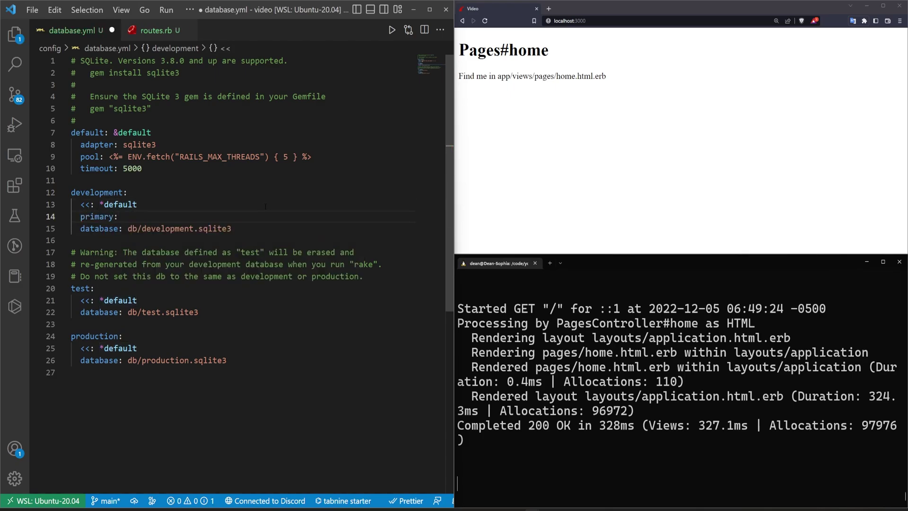
pyautogui.click(115, 228)
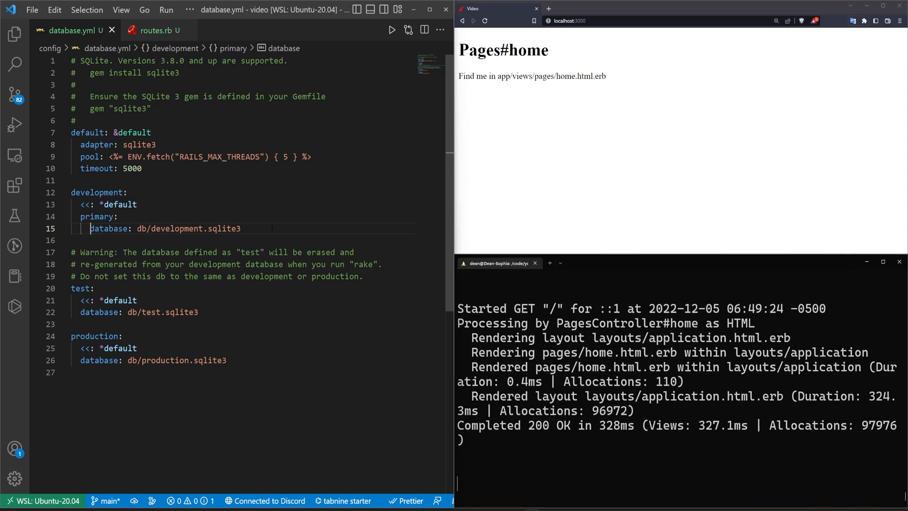
pyautogui.write('secondary:')
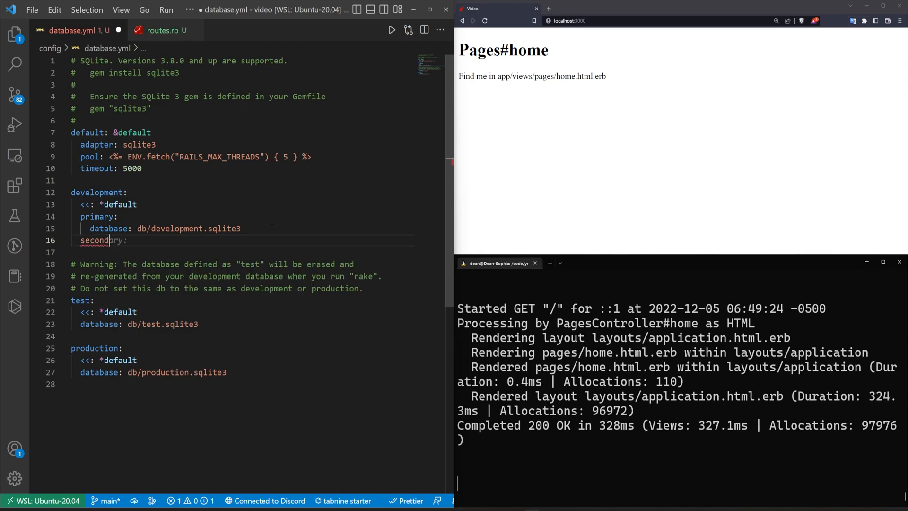
pyautogui.write('database: db/development.sqlite3')
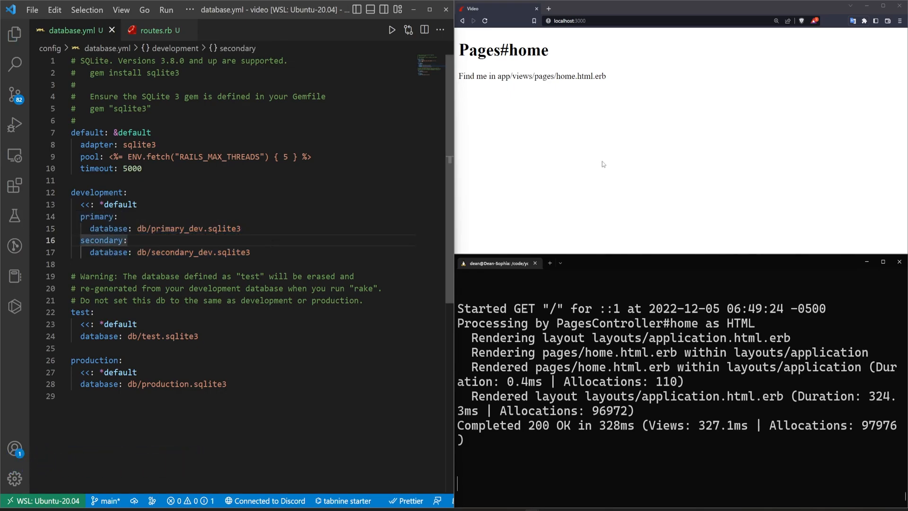
pyautogui.press('ctrl+l')
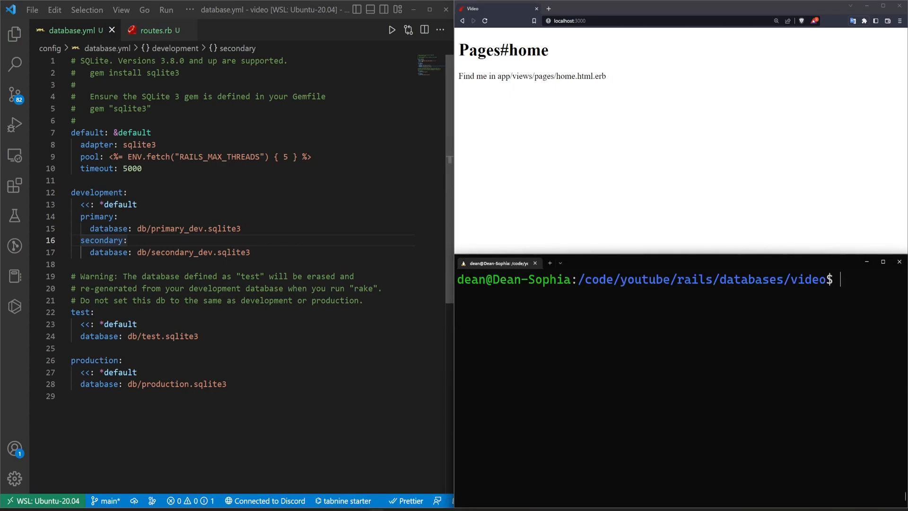
# Run rails db:create and highlight the nil-to-String TypeError it reports
pyautogui.write('rails db:create')
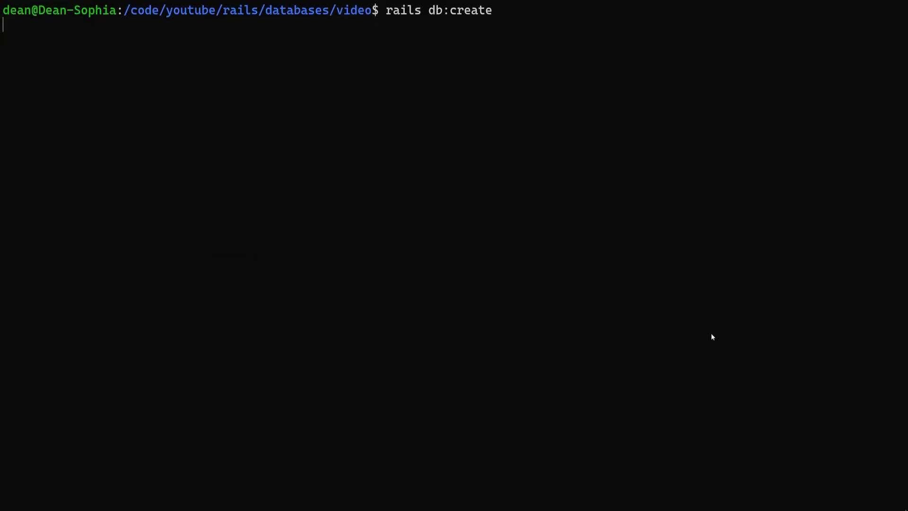
pyautogui.press('Return')
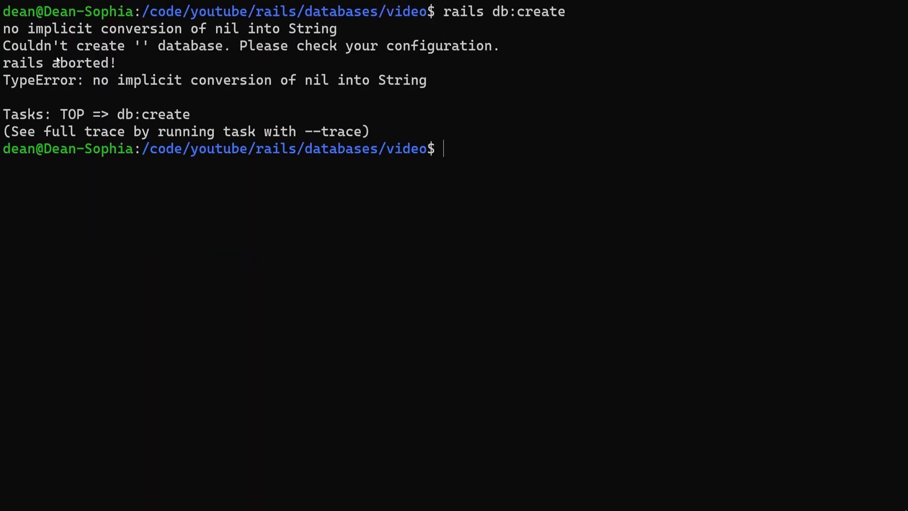
pyautogui.moveTo(522, 98)
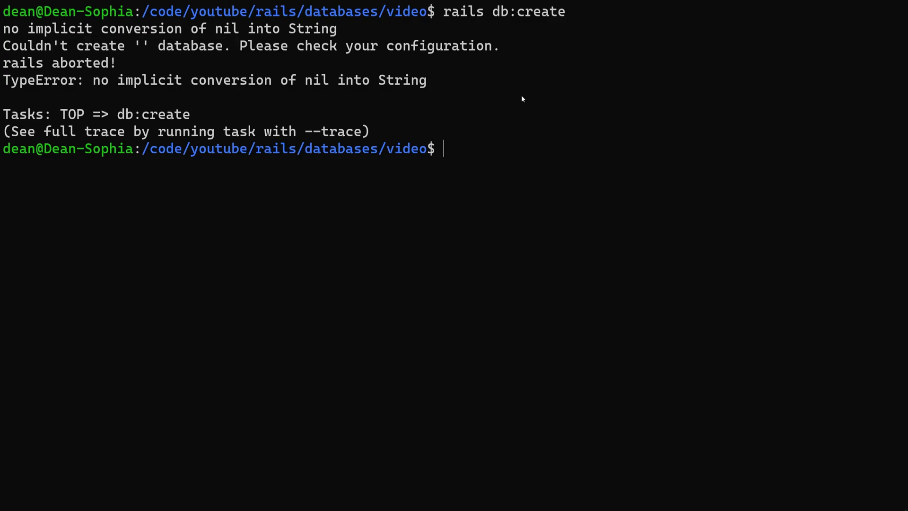
pyautogui.moveTo(115, 45); pyautogui.dragTo(223, 45)
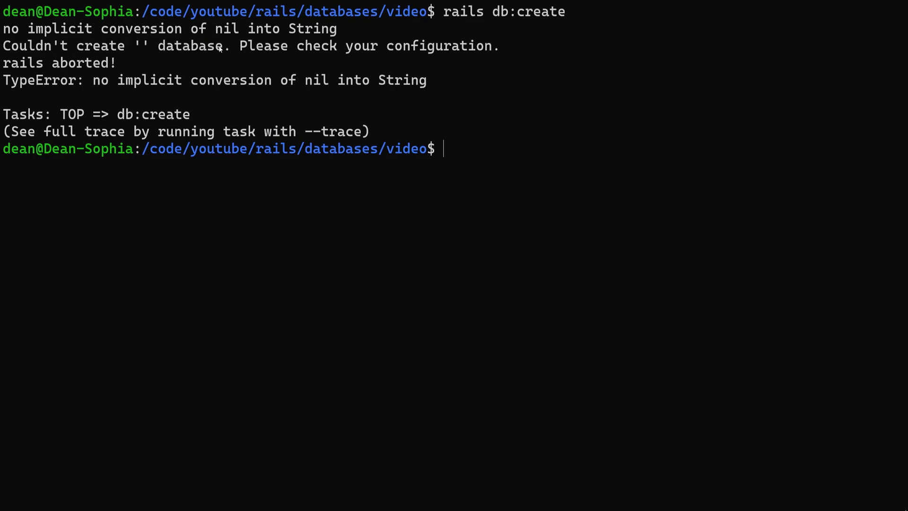
pyautogui.moveTo(301, 83)
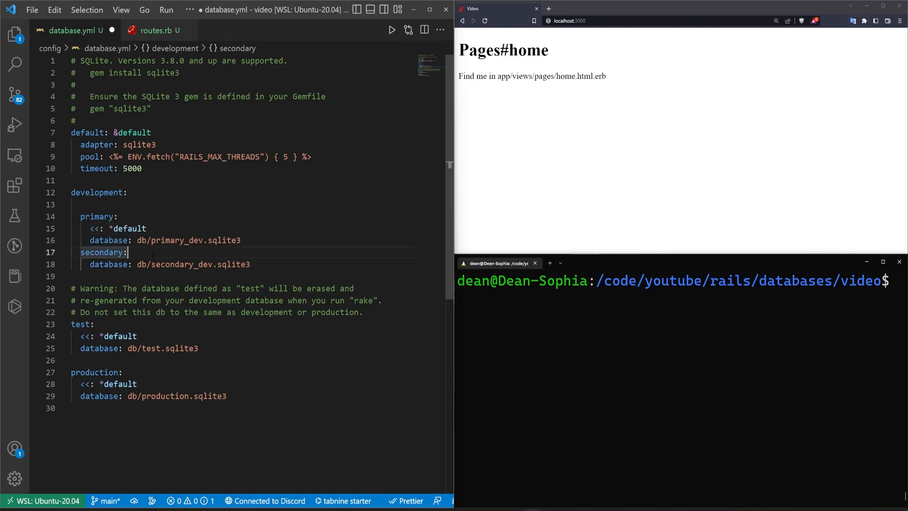
# Add <<: *default under the secondary database and rerun rails db:create
pyautogui.write('<<: *default')
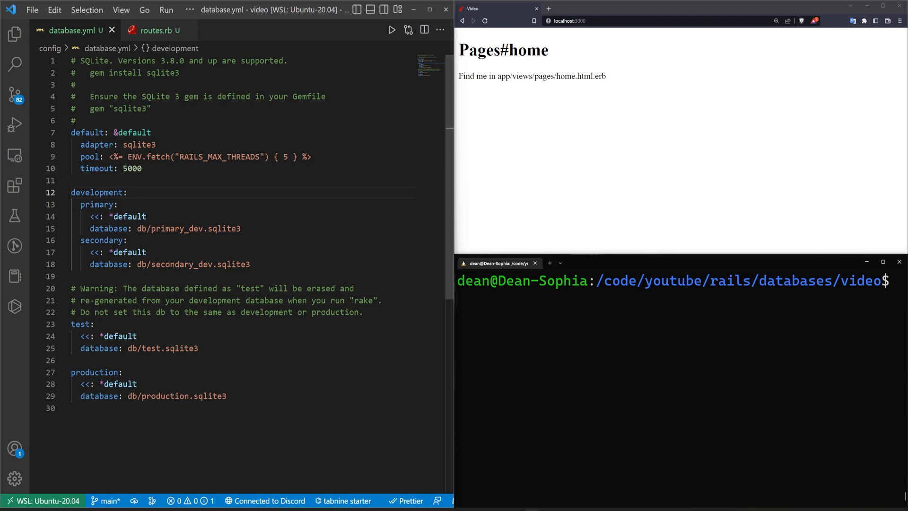
pyautogui.write('rails db:create')
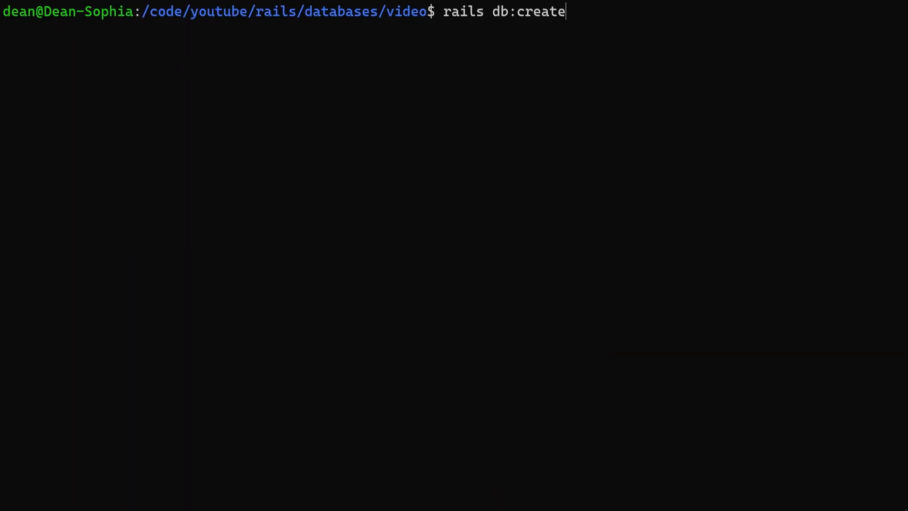
pyautogui.press('Return')
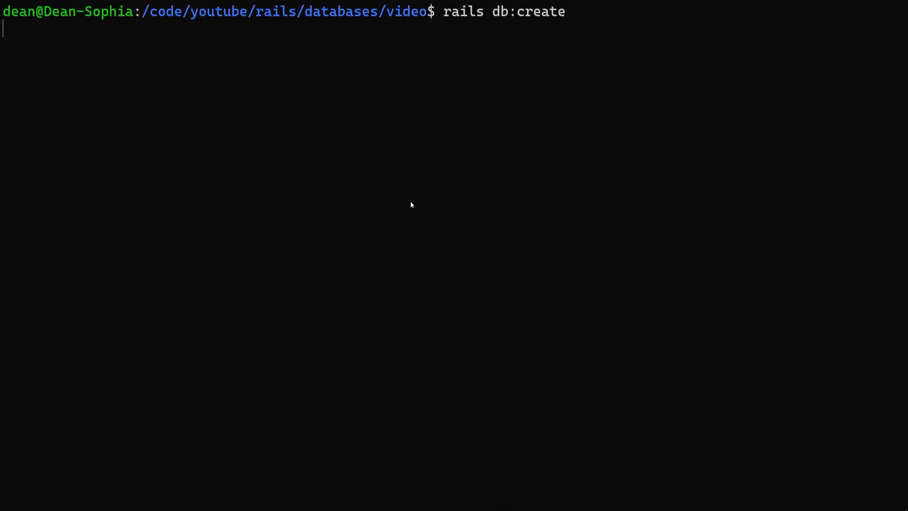
pyautogui.press('Return')
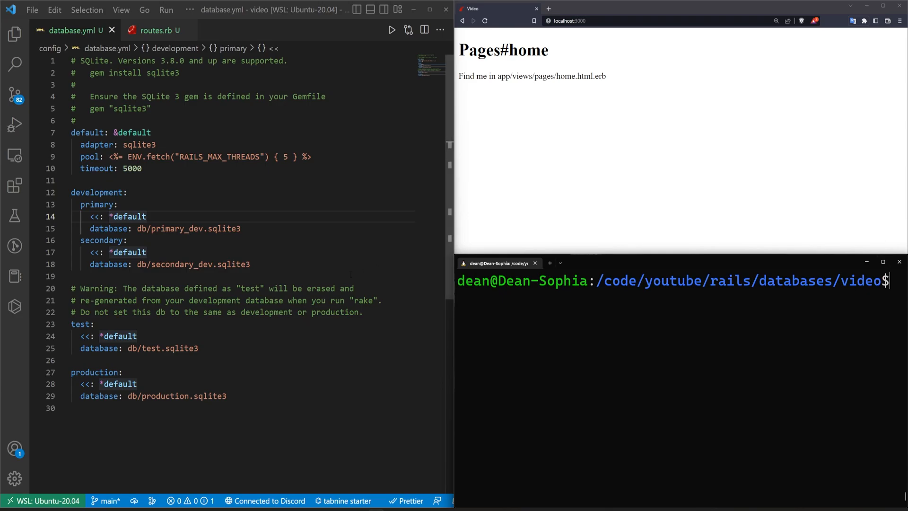
# Add a primary_replica development entry inheriting defaults with database db/primary_replica_dev.sqlite3
pyautogui.click(188, 227)
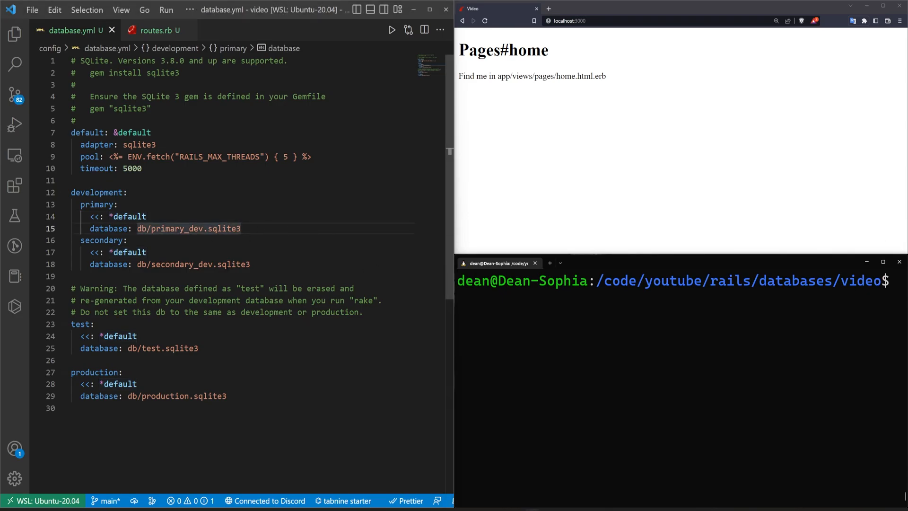
pyautogui.click(242, 228)
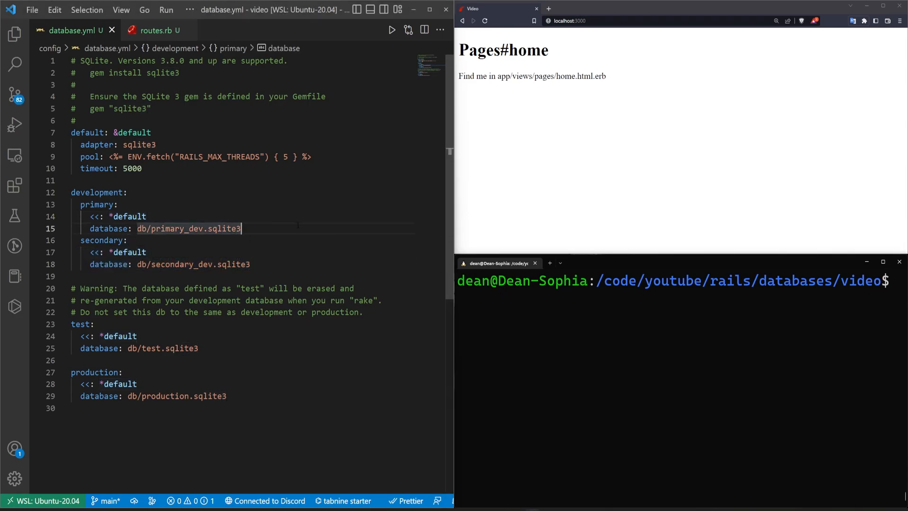
pyautogui.press('enter')
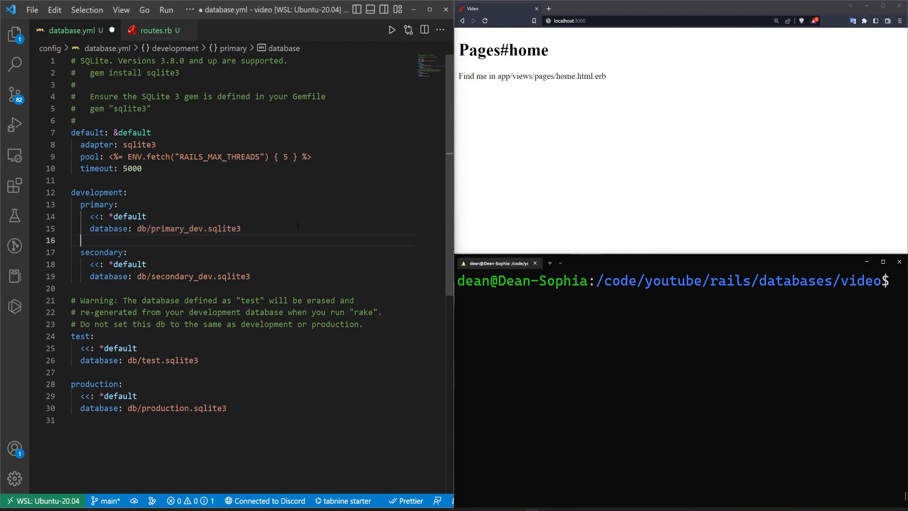
pyautogui.write('primary_replica:')
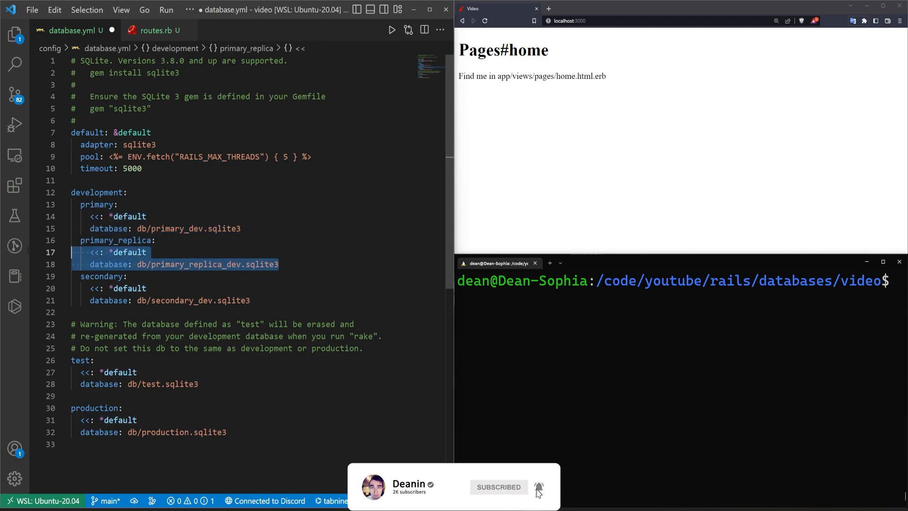
pyautogui.click(165, 227)
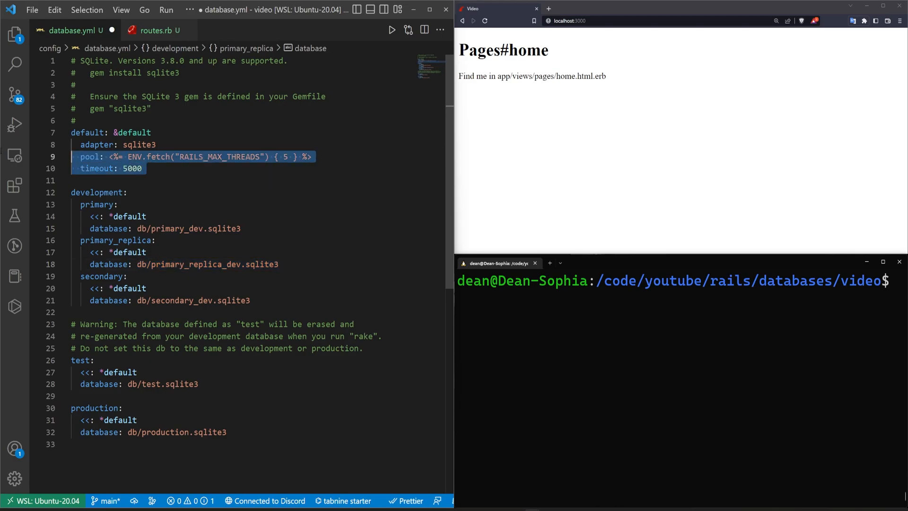
pyautogui.click(116, 144)
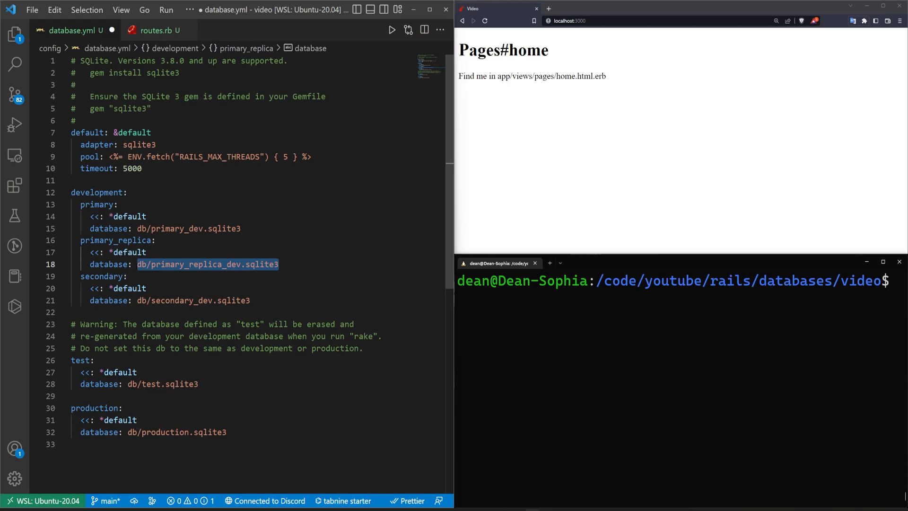
pyautogui.click(139, 264)
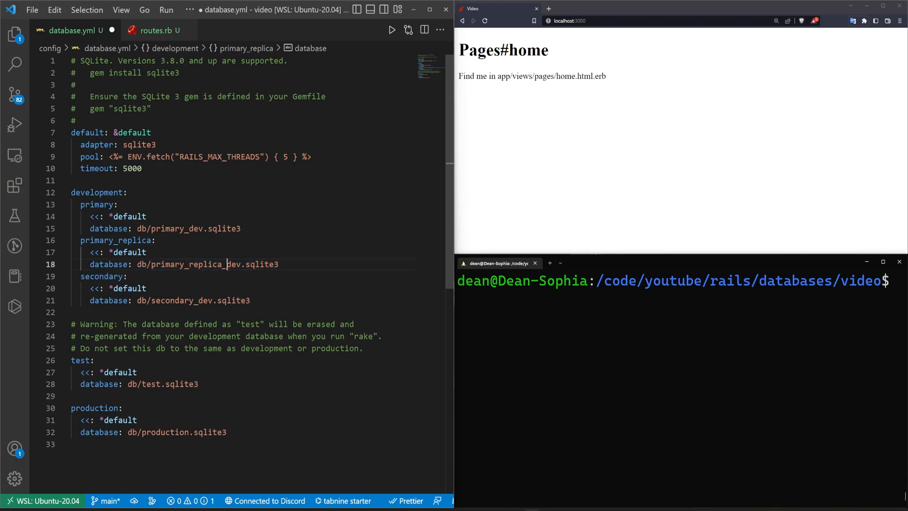
pyautogui.doubleClick(177, 228)
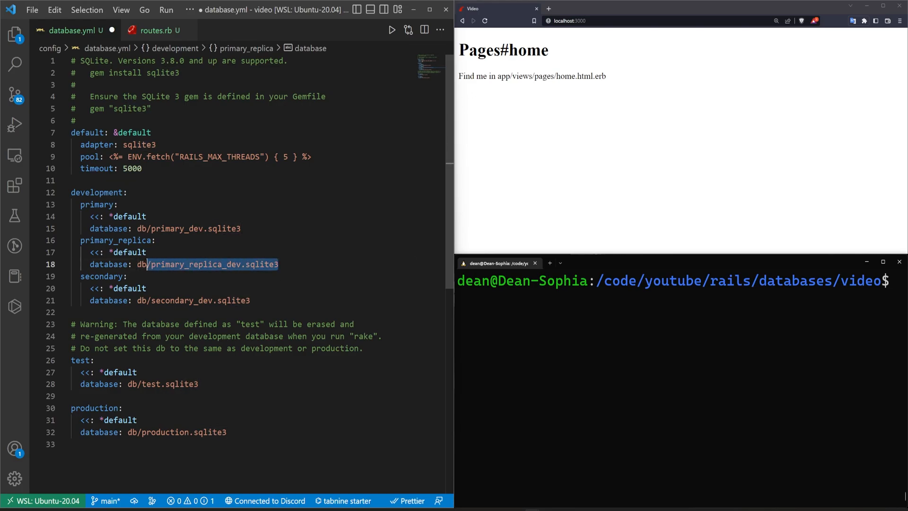
pyautogui.click(279, 263)
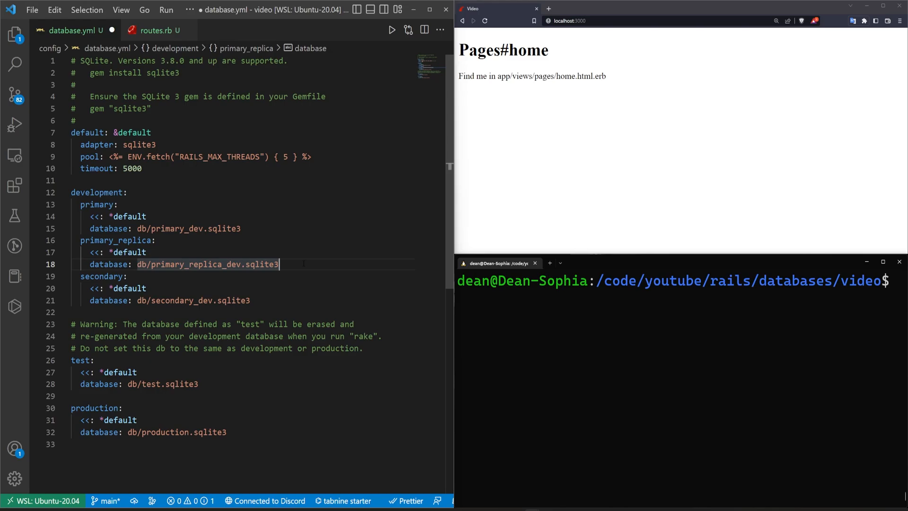
pyautogui.doubleClick(235, 264)
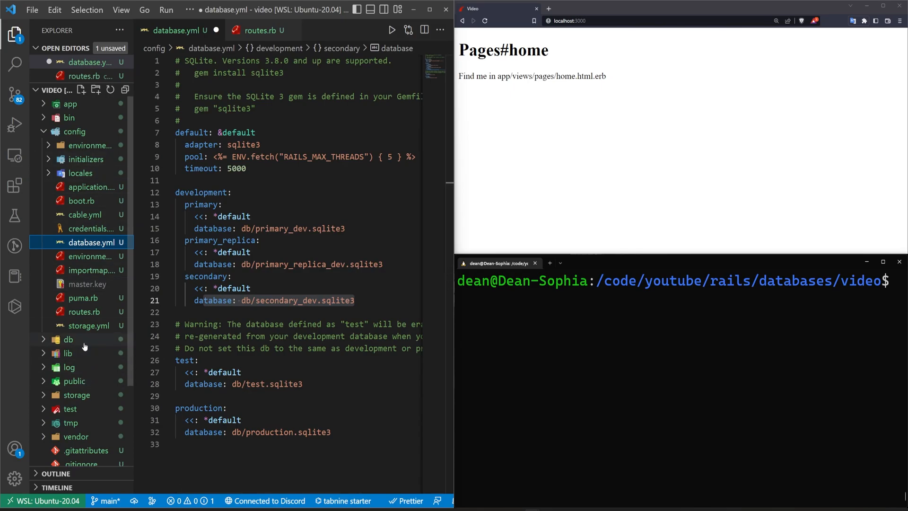
# Give the secondary database migrations_paths: db/secondary_migrations, save, and clear the terminal
pyautogui.click(68, 338)
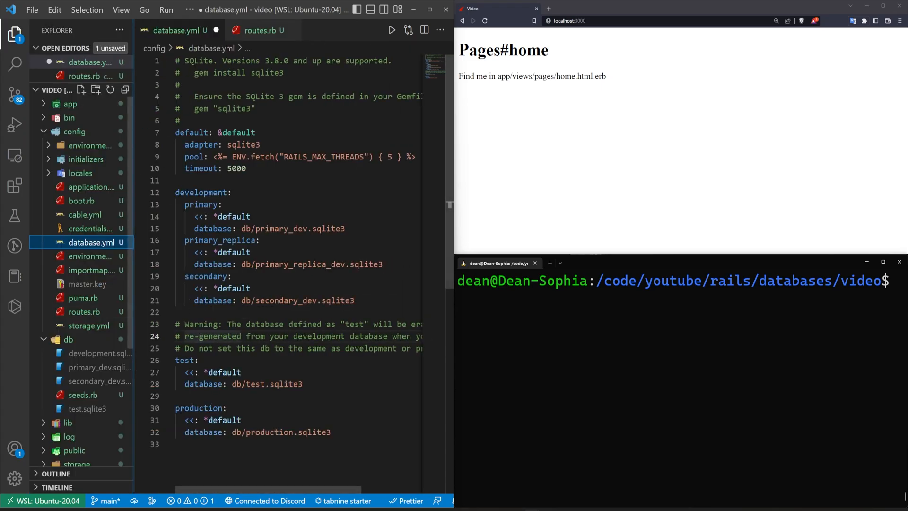
pyautogui.press('Enter')
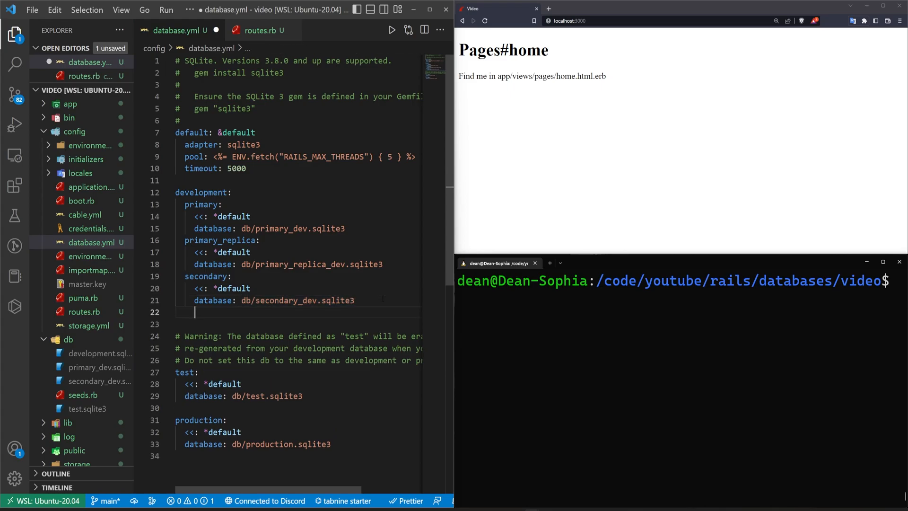
pyautogui.write('migrations_paths: db/secondary_migrate')
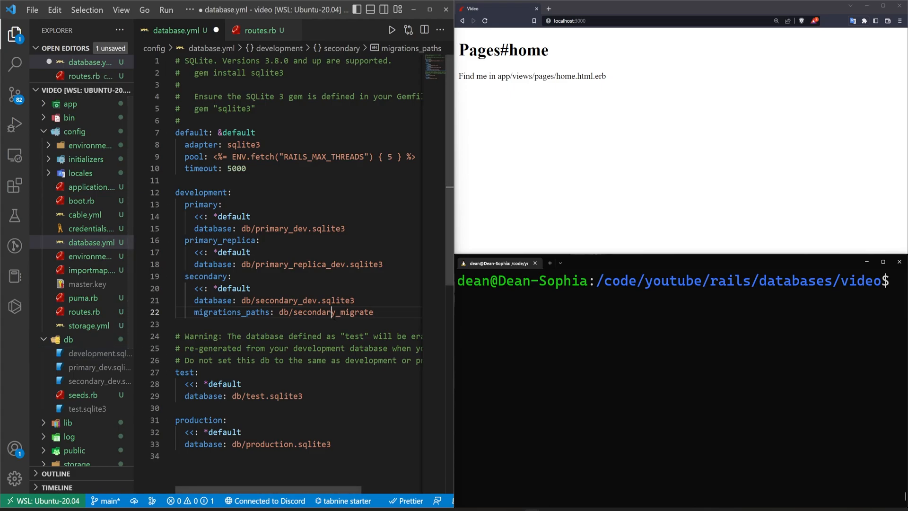
pyautogui.write('ions')
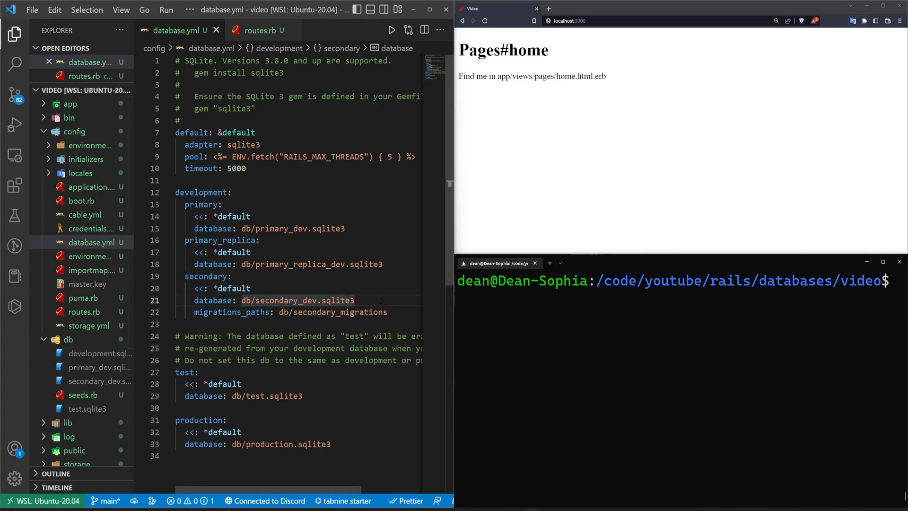
pyautogui.write('ra')
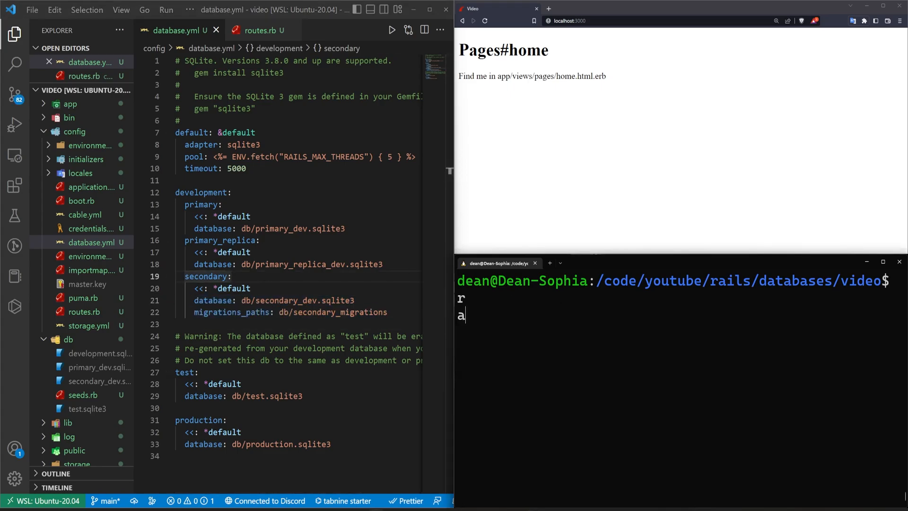
pyautogui.write('ils')
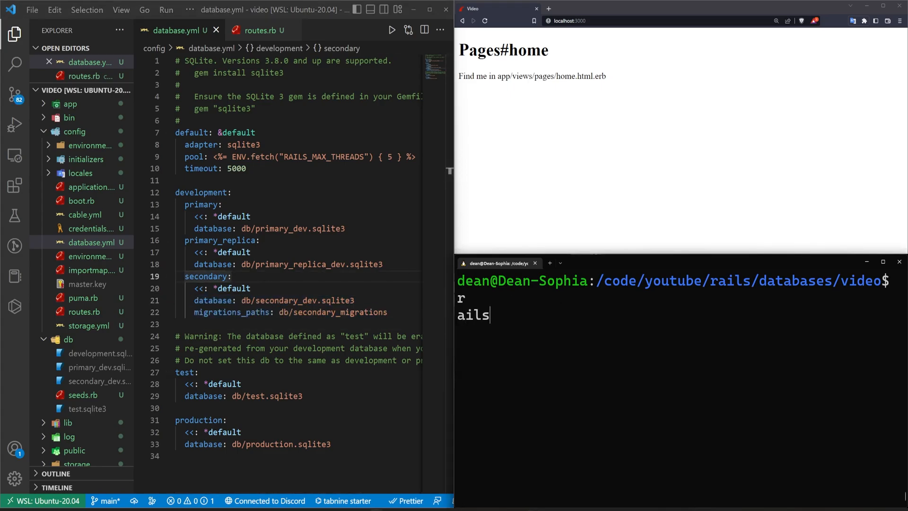
pyautogui.press('ctrl+c')
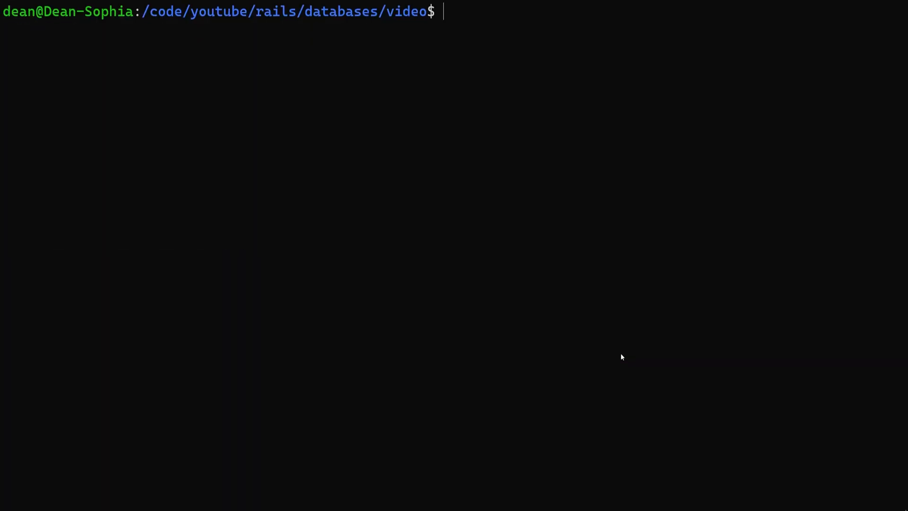
pyautogui.moveTo(608, 353)
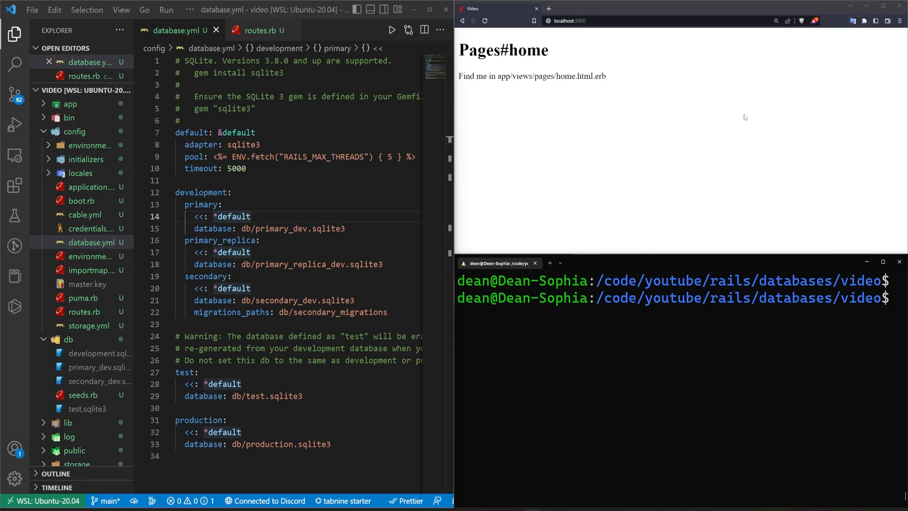
# In application_record.rb replace primary_abstract_class with self.abstract_class = true
pyautogui.doubleClick(232, 228)
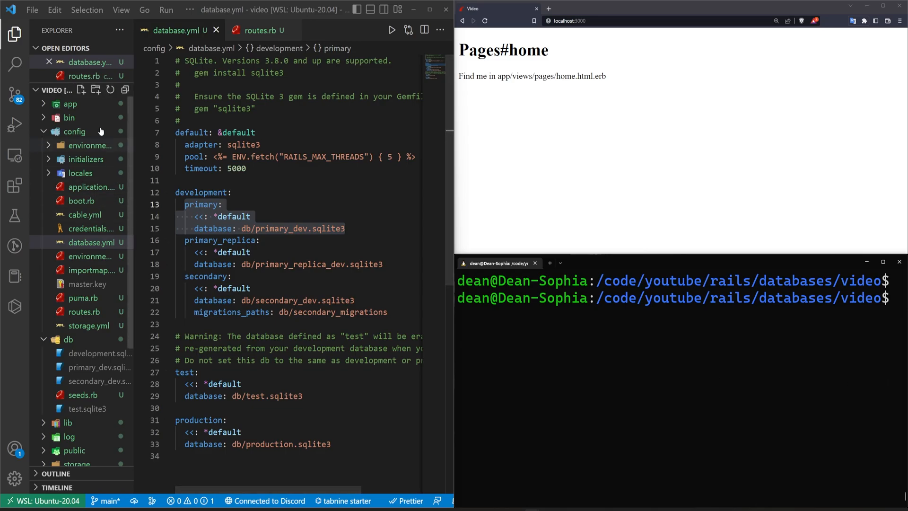
pyautogui.click(70, 104)
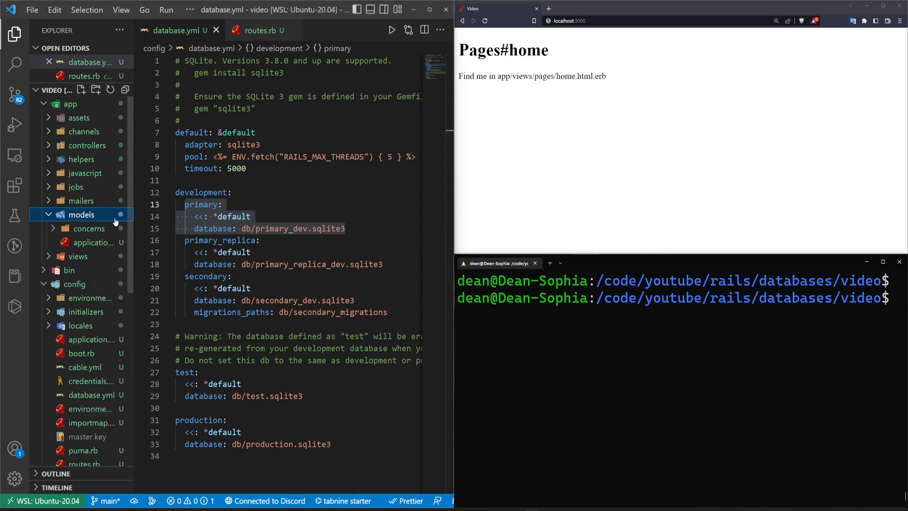
pyautogui.click(95, 256)
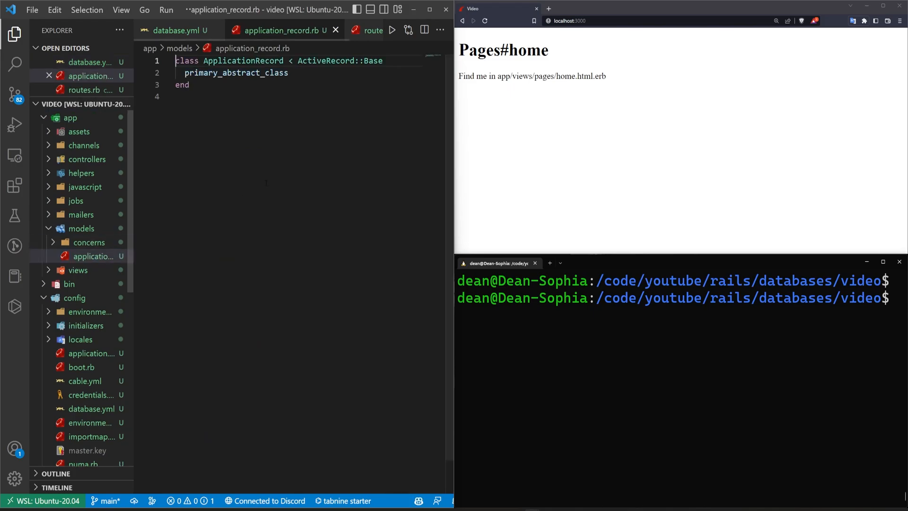
pyautogui.doubleClick(236, 72)
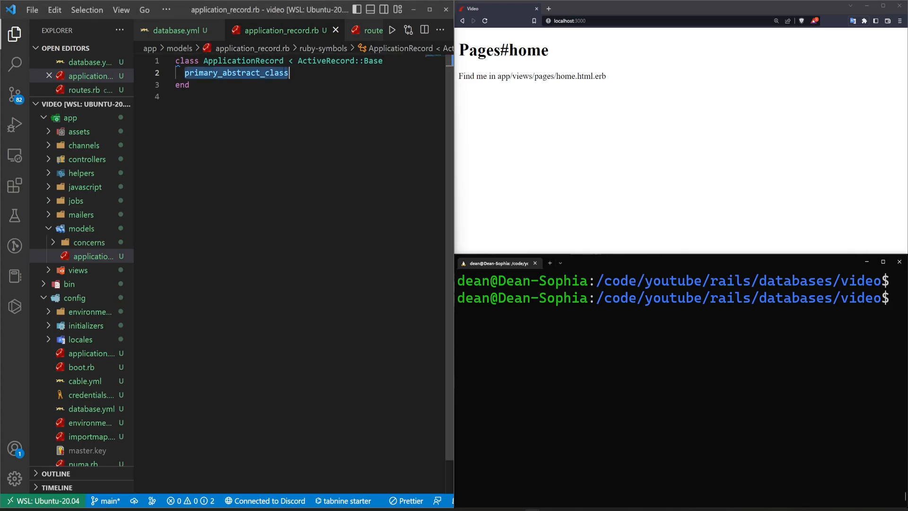
pyautogui.write('self.abstract_class = true')
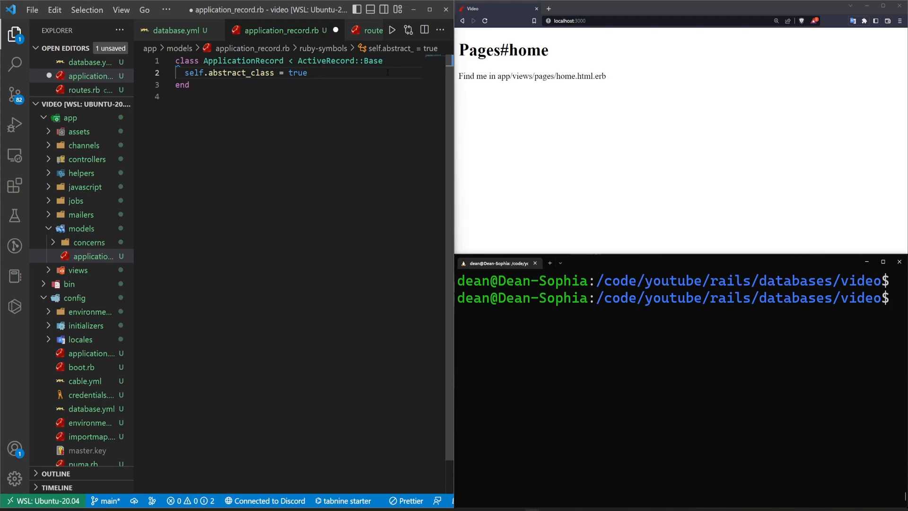
# Add connects_to database: { writing: :primary, reading: :primary_replica } and save
pyautogui.press('Enter')
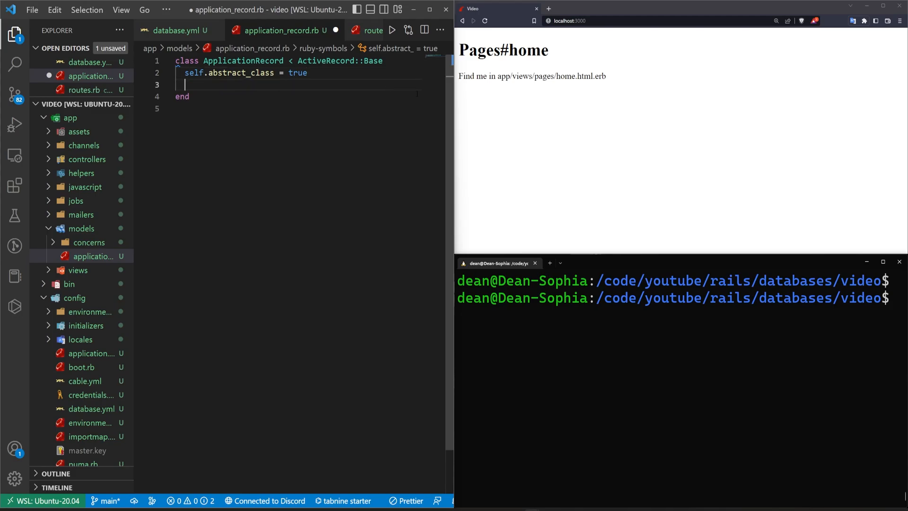
pyautogui.write('def self.search(search)')
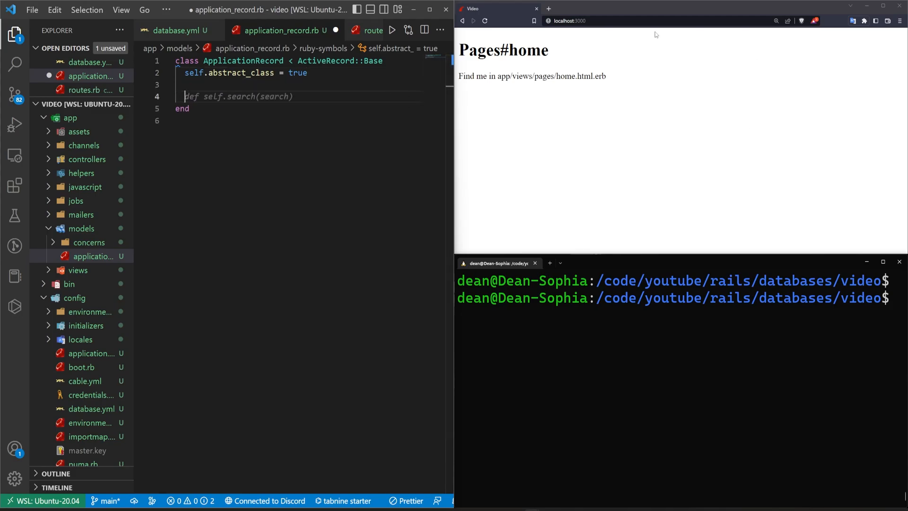
pyautogui.write('connects_to database:')
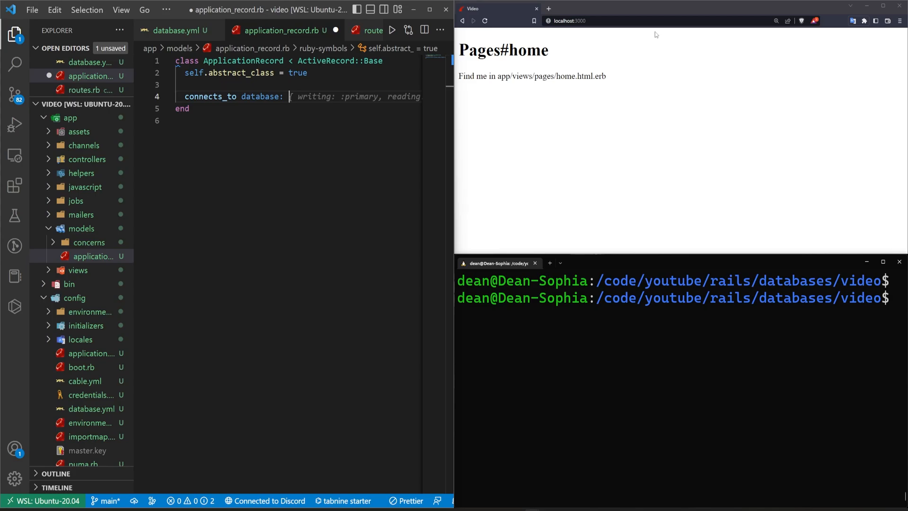
pyautogui.write('{')
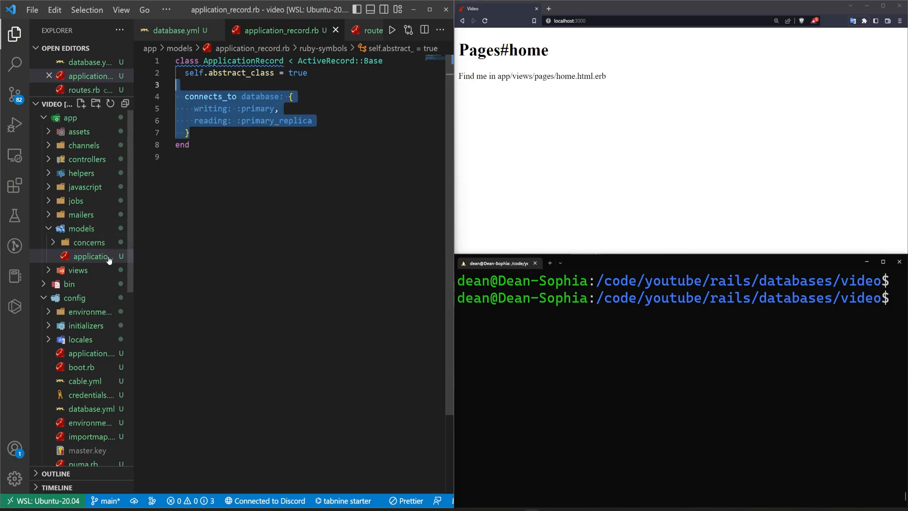
# Run rails g model comment text to generate a Comment model with a text field
pyautogui.write('rails')
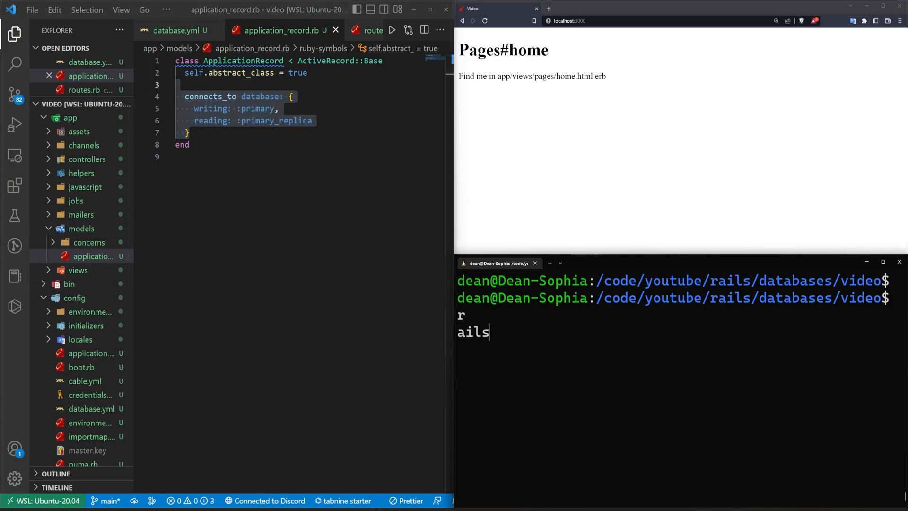
pyautogui.write('g sc')
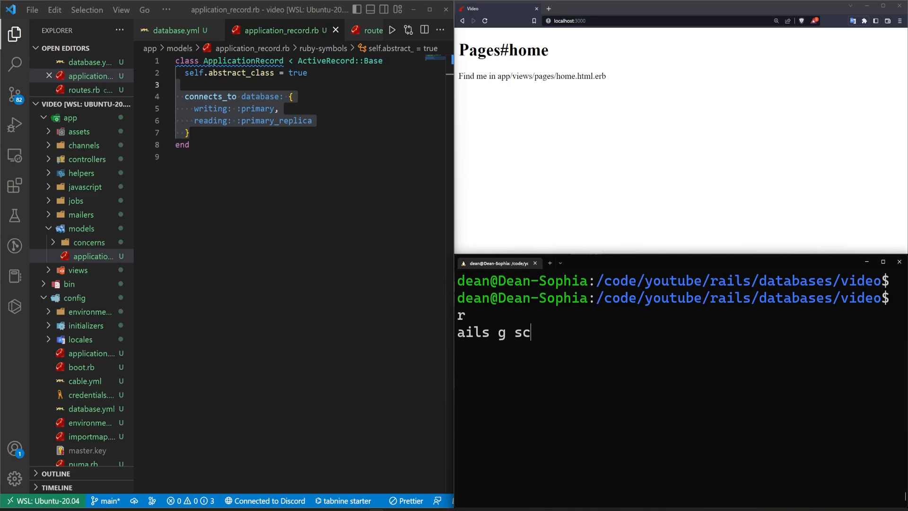
pyautogui.press('BackSpace')
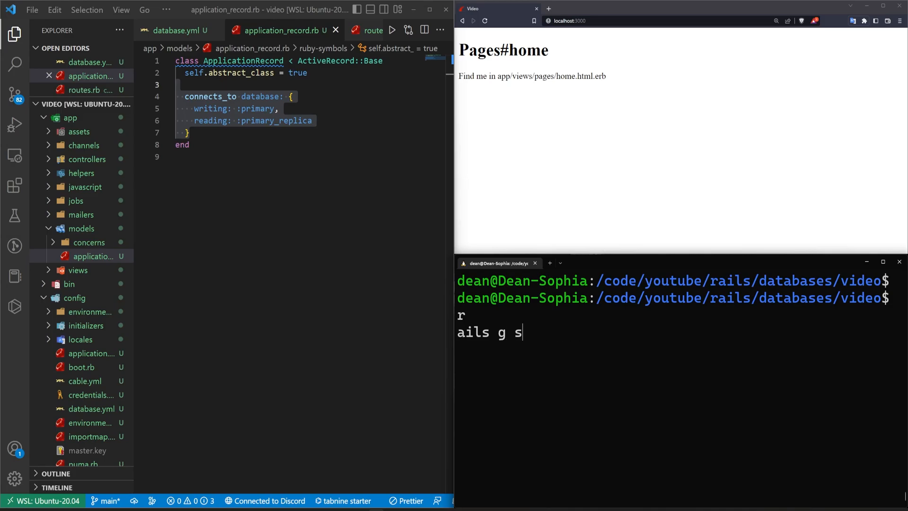
pyautogui.write('model comment')
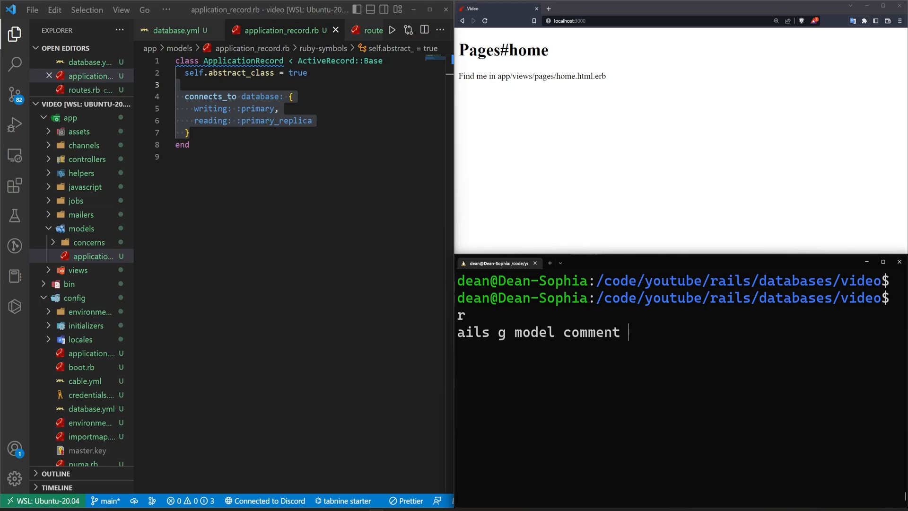
pyautogui.write('te')
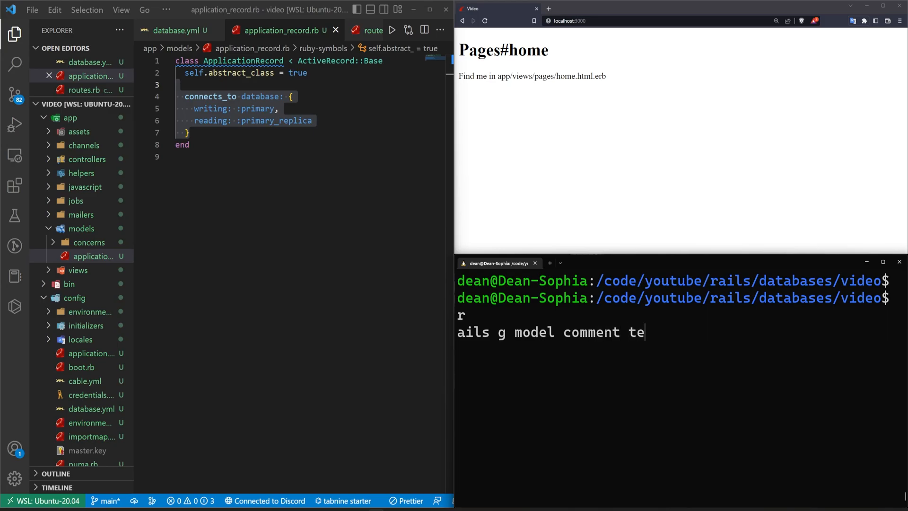
pyautogui.press('Return')
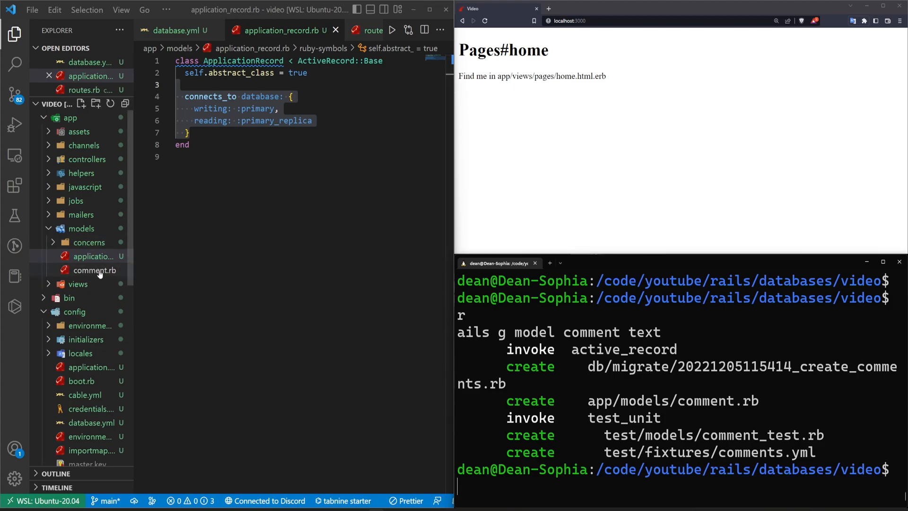
# View the generated comment.rb and return to application_record.rb
pyautogui.click(93, 269)
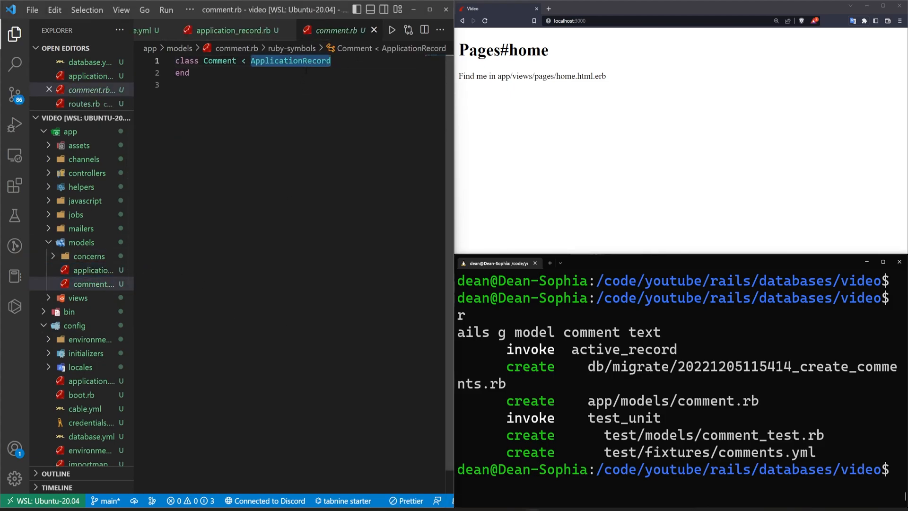
pyautogui.click(239, 30)
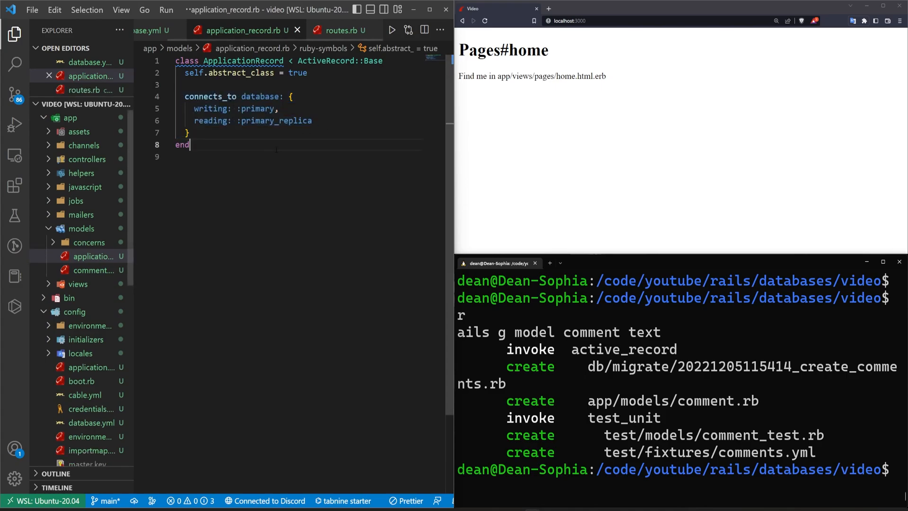
pyautogui.moveTo(177, 84); pyautogui.dragTo(311, 120)
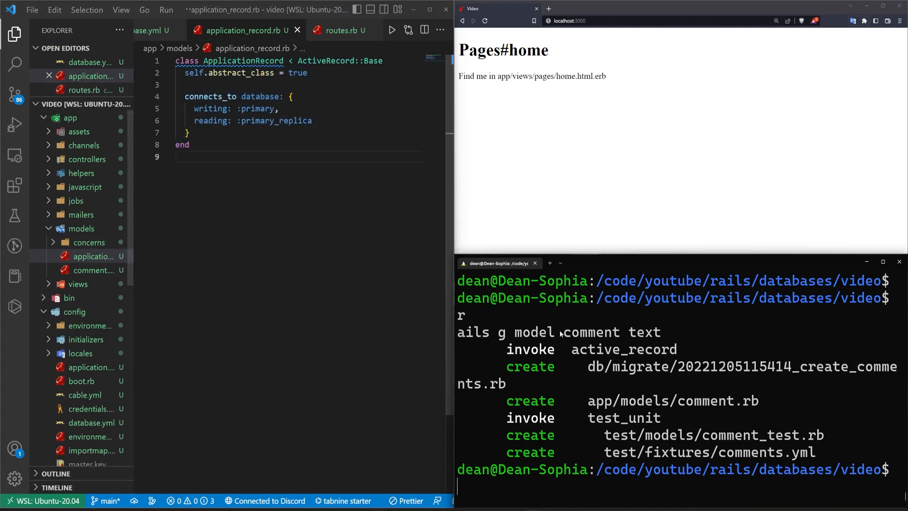
# Run rails d model comment to destroy the generated Comment model and its files
pyautogui.write('rails destro')
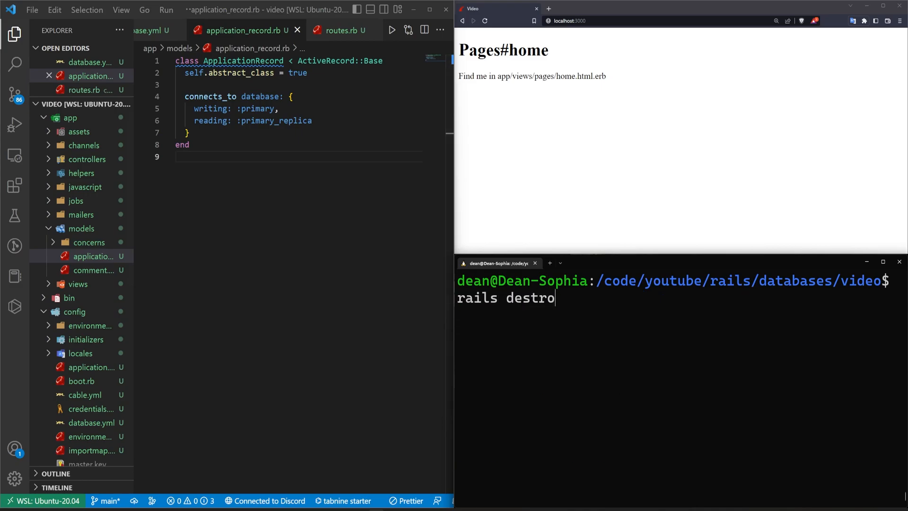
pyautogui.write('y comment')
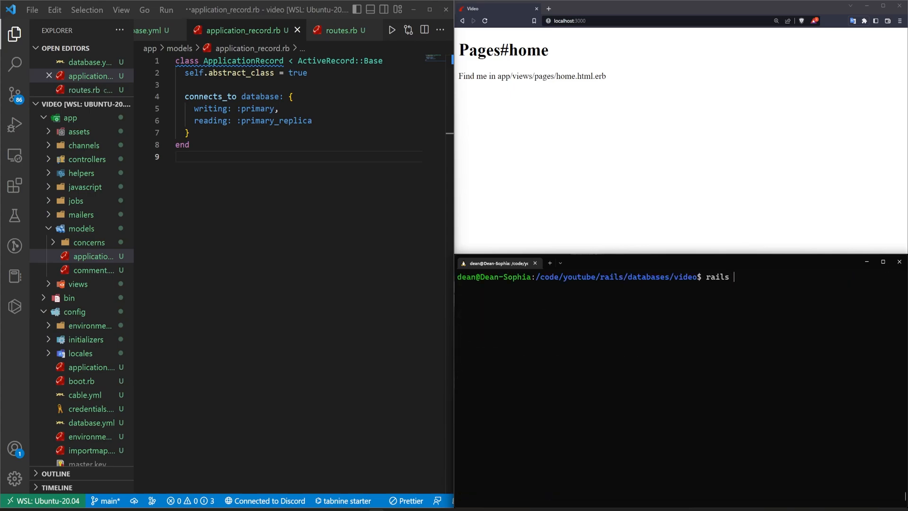
pyautogui.write('d model')
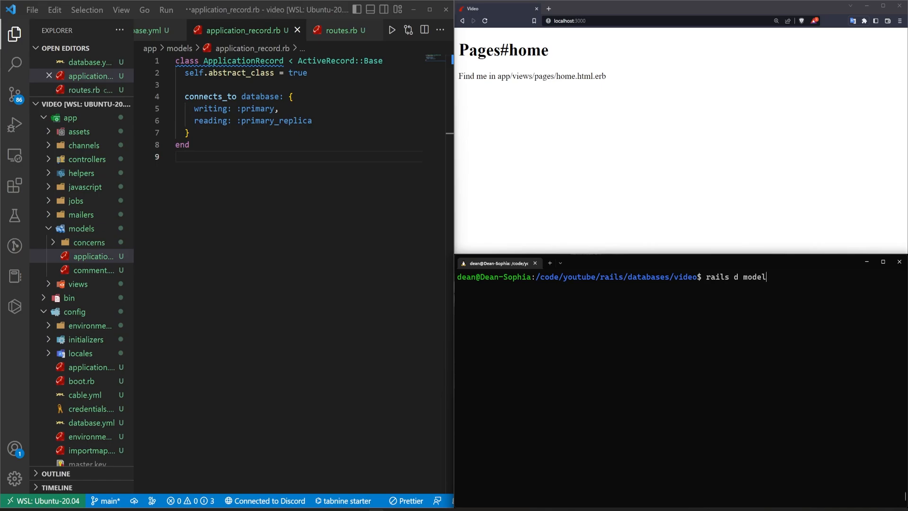
pyautogui.write('comment')
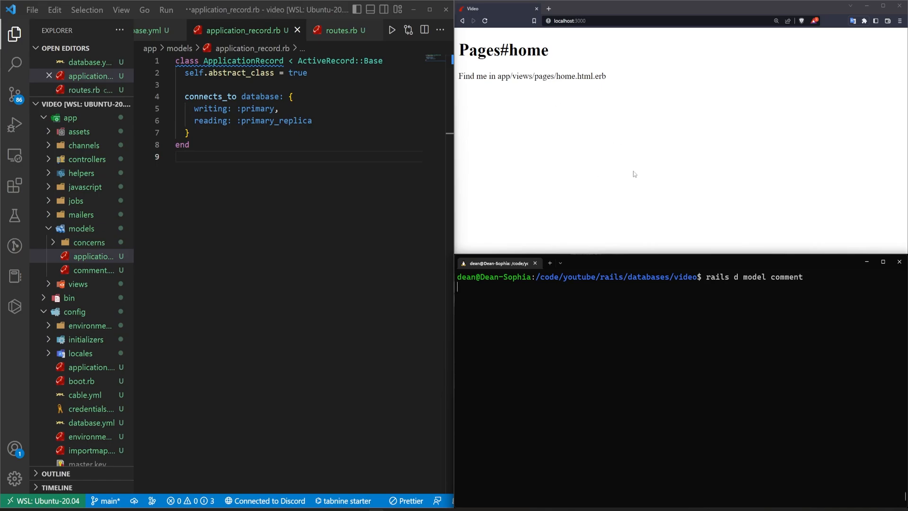
pyautogui.press('Return')
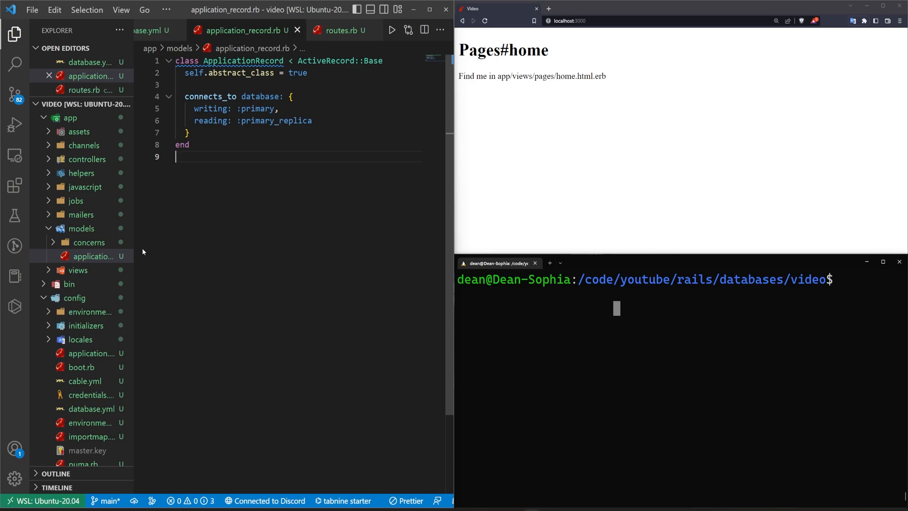
# Create secondary_record.rb in app/models declaring class SecondaryRecord < ApplicationRecord
pyautogui.press('ctrl+a')
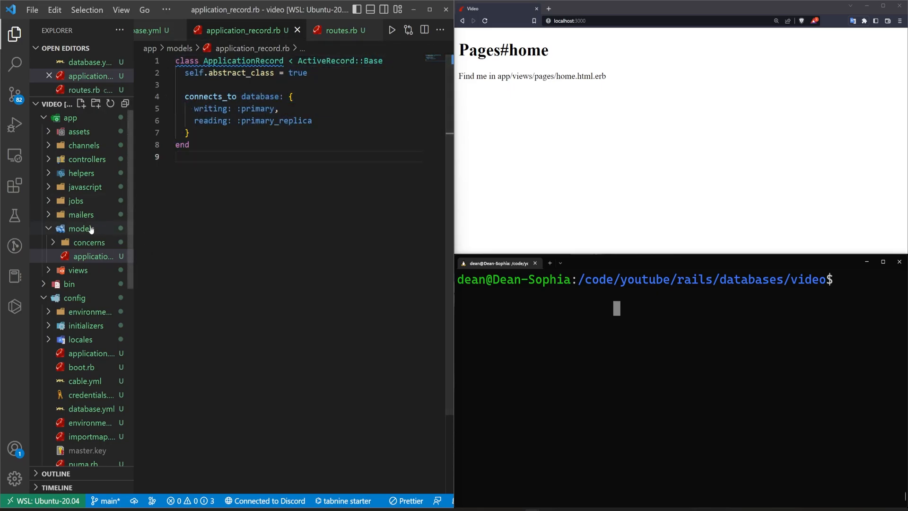
pyautogui.click(95, 104)
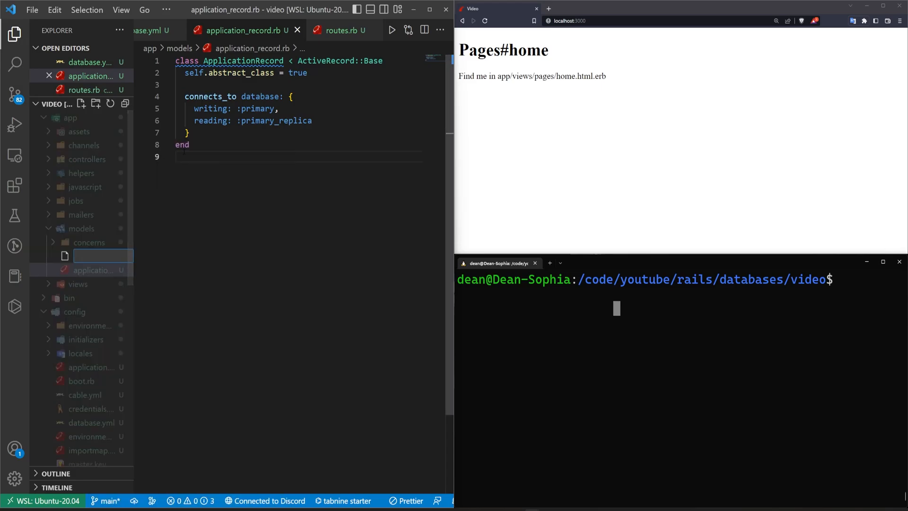
pyautogui.write('secondary_re')
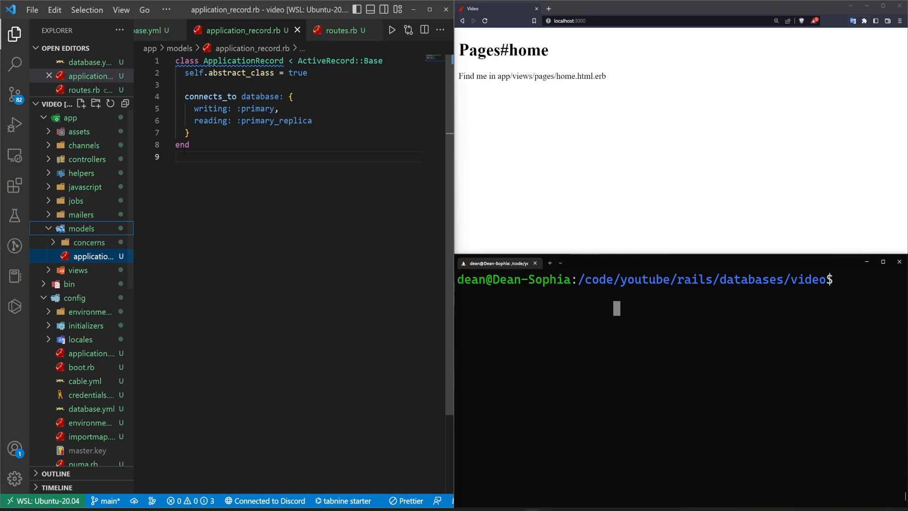
pyautogui.write('class SecondaryRecord < ActiveRecord::Base')
pyautogui.write('belongs_to :primary_record')
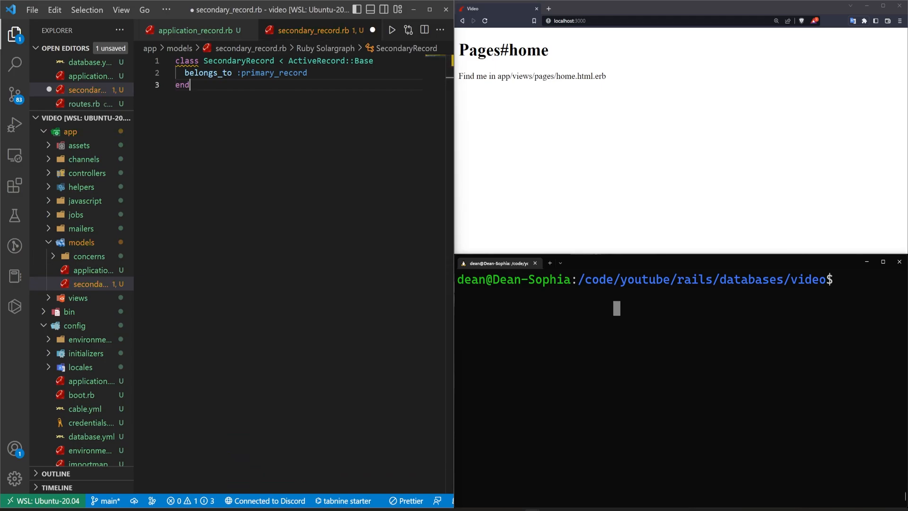
pyautogui.click(374, 61)
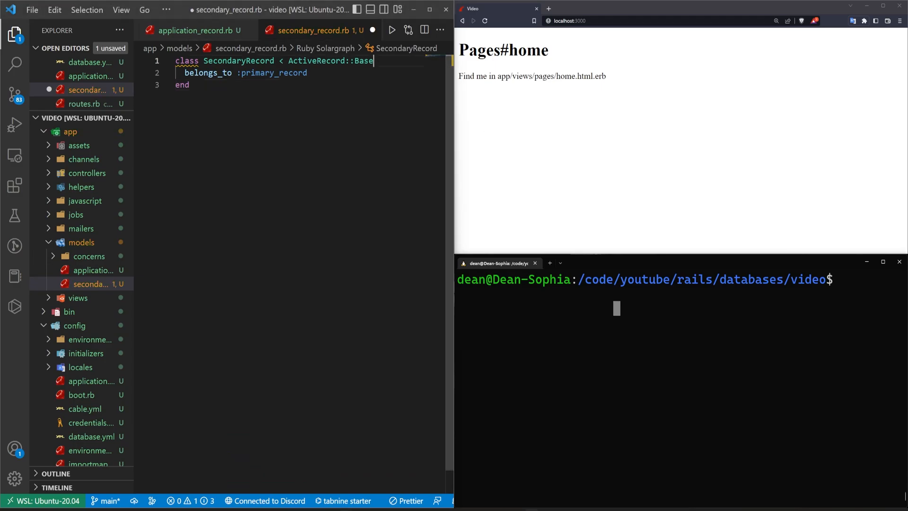
pyautogui.write('ApplicationRecord')
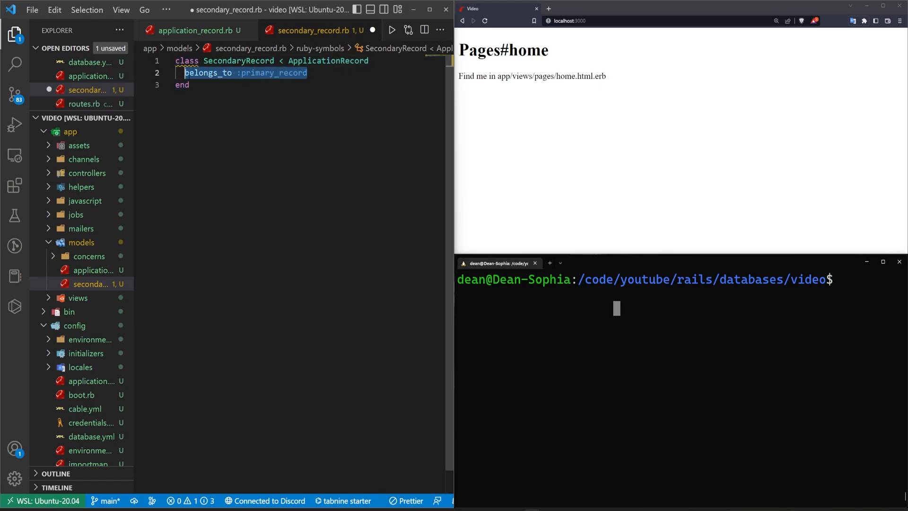
# Make SecondaryRecord abstract with connects_to writing: :secondary, reading: :secondary_replica, and save
pyautogui.write('self.abstract_class = true')
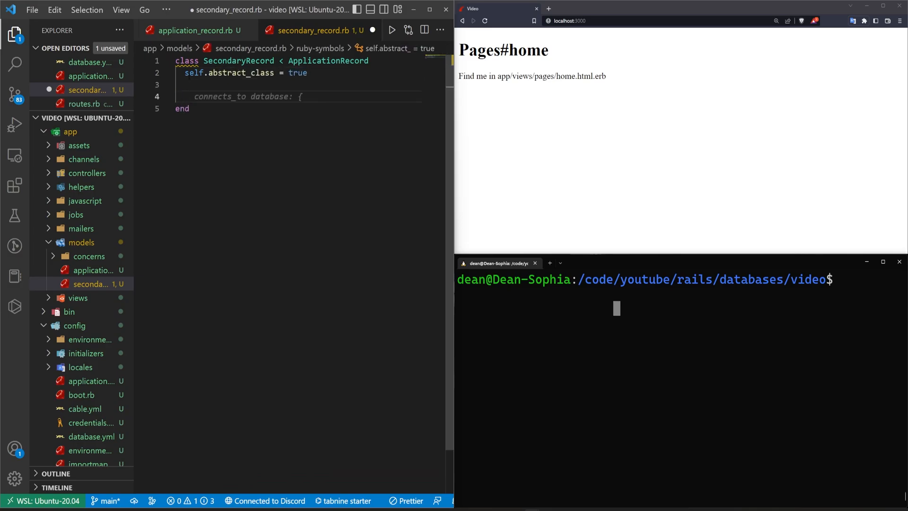
pyautogui.write('writing: :secondary,')
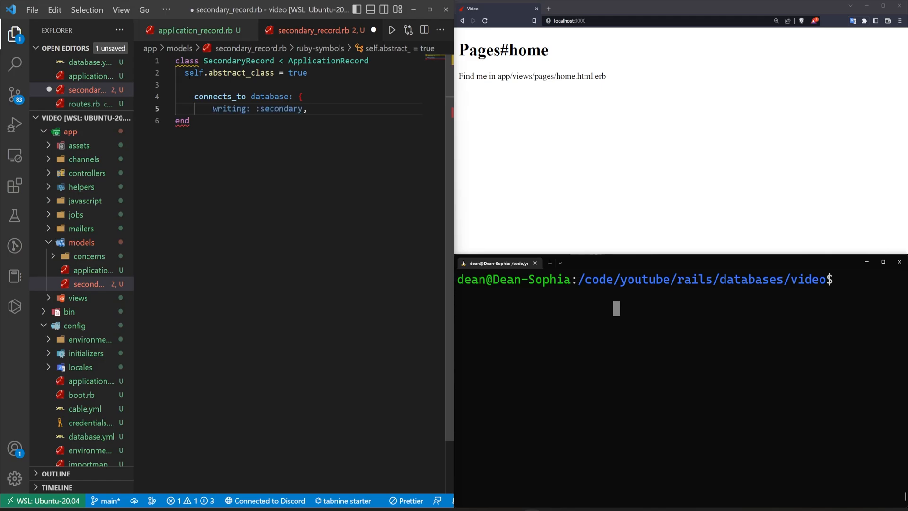
pyautogui.write('reading: :secondary_replica')
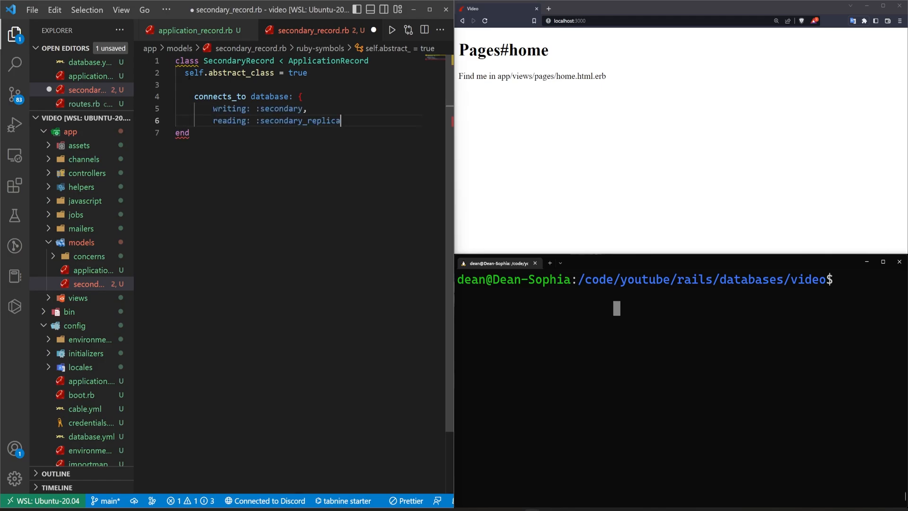
pyautogui.press('Enter')
pyautogui.write('}')
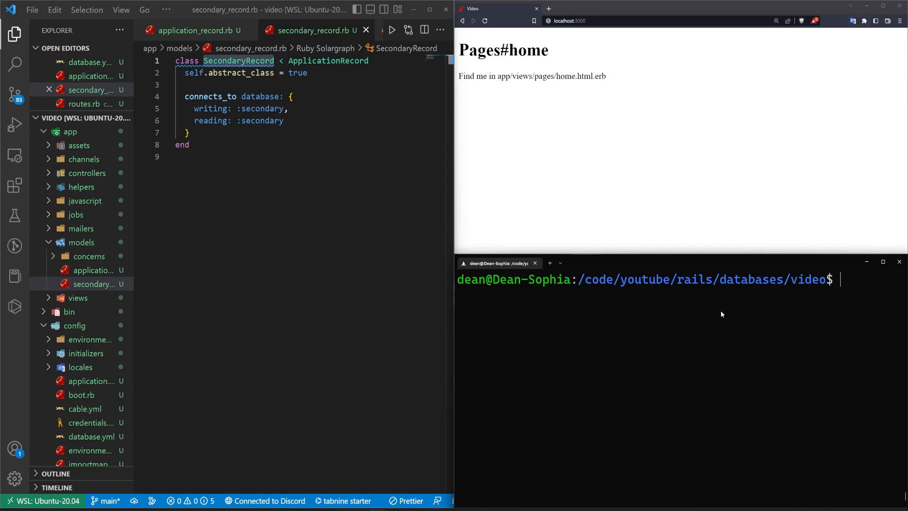
pyautogui.moveTo(781, 302)
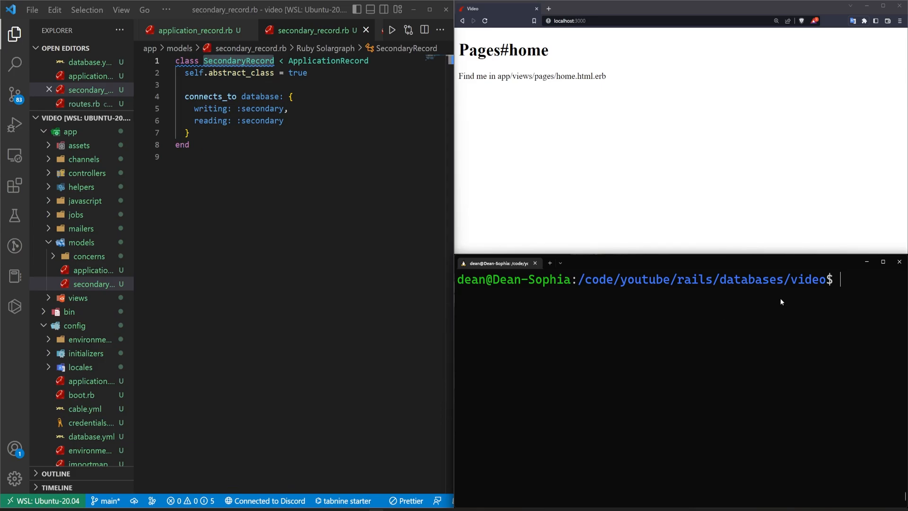
# Generate the Post scaffold with title and body:text on the primary database
pyautogui.click(883, 262)
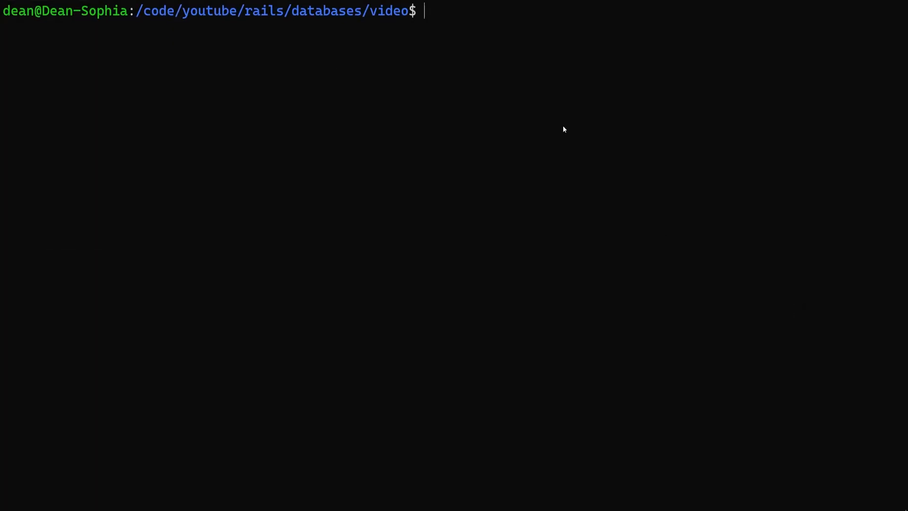
pyautogui.write('rails g')
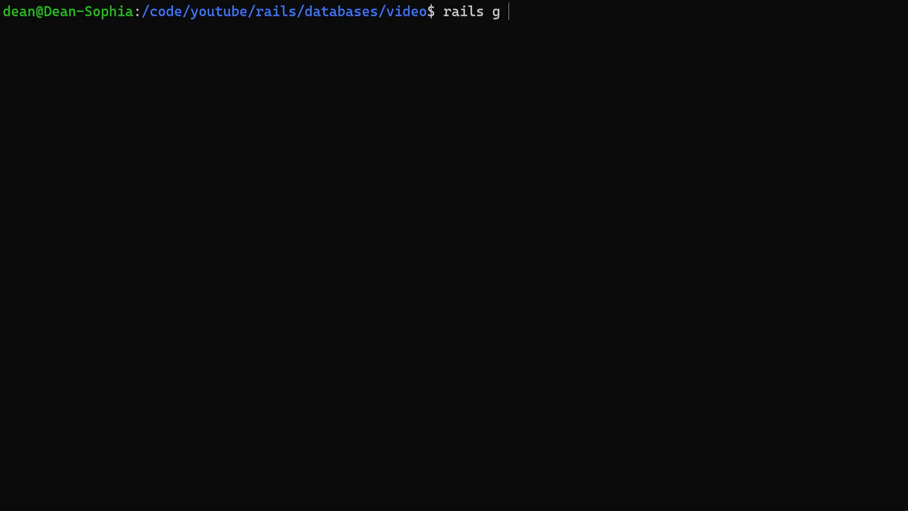
pyautogui.write('scaffold post')
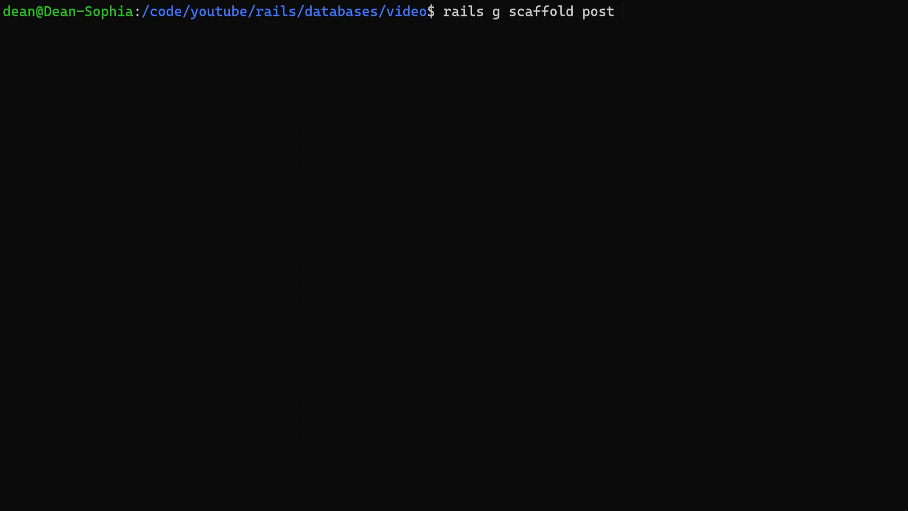
pyautogui.write('title body:')
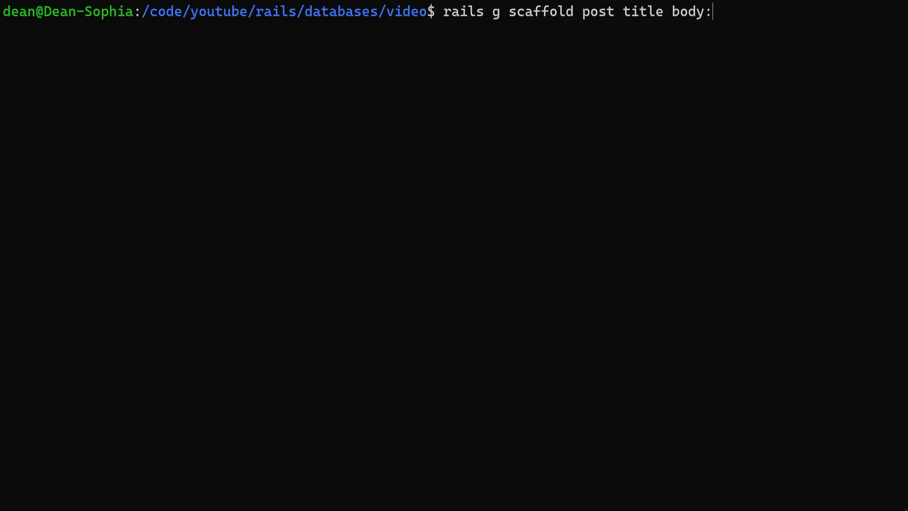
pyautogui.write('text')
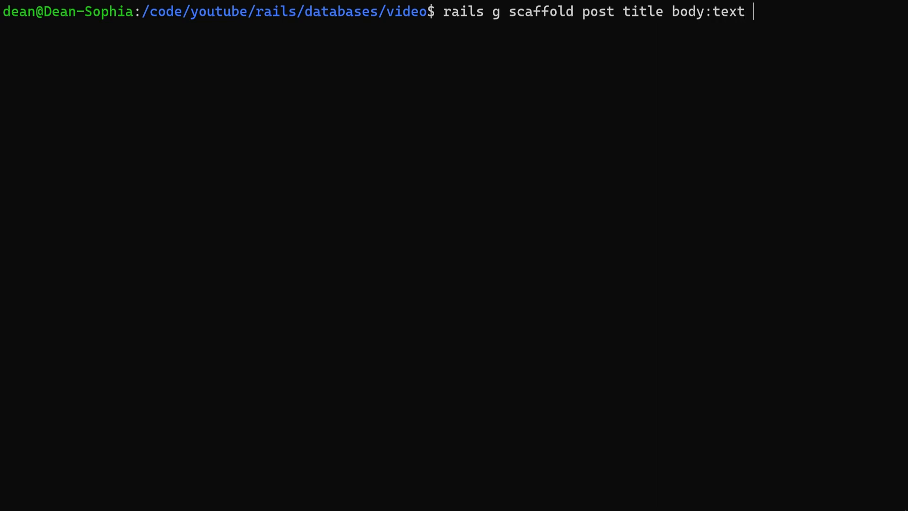
pyautogui.write('--data')
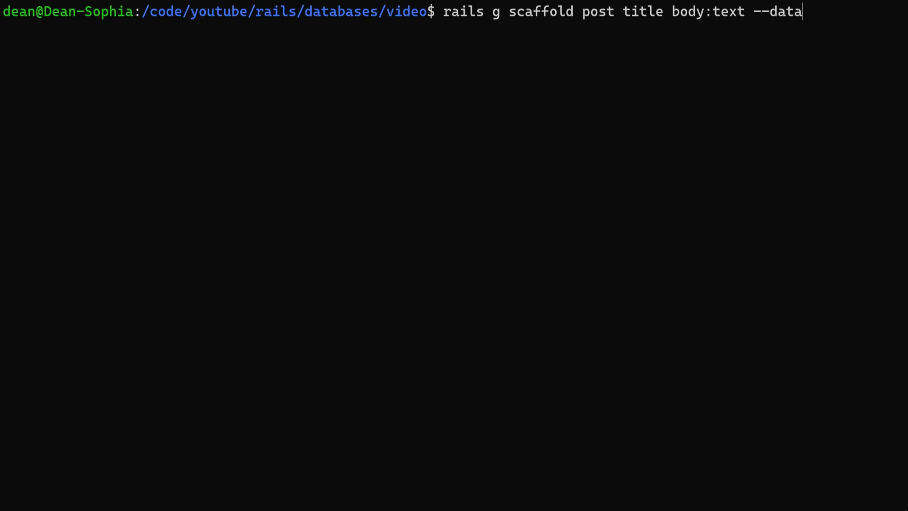
pyautogui.write('base primar')
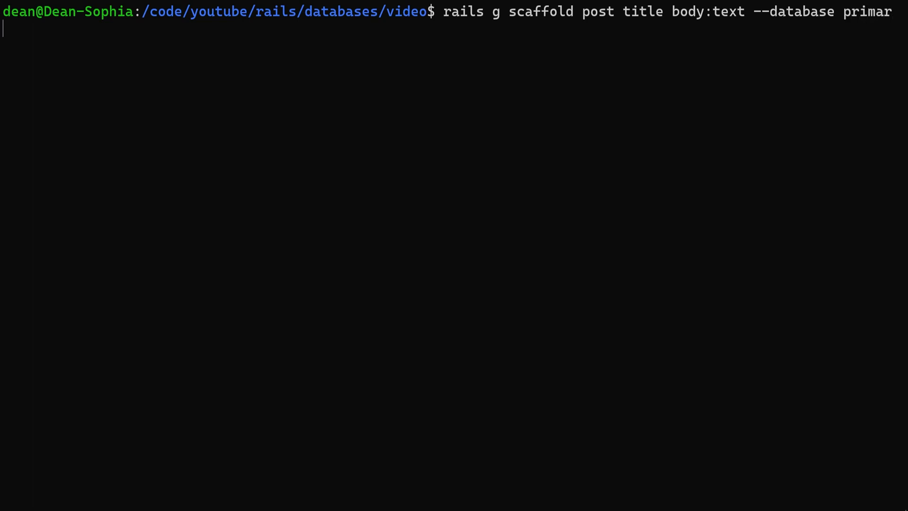
pyautogui.write('y')
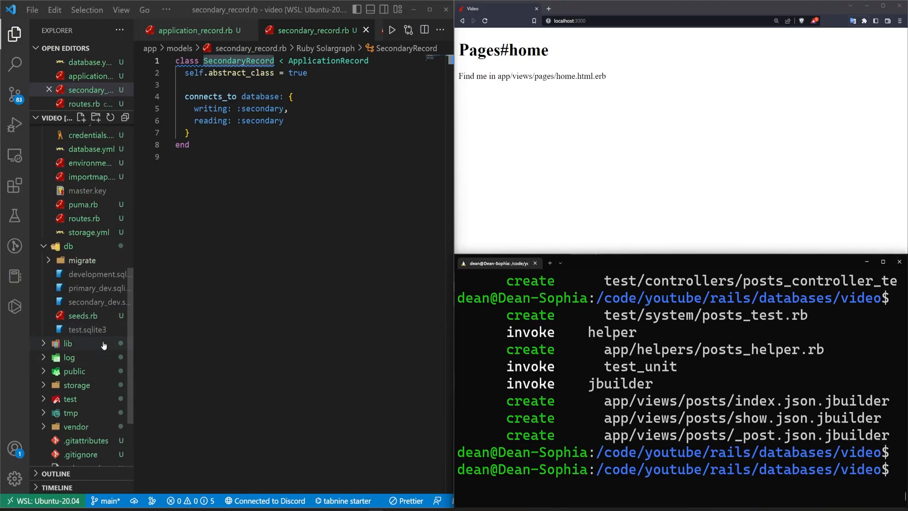
# Review primary_record.rb in app/models, then bring up secondary_record.rb's context menu
pyautogui.click(83, 260)
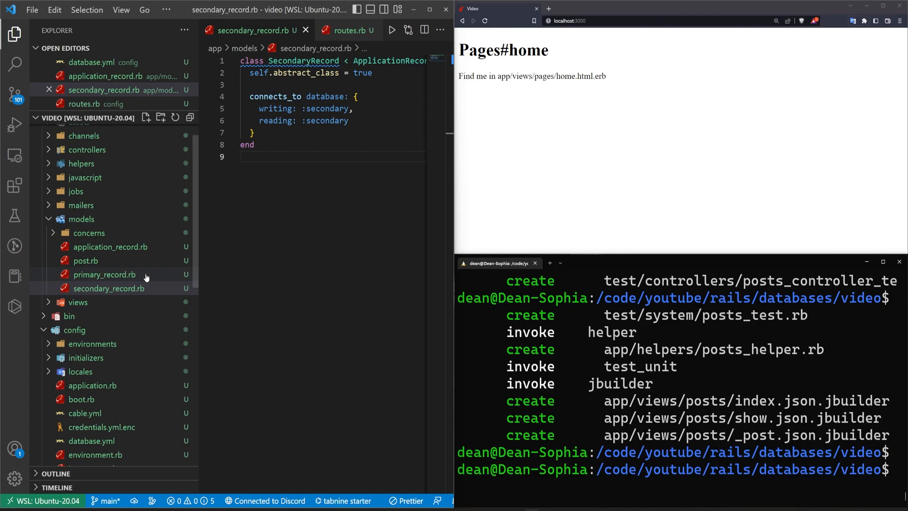
pyautogui.click(86, 260)
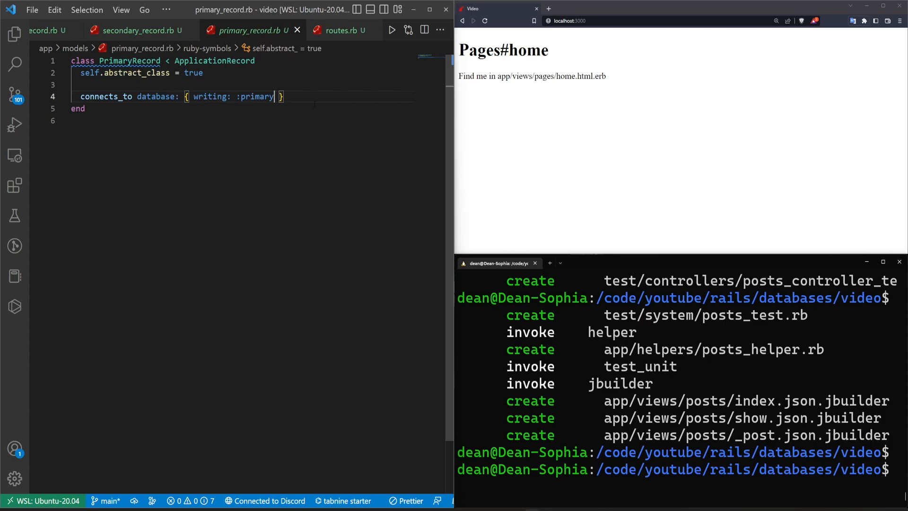
pyautogui.click(14, 34)
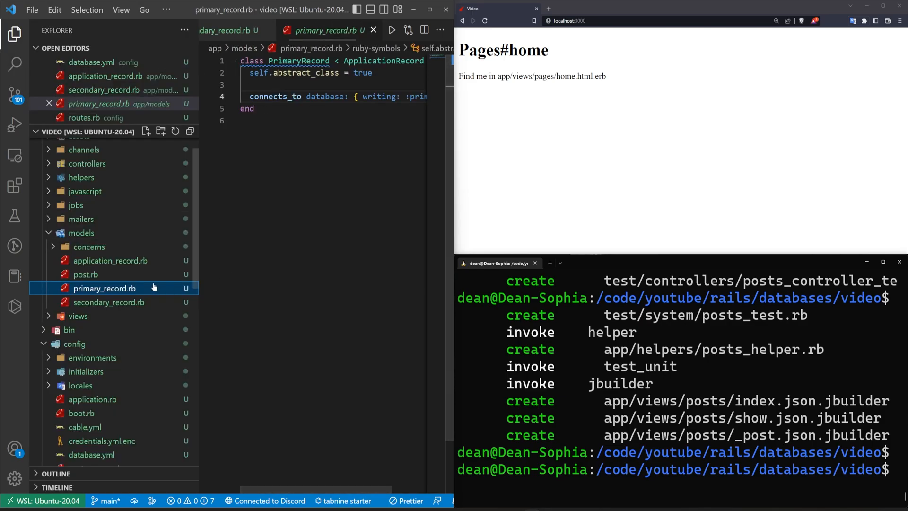
pyautogui.click(108, 302)
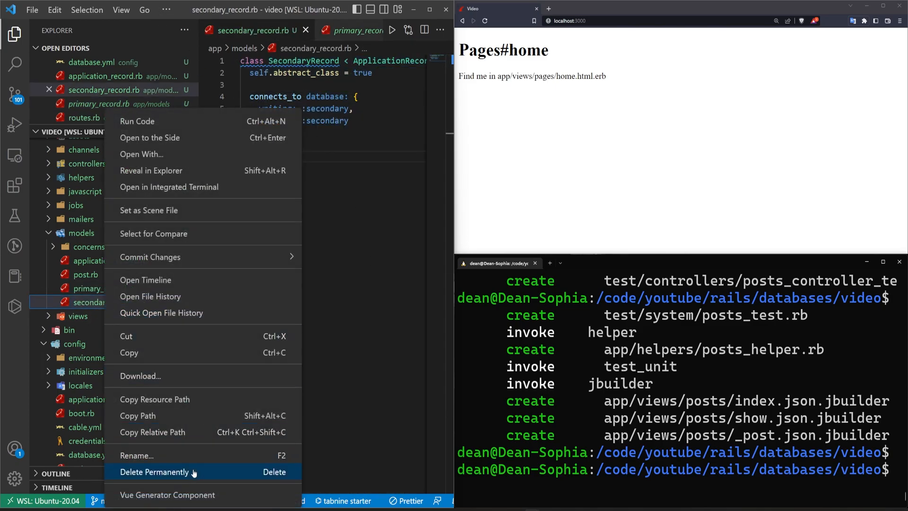
# Permanently delete secondary_record.rb, confirming in the dialog
pyautogui.click(154, 471)
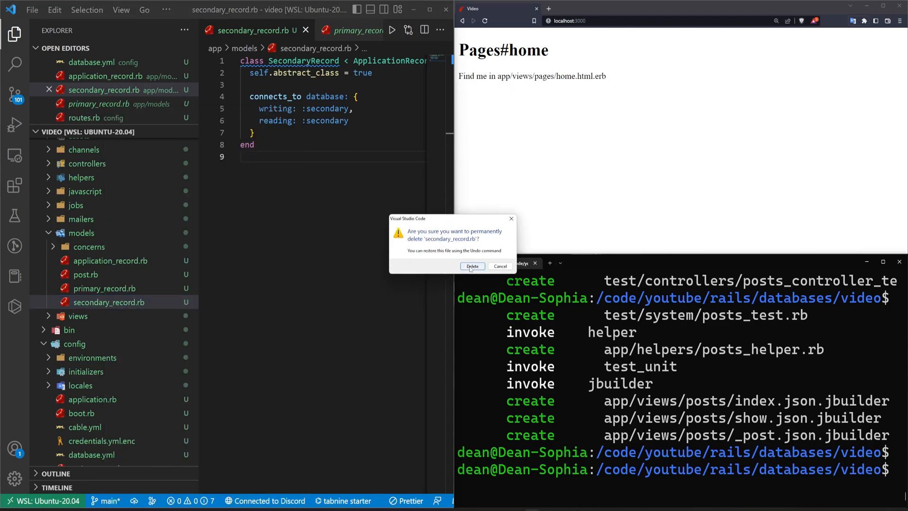
pyautogui.click(472, 267)
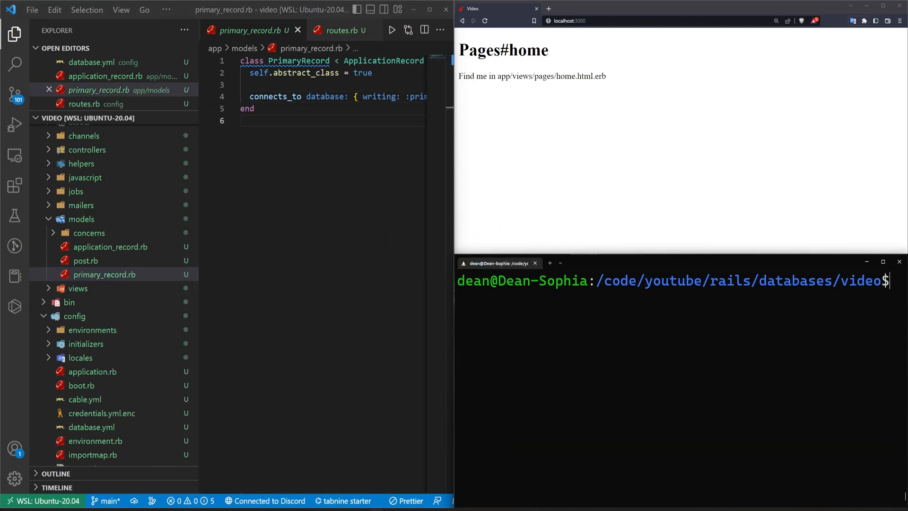
pyautogui.write('rails g s')
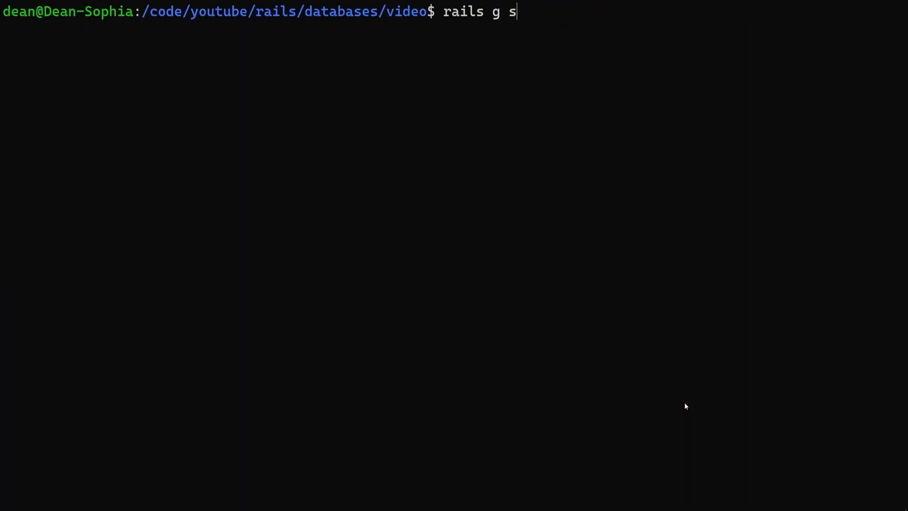
# Generate the Tweet scaffold with content:text on the secondary database
pyautogui.write('caffold tweet con')
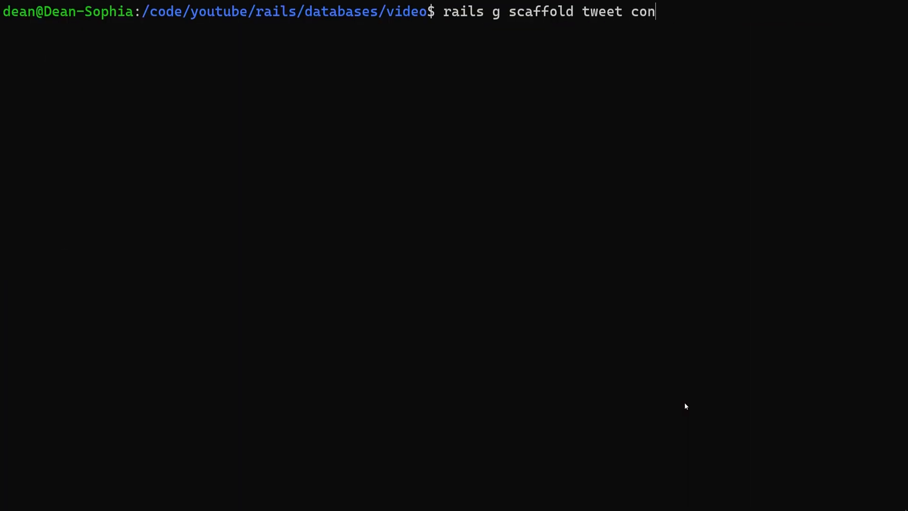
pyautogui.write('tent:text -')
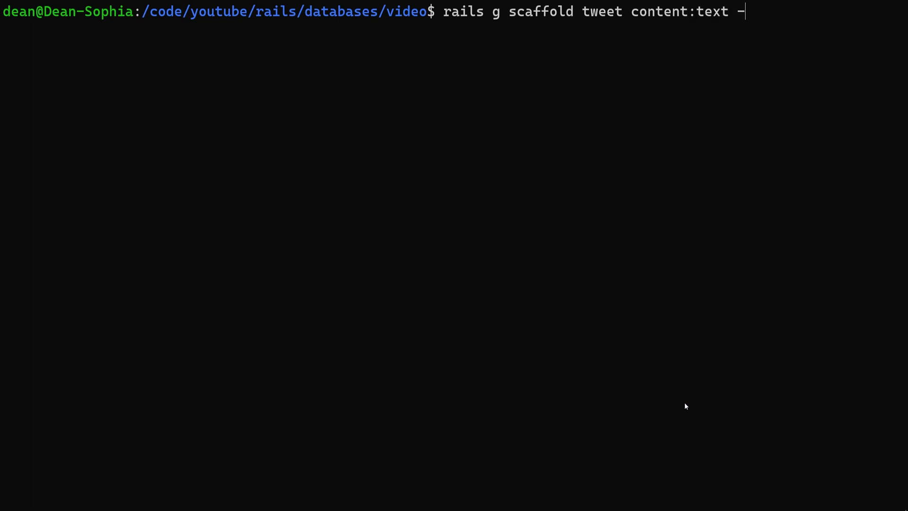
pyautogui.write('-database se')
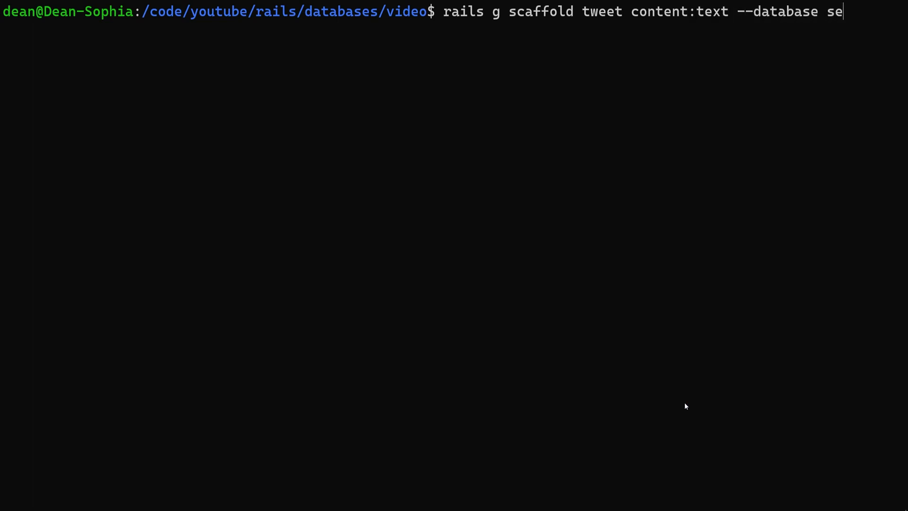
pyautogui.write('condary')
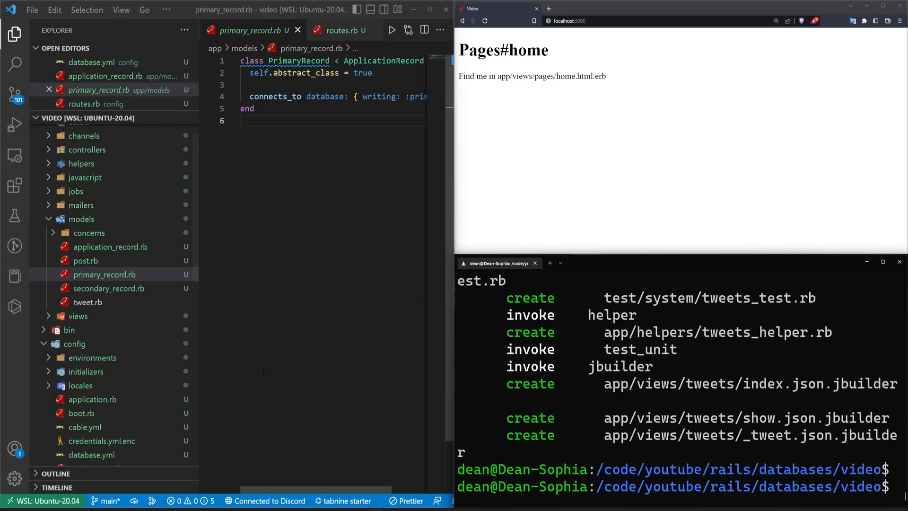
# Inspect the create_tweets migration in db/secondary_migrations and the regenerated secondary_record.rb
pyautogui.scroll(-3)
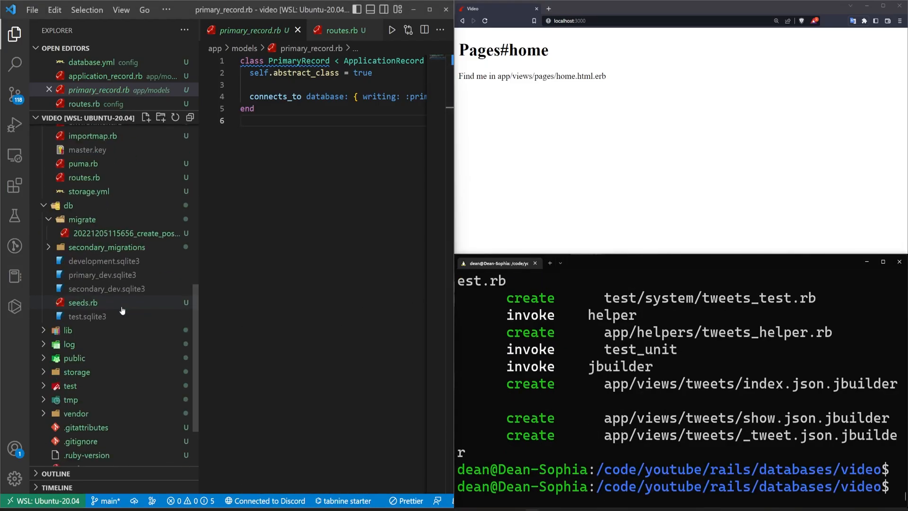
pyautogui.moveTo(69, 205)
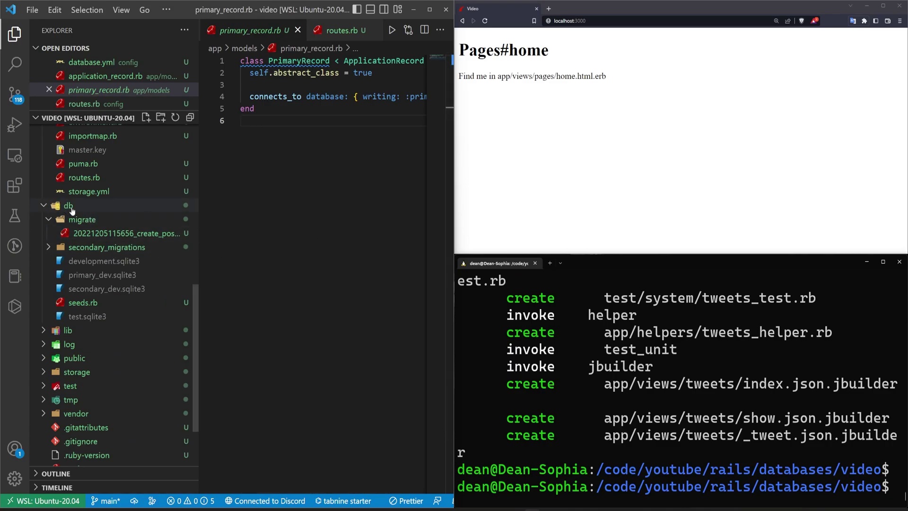
pyautogui.click(107, 247)
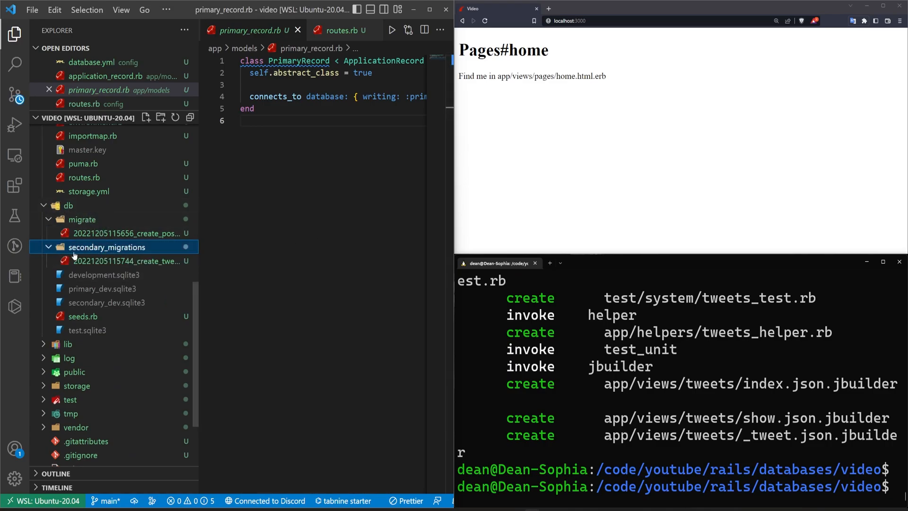
pyautogui.click(128, 261)
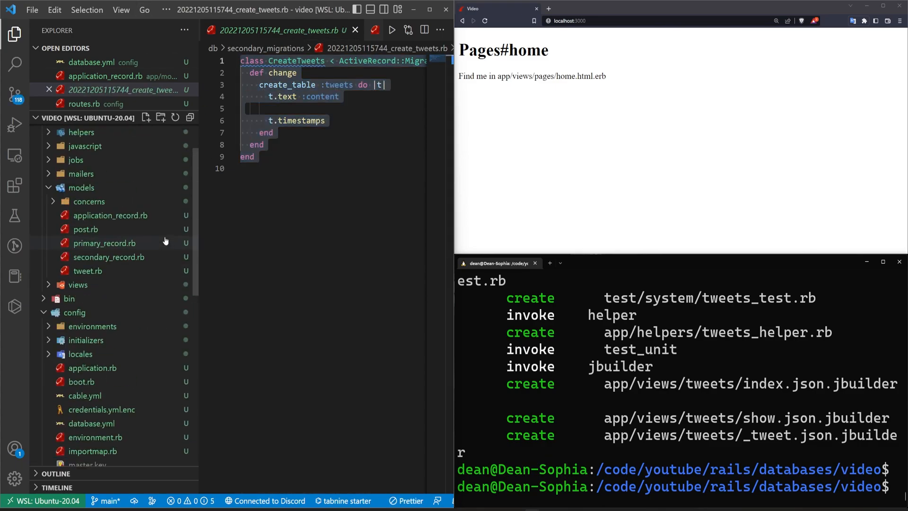
pyautogui.click(69, 132)
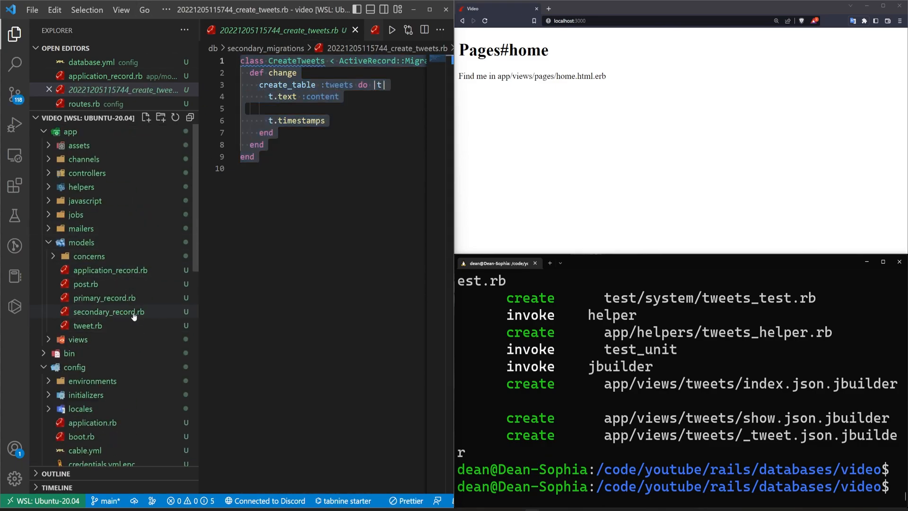
pyautogui.click(109, 311)
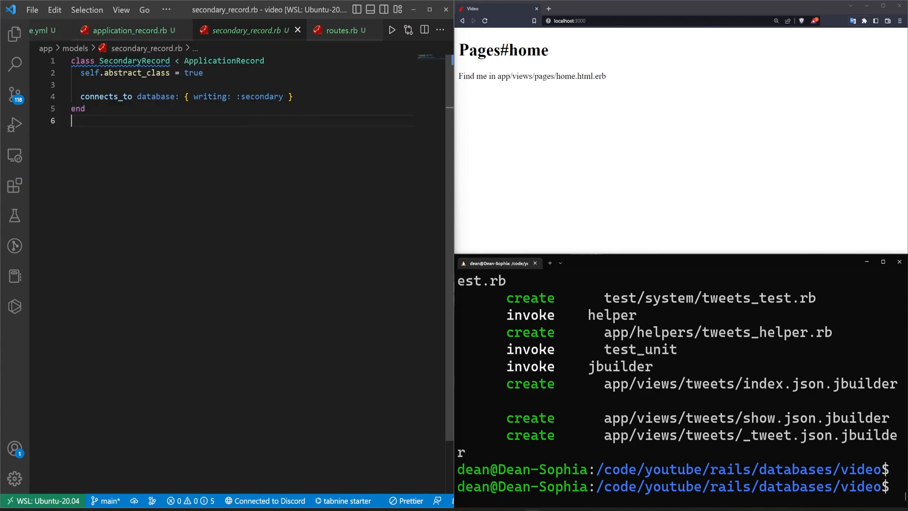
# Rewrite connects_to as a hash with writing: :secondary and reading: :secondary, then start the server command
pyautogui.click(283, 97)
pyautogui.write('reading: :secondary')
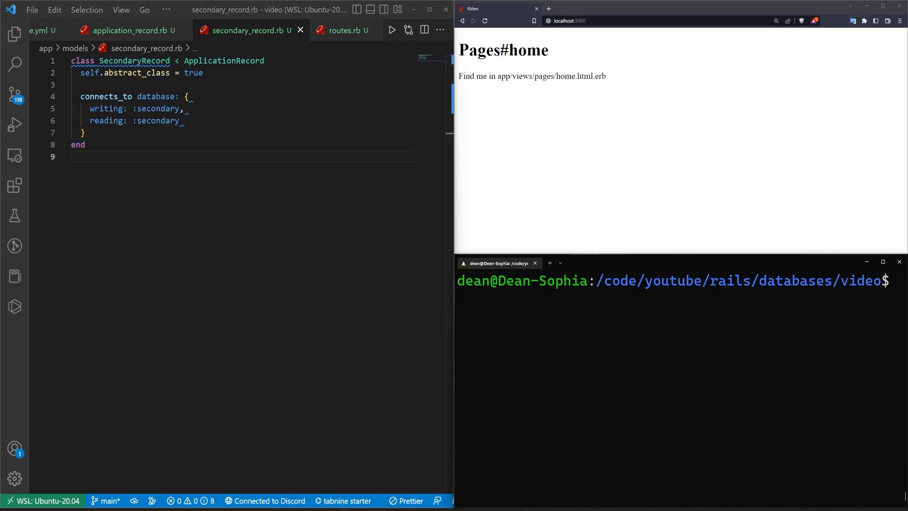
pyautogui.press('ctrl+a')
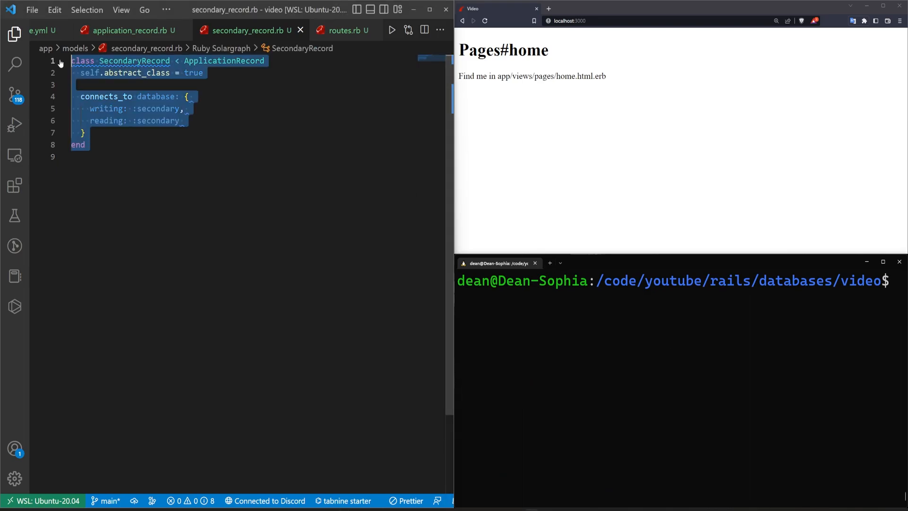
pyautogui.write('rai')
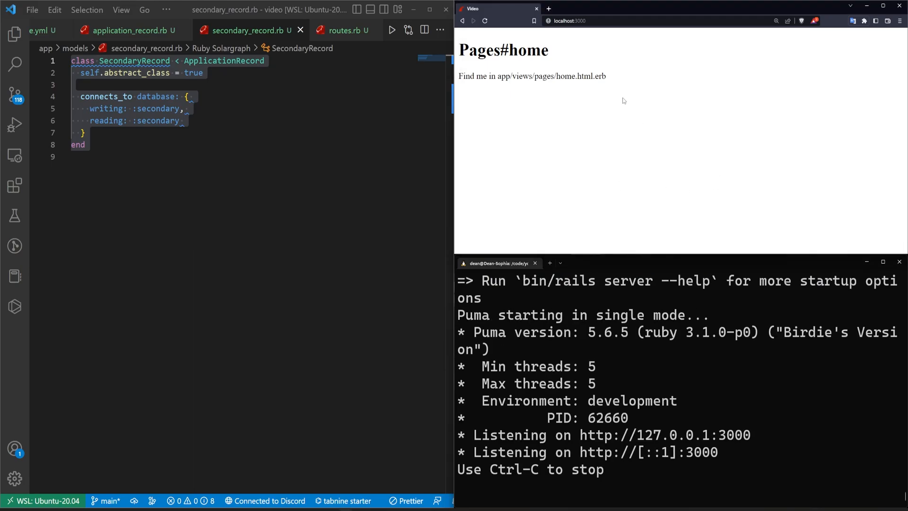
# Reload the app in the browser and run rails db:migrate:primary in the terminal
pyautogui.click(485, 21)
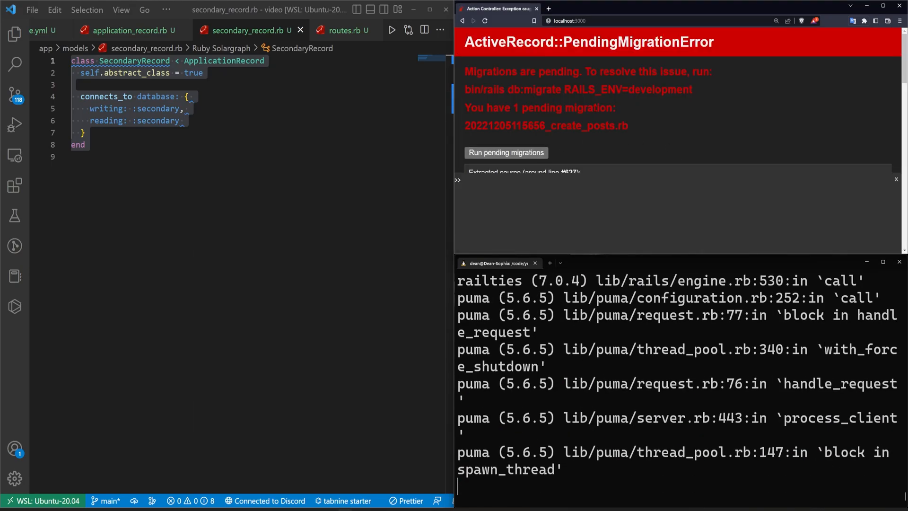
pyautogui.scroll(-3)
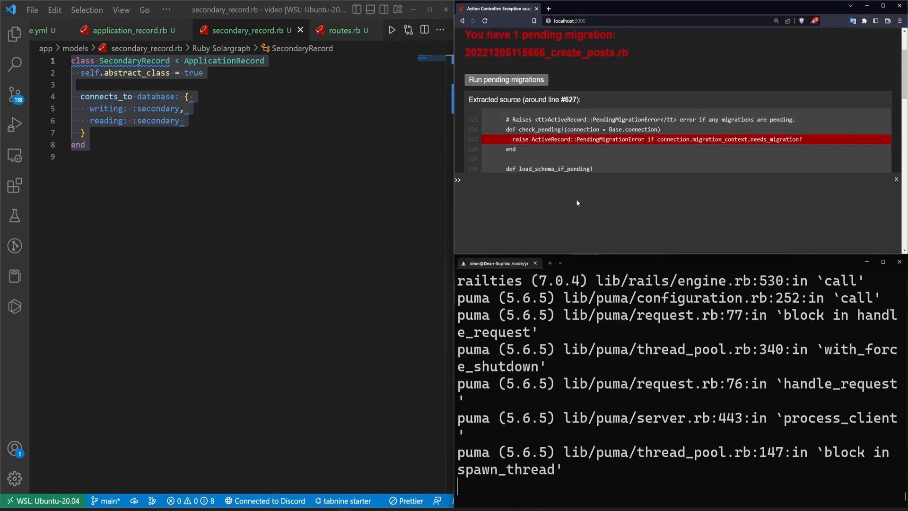
pyautogui.moveTo(505, 80)
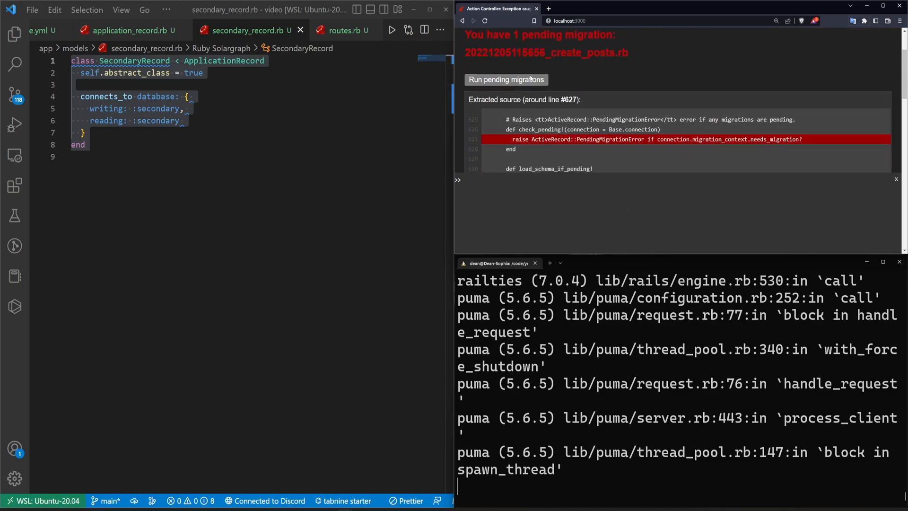
pyautogui.moveTo(737, 354)
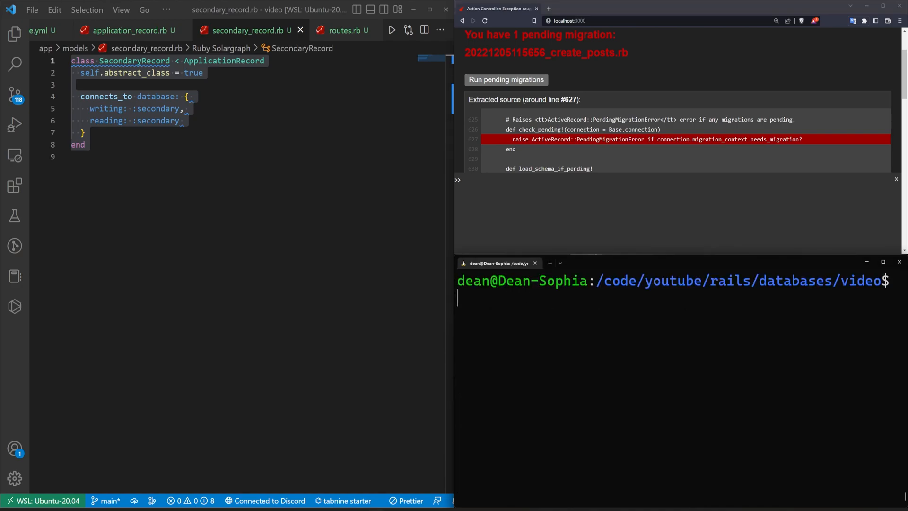
pyautogui.write('rails db:mi')
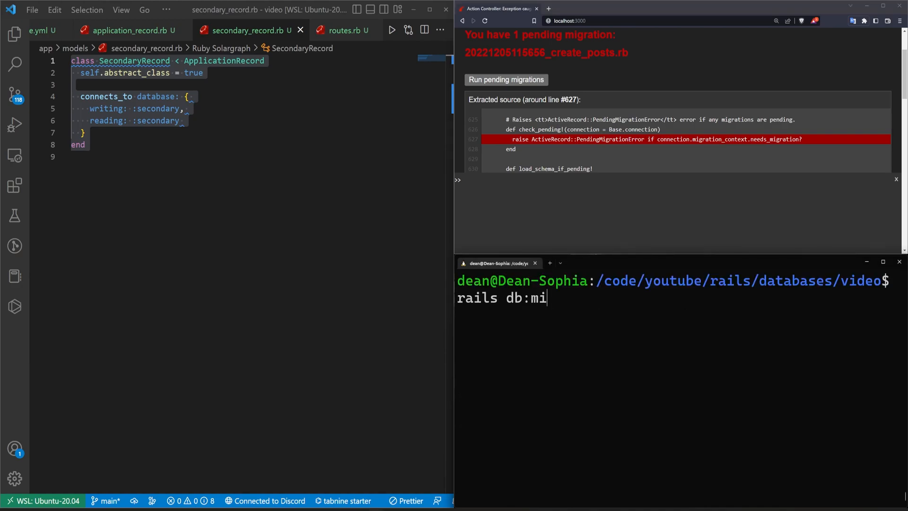
pyautogui.write('grate:')
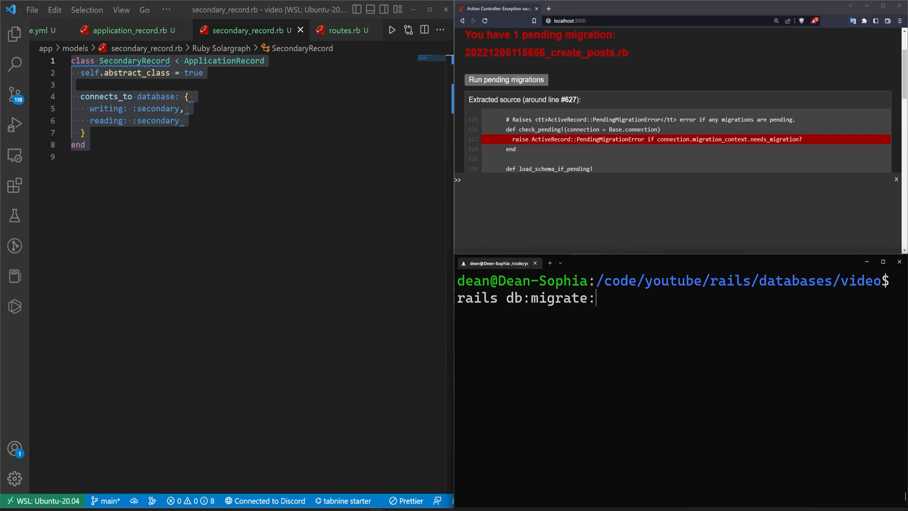
pyautogui.write('primary')
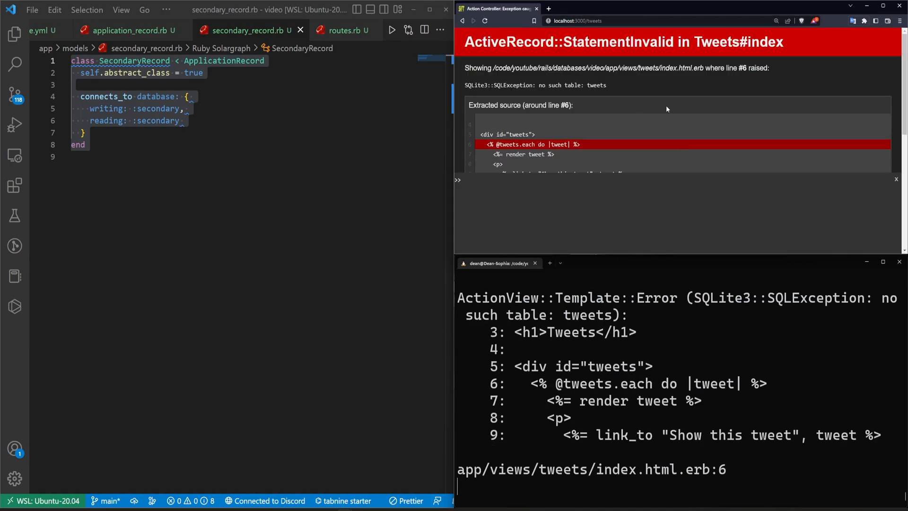
# Review the generated tweet.rb model from the Explorer
pyautogui.click(14, 34)
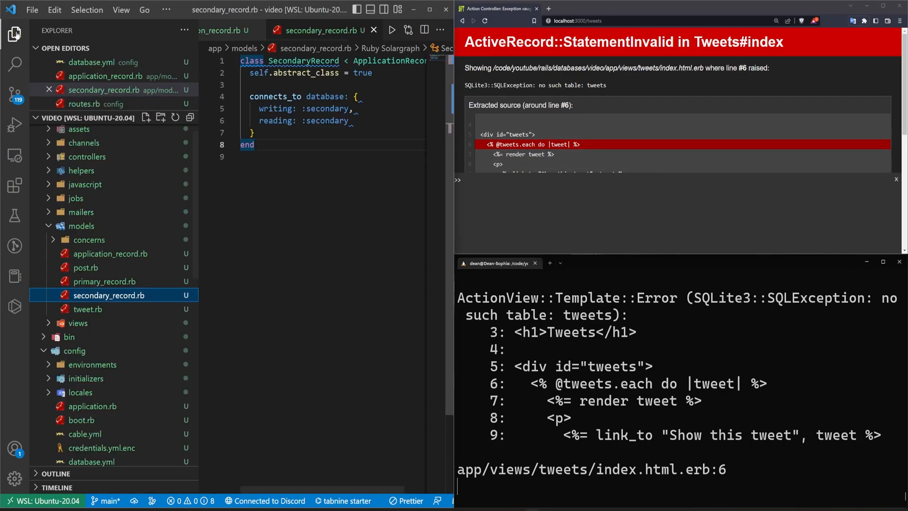
pyautogui.click(87, 308)
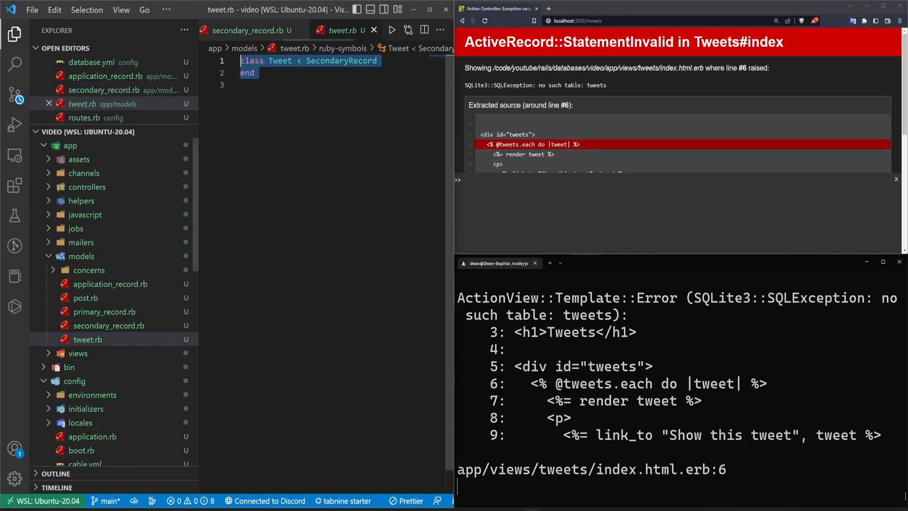
pyautogui.scroll(-3)
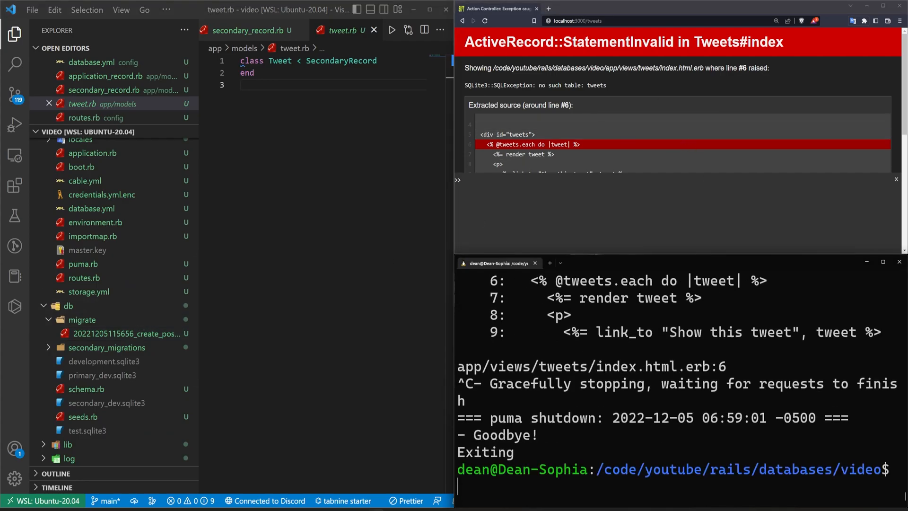
# Run rails db:migrate:secondary to create the tweets table, then restart the server with rails s
pyautogui.write('rails db:')
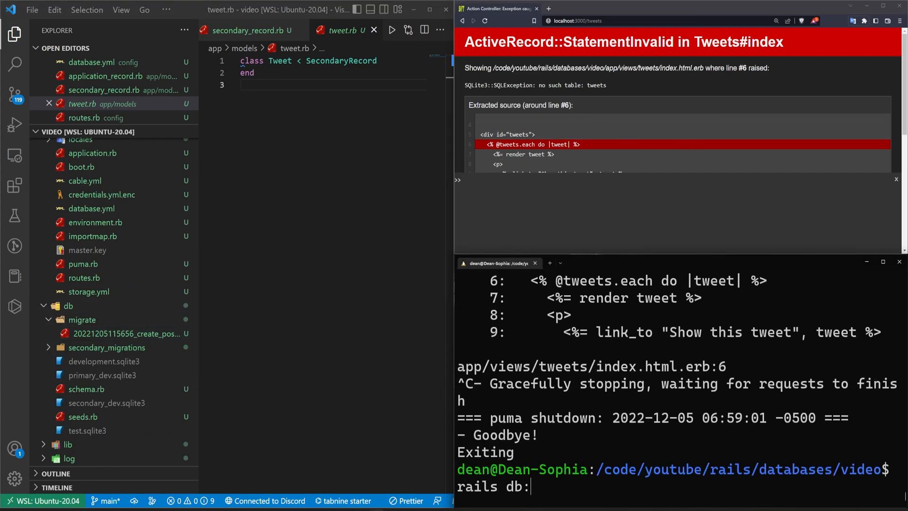
pyautogui.write('migrate')
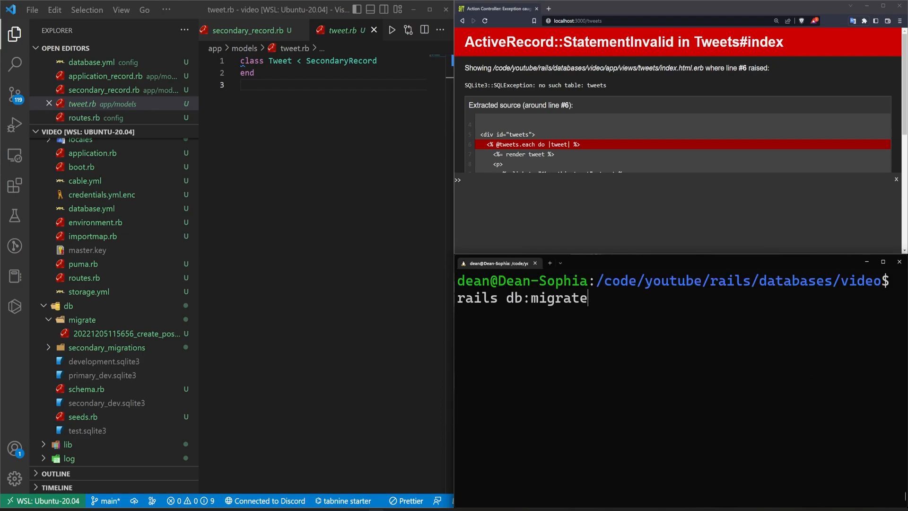
pyautogui.write(':seconda')
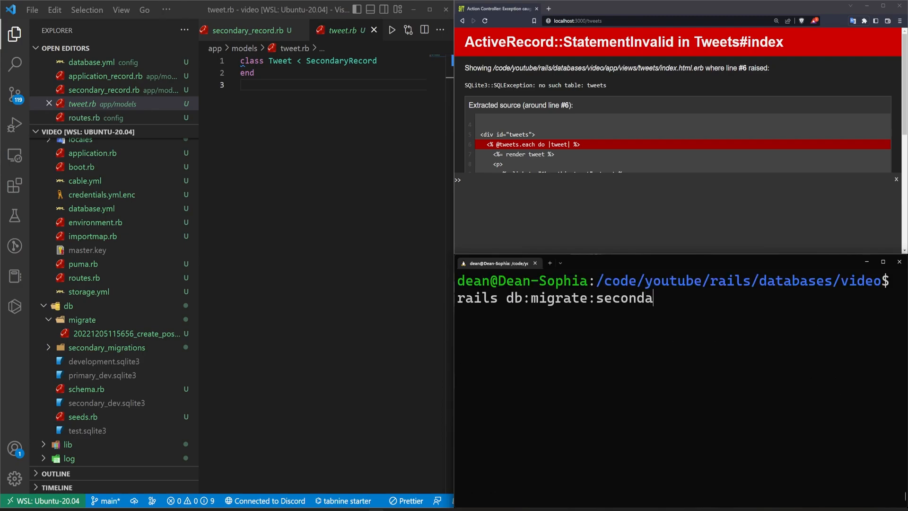
pyautogui.press('Return')
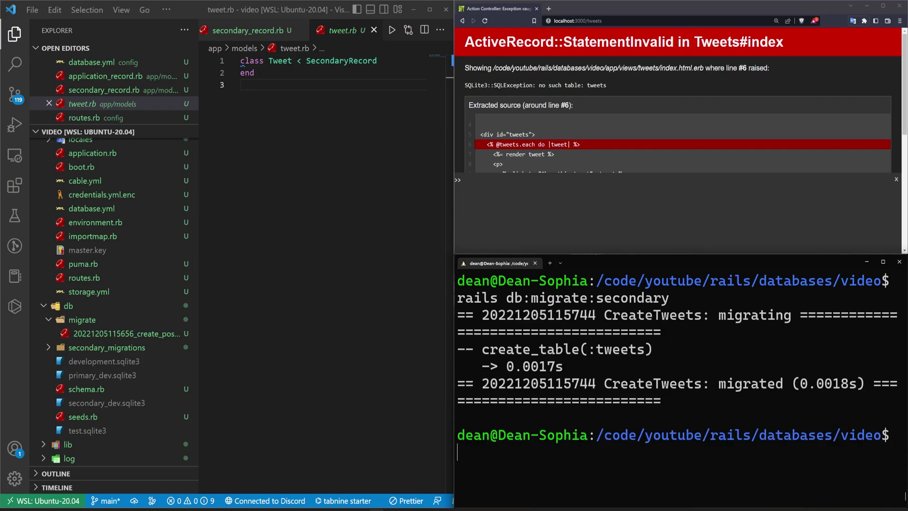
pyautogui.write('rails s')
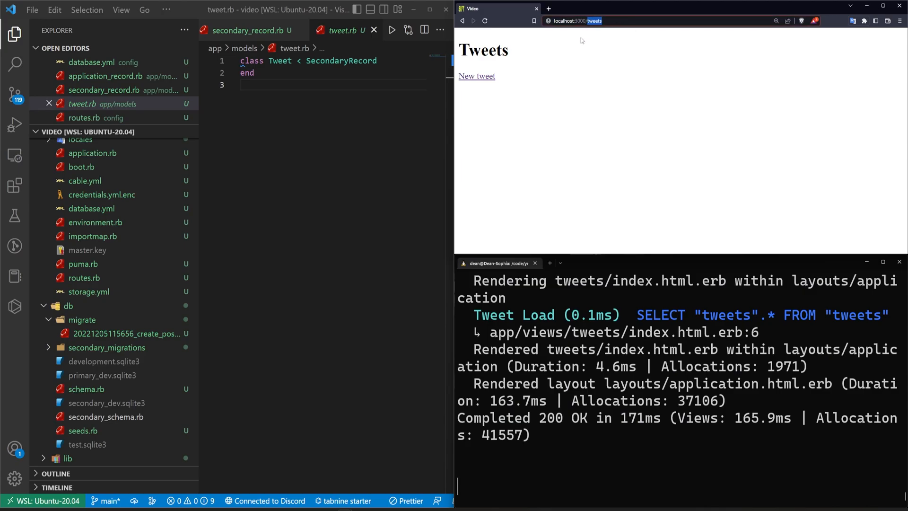
pyautogui.press('ctrl+p')
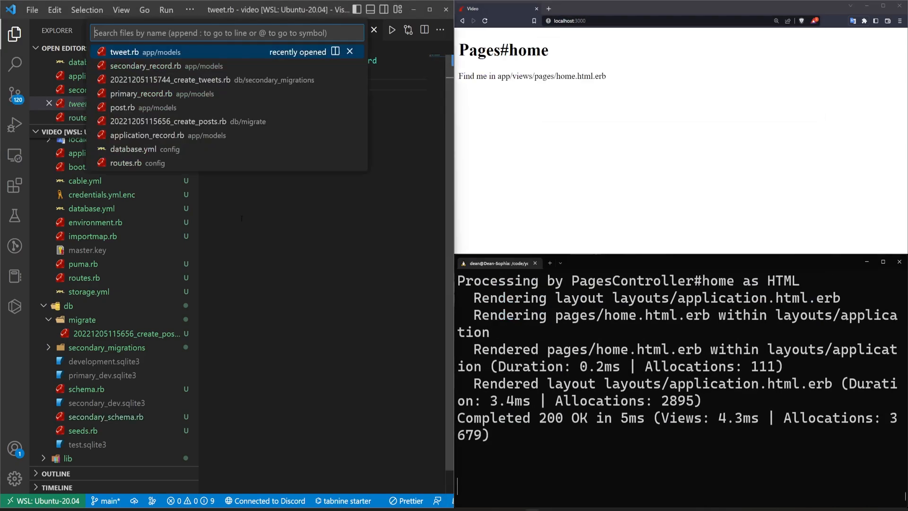
# In pages/home.html.erb add link_to lines for posts_path and tweets_path and save
pyautogui.write('pageshome')
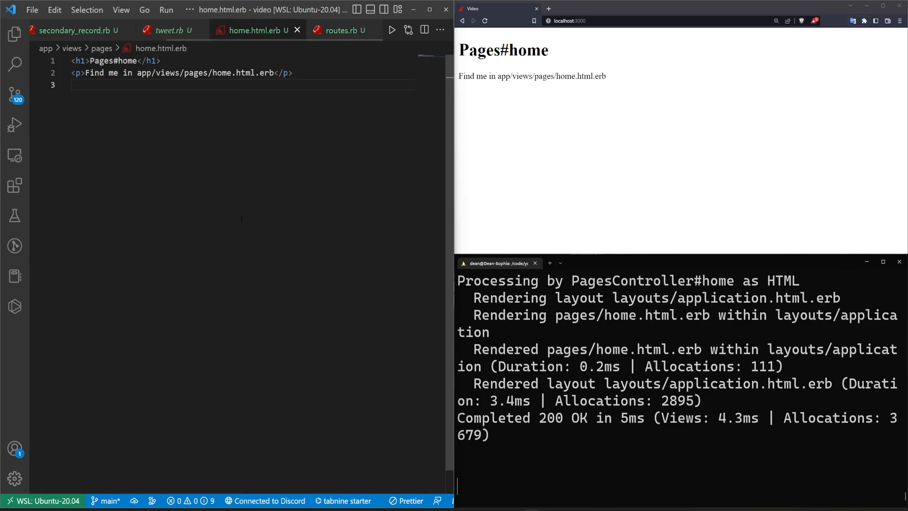
pyautogui.write('<%%>')
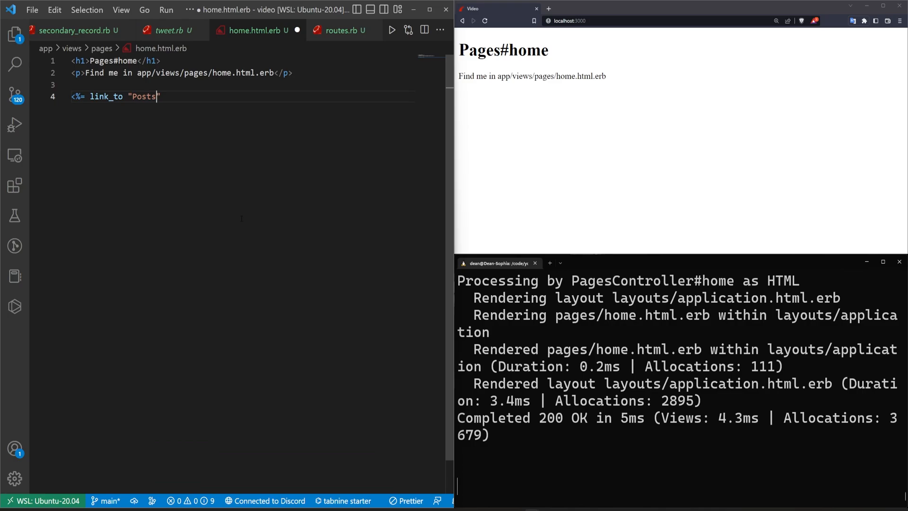
pyautogui.write(', posts_path %>')
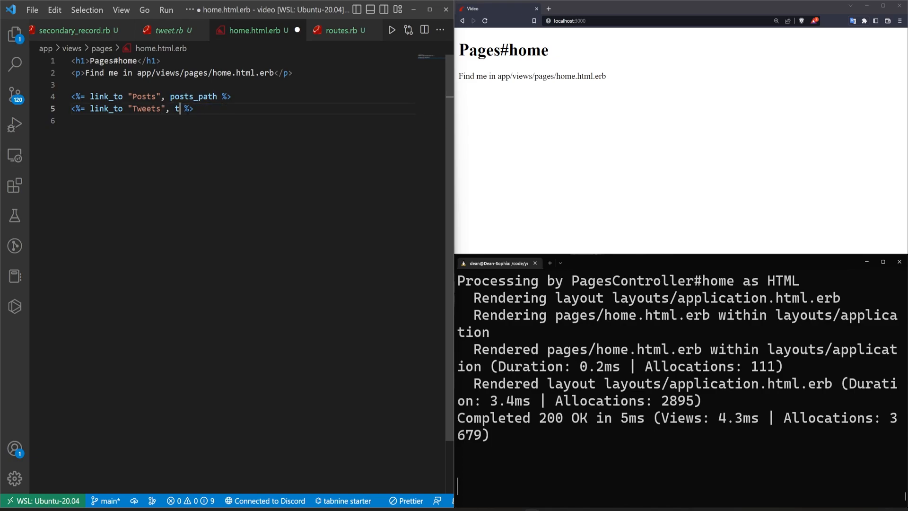
pyautogui.write('weets_path')
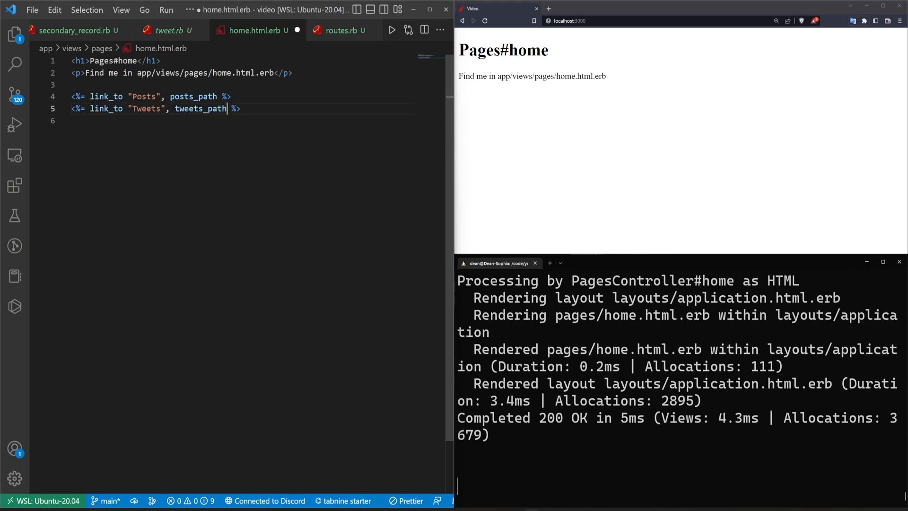
pyautogui.press('ctrl+s')
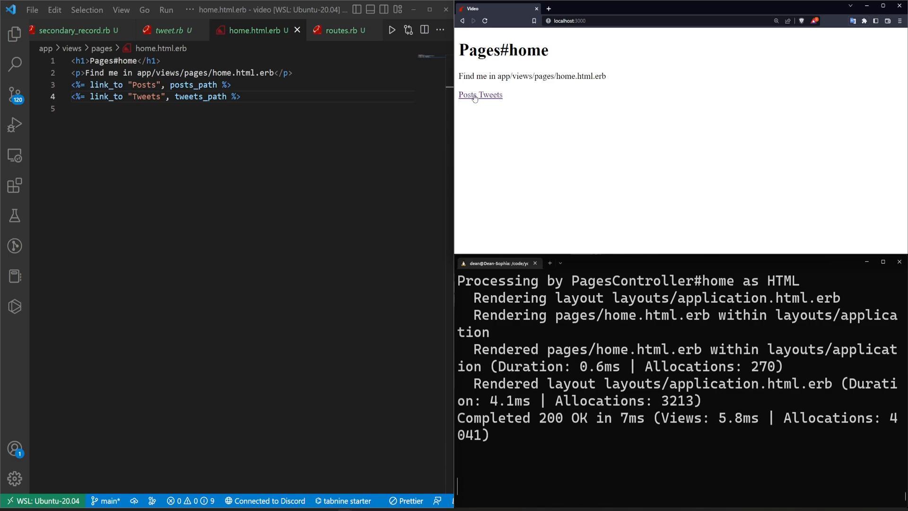
# Create a new post through the Posts scaffold from the home page
pyautogui.click(469, 95)
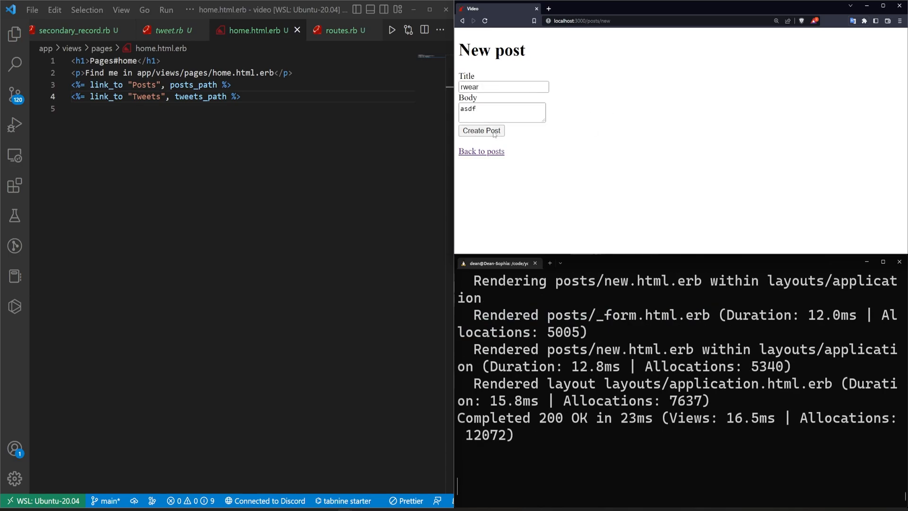
pyautogui.click(481, 131)
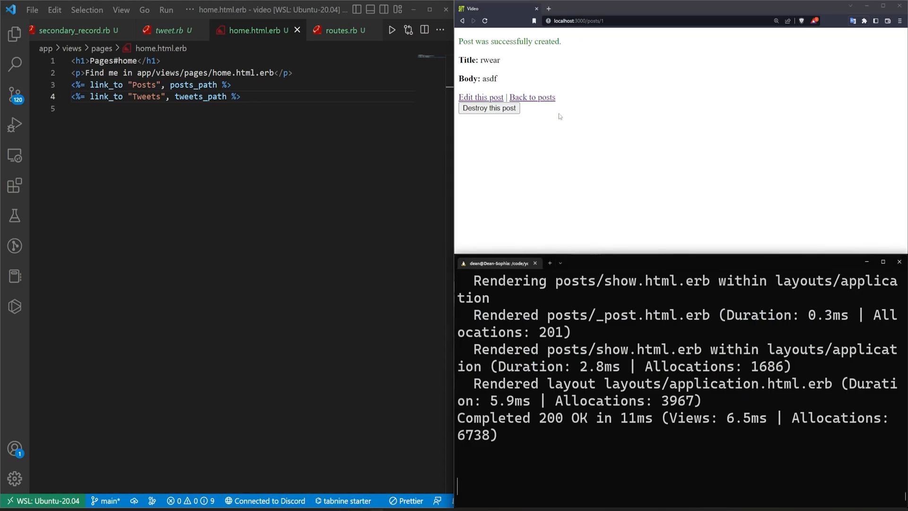
pyautogui.click(530, 97)
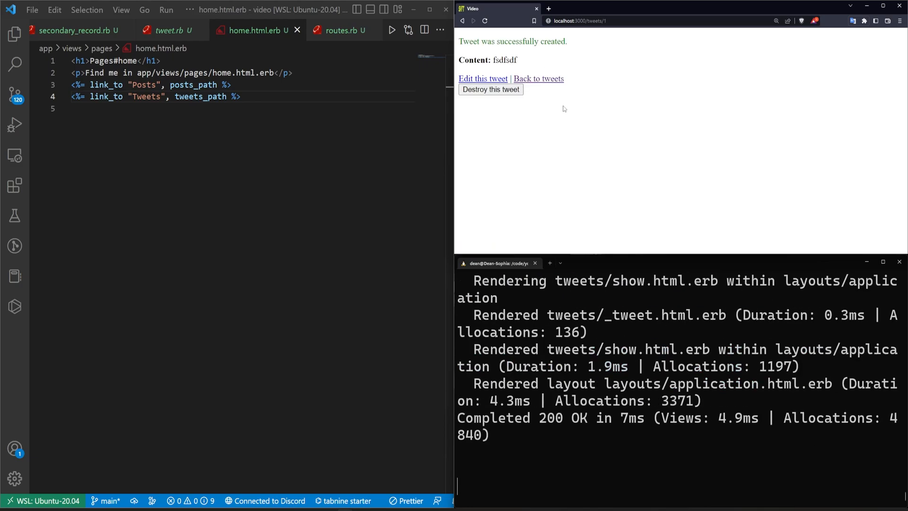
# Return to the tweets list and the home page, then view the Tweet model file
pyautogui.click(545, 80)
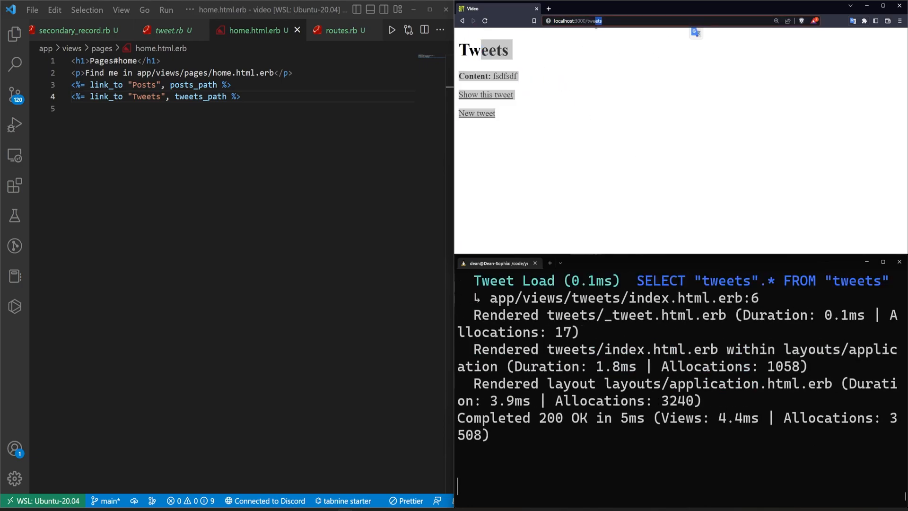
pyautogui.click(578, 21)
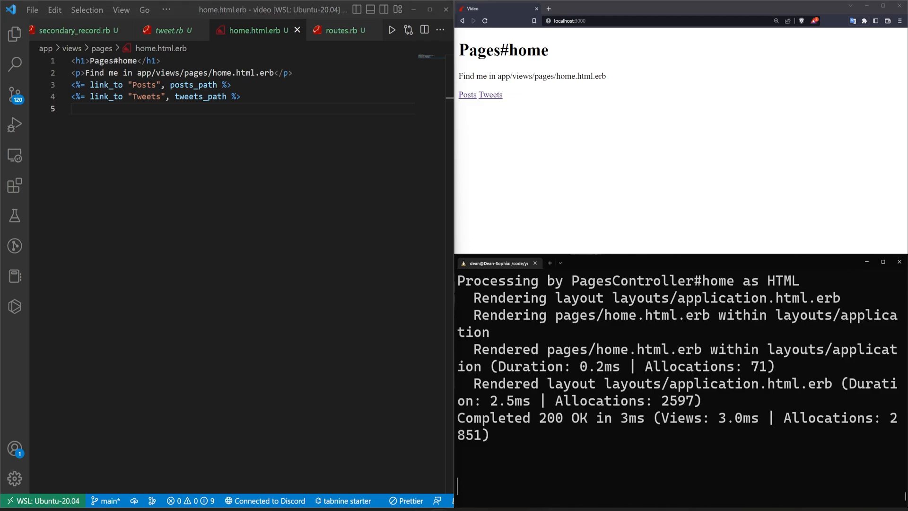
pyautogui.click(168, 31)
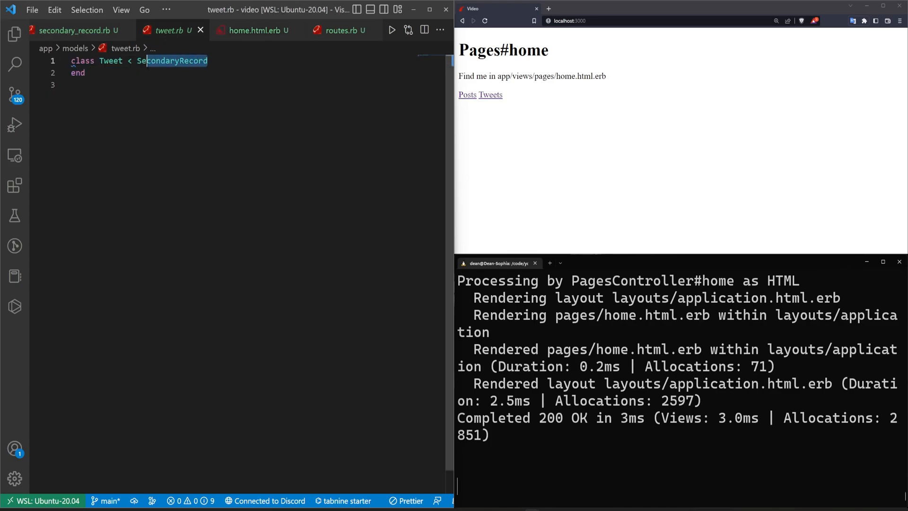
# Review Tweet's SecondaryRecord parent and show post.rb defining Post as a PrimaryRecord subclass
pyautogui.click(85, 72)
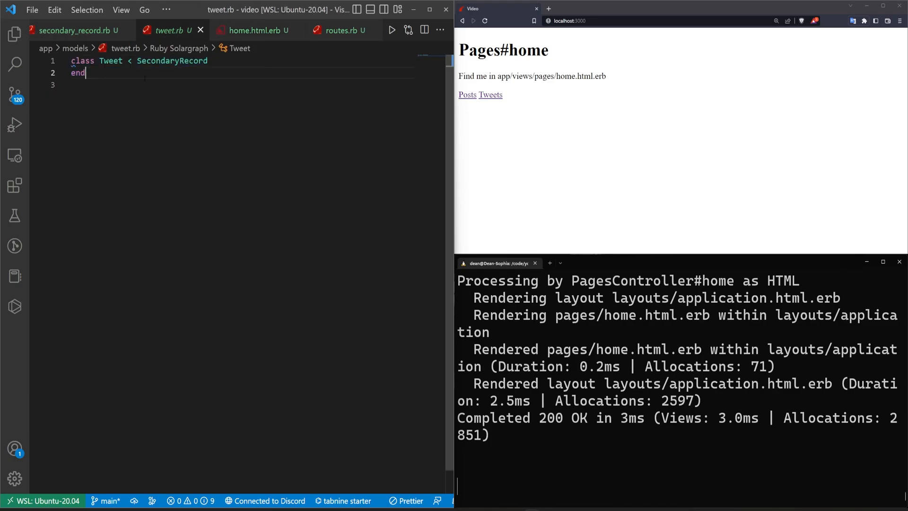
pyautogui.click(14, 34)
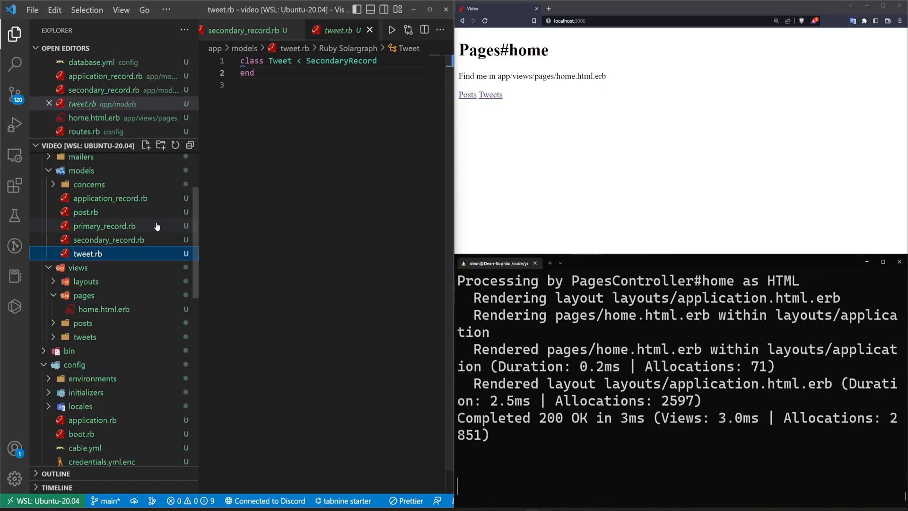
pyautogui.click(86, 212)
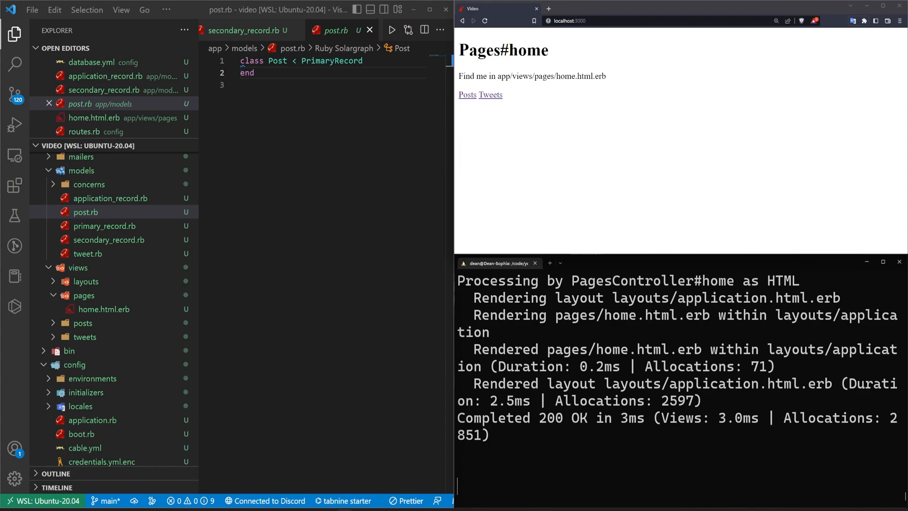
pyautogui.moveTo(504, 187)
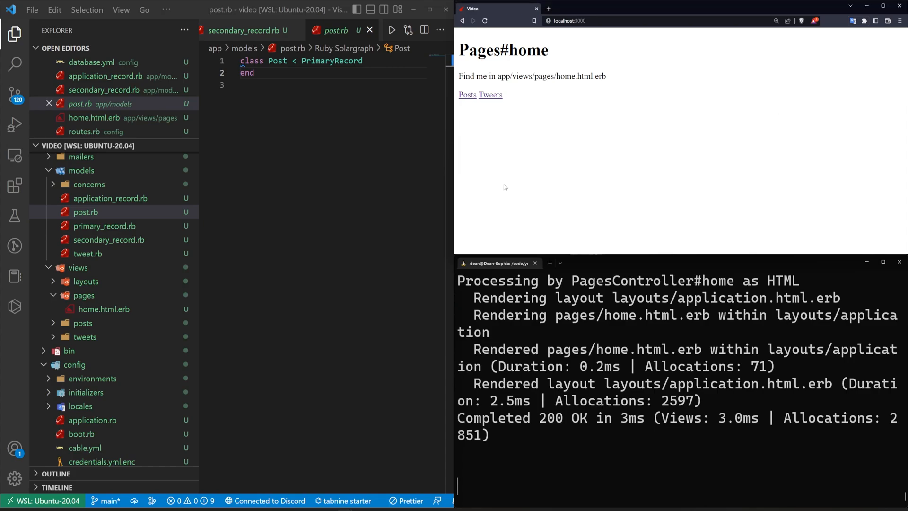
pyautogui.moveTo(579, 173)
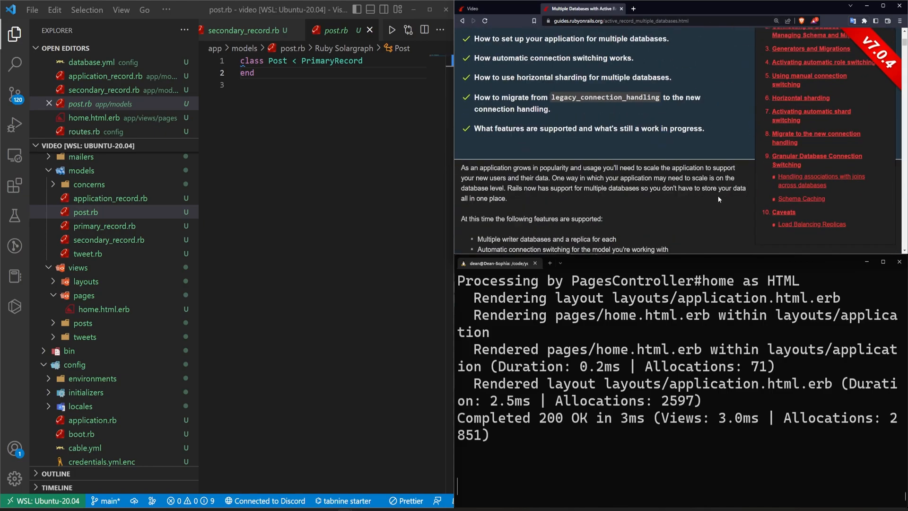
pyautogui.moveTo(800, 130)
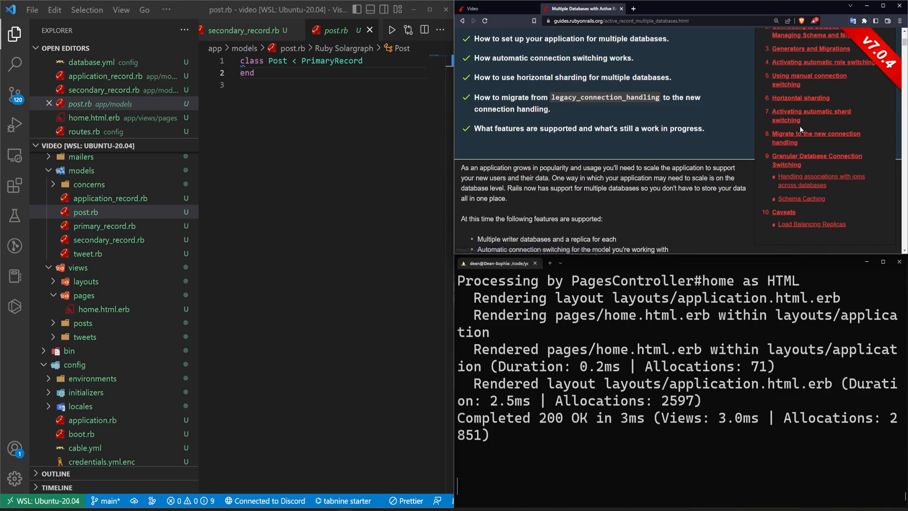
pyautogui.moveTo(631, 154)
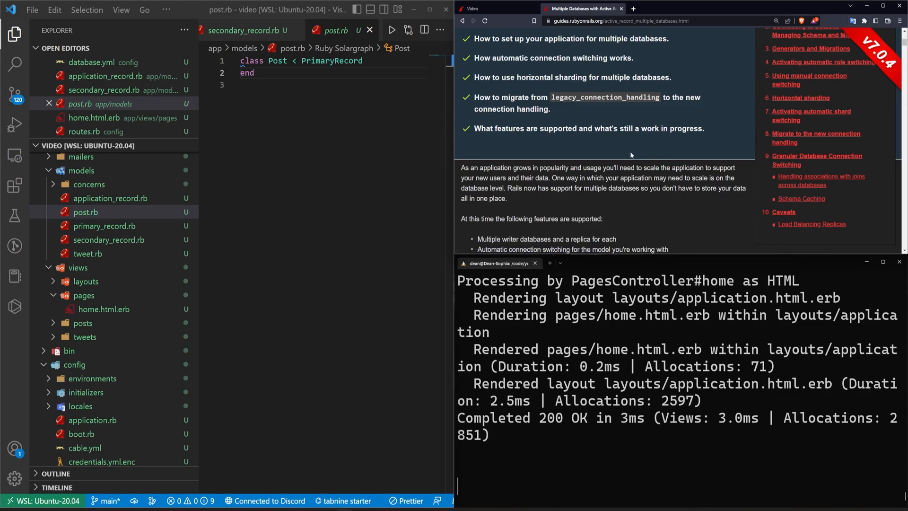
pyautogui.moveTo(657, 199)
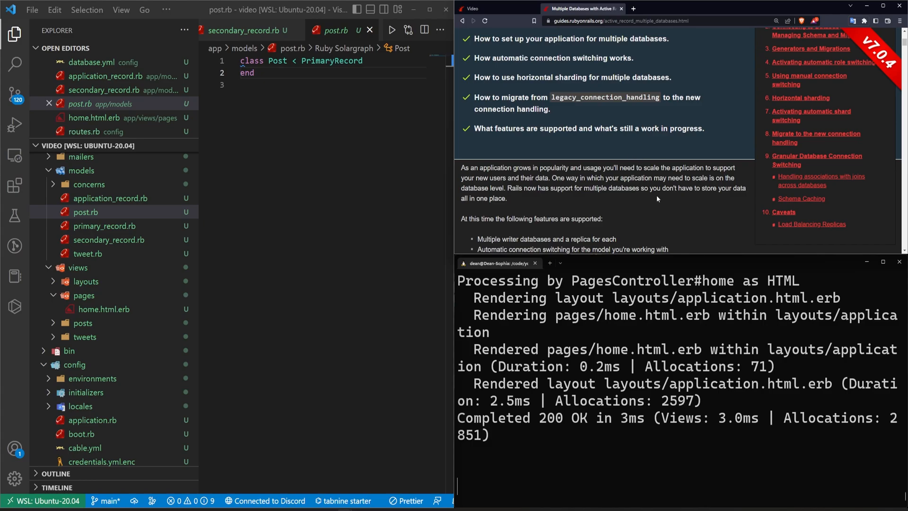
pyautogui.moveTo(628, 207)
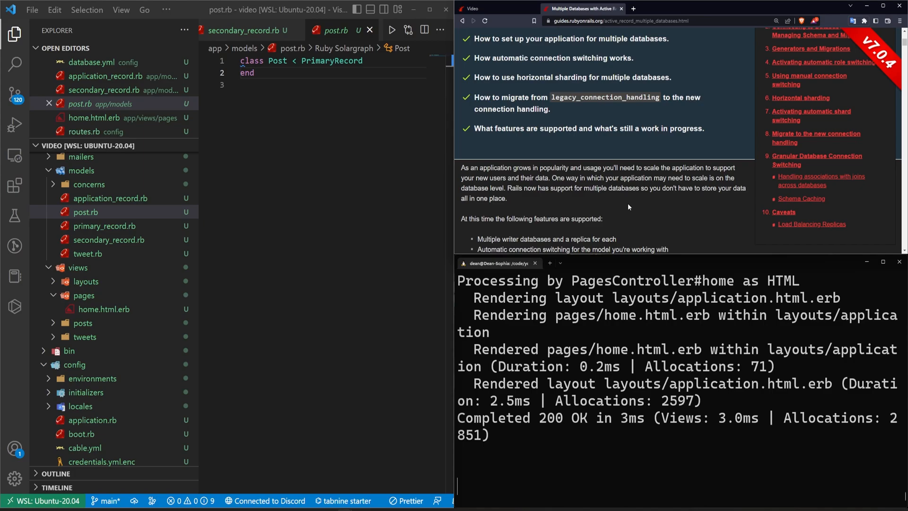
pyautogui.moveTo(547, 207)
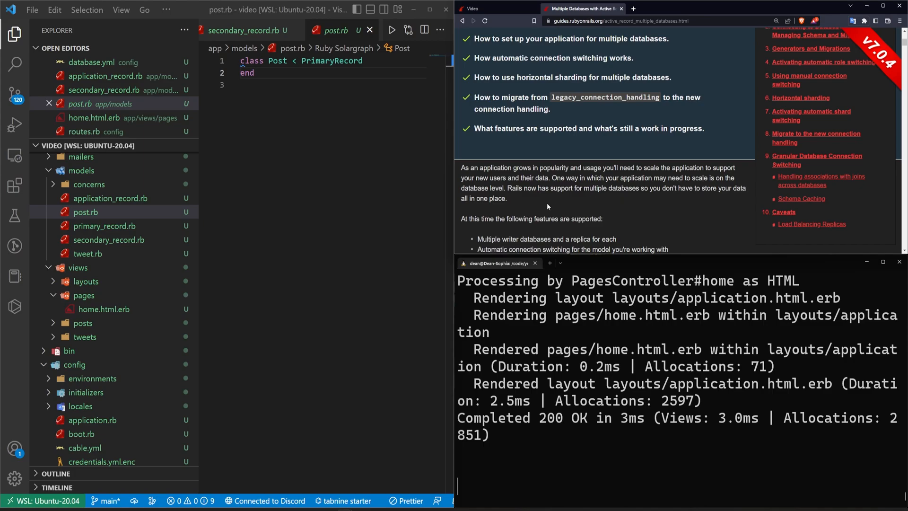
# Highlight the multiple database support sentence in the Rails guide, then start a fresh browser tab
pyautogui.doubleClick(482, 197)
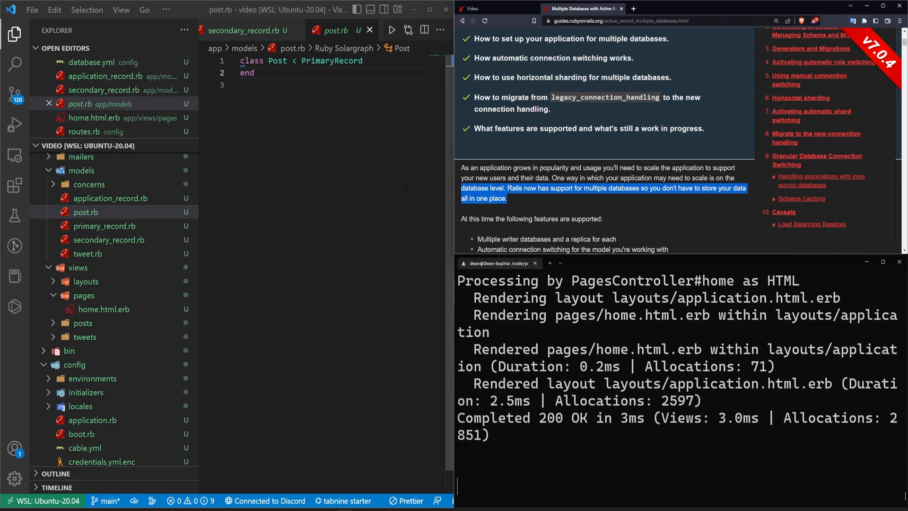
pyautogui.click(602, 219)
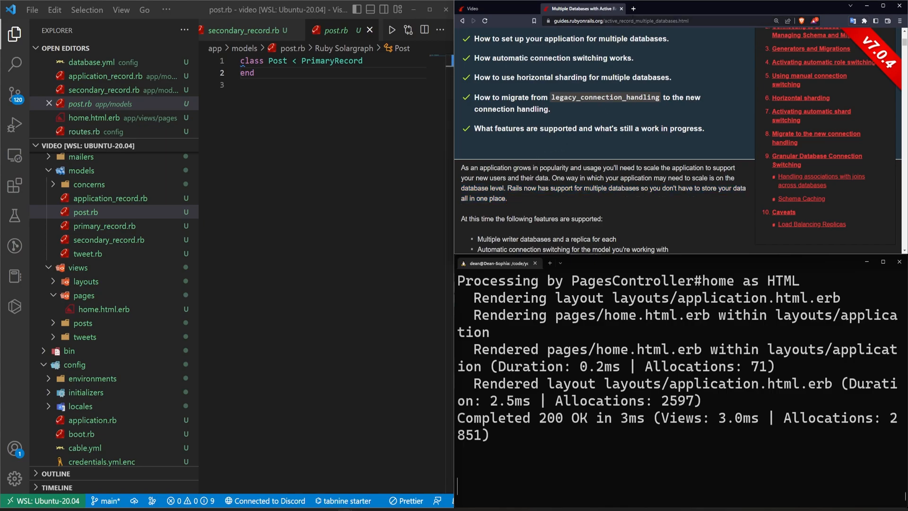
pyautogui.click(716, 8)
pyautogui.write('chatgttp')
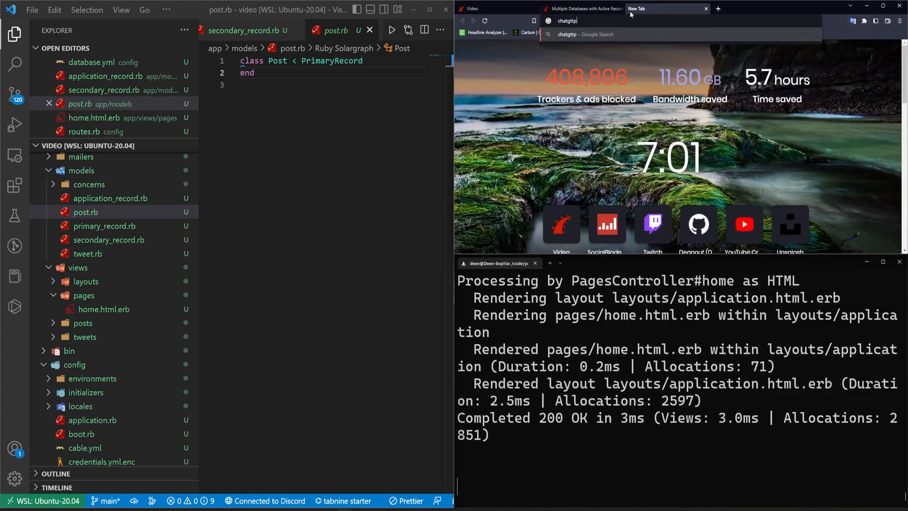
# Search Google for 'chatgtp' and reach the ChatGPT chat page via the OpenAI result
pyautogui.press('Return')
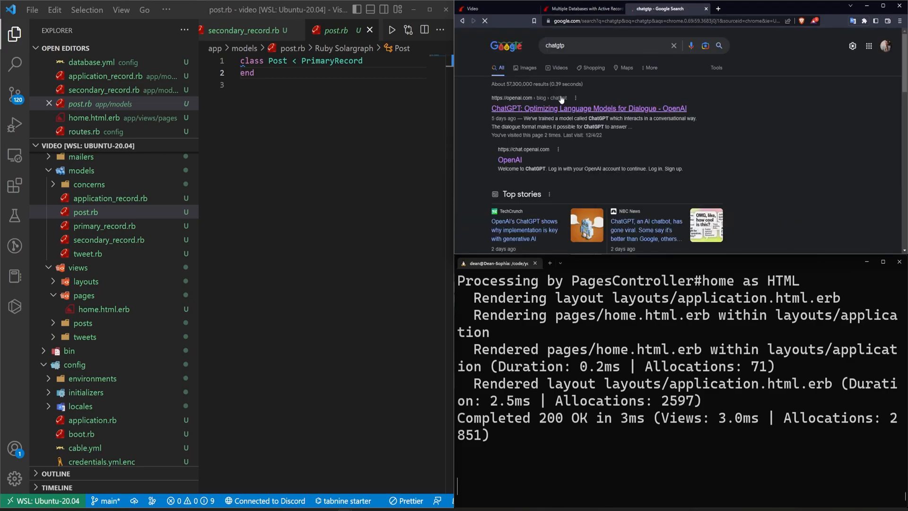
pyautogui.click(587, 108)
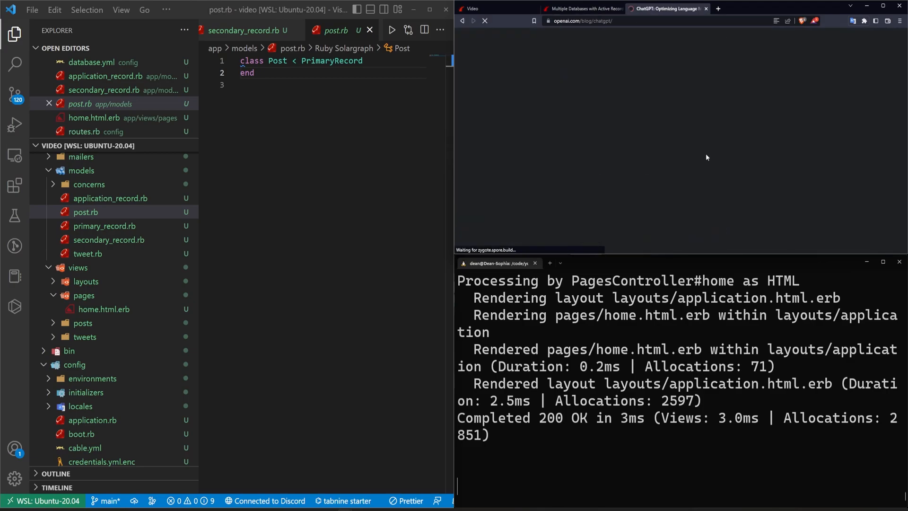
pyautogui.click(803, 9)
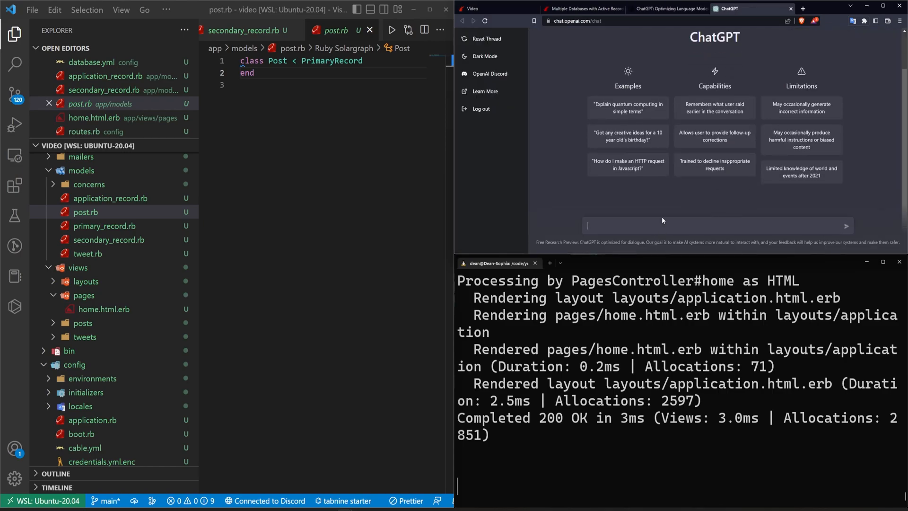
# Ask ChatGPT 'How do I connect to multiple databases' and read through the database.yml and establish_connection answer
pyautogui.write('How do')
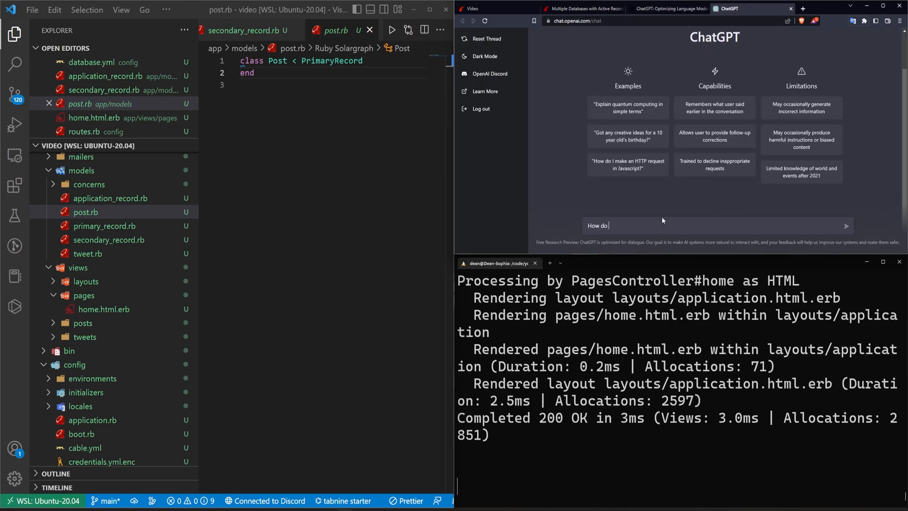
pyautogui.write('I connect to multiple data')
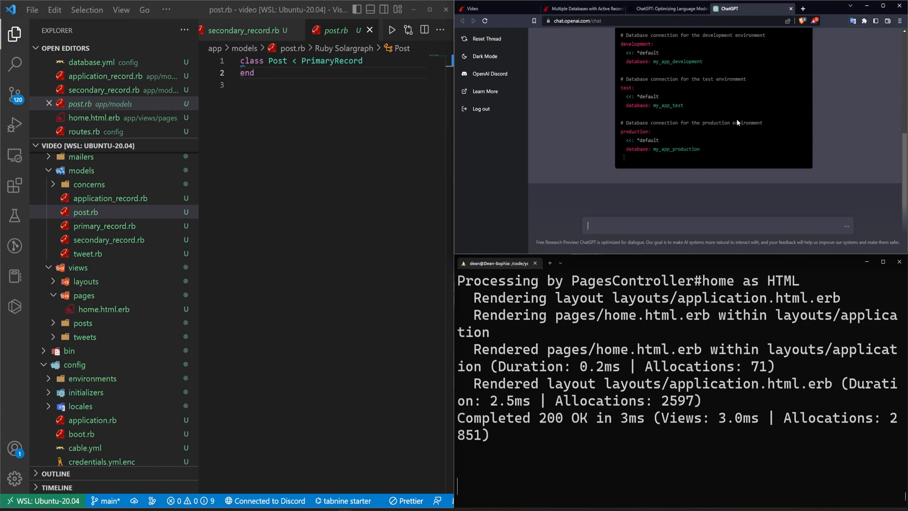
pyautogui.scroll(-3)
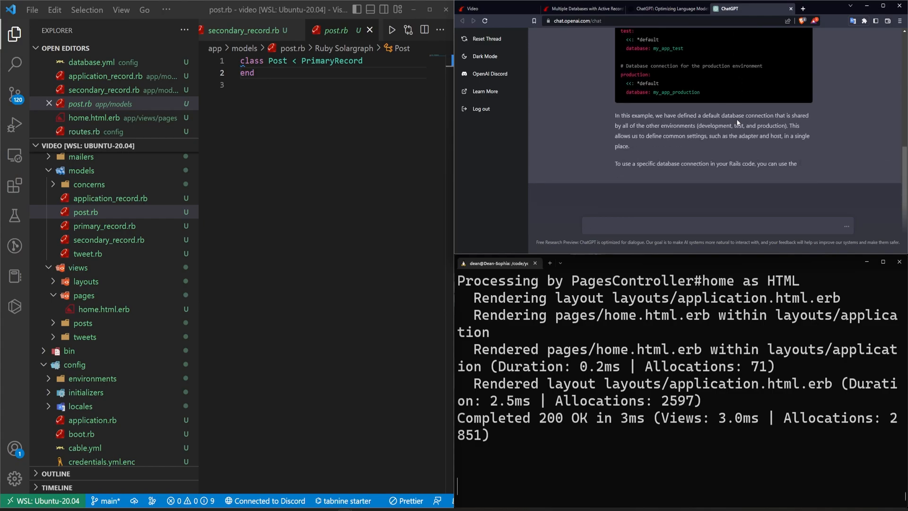
pyautogui.scroll(-3)
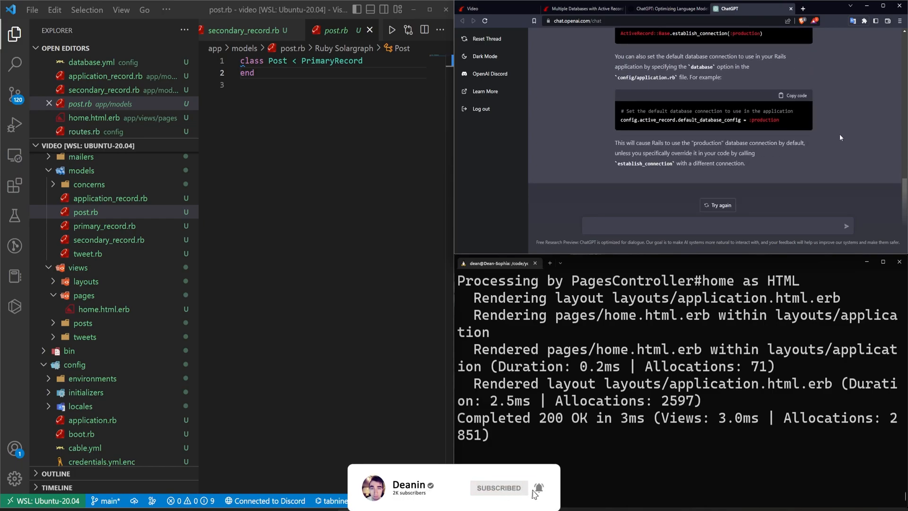
pyautogui.scroll(3)
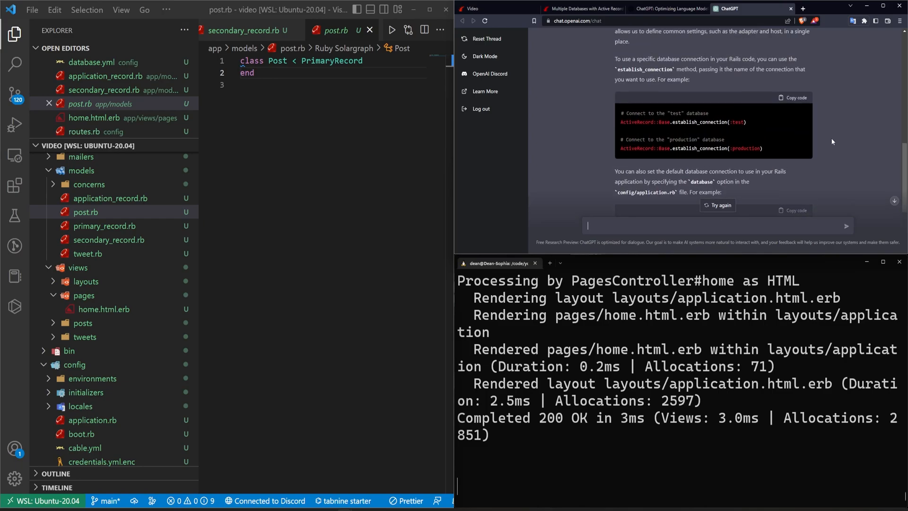
pyautogui.scroll(3)
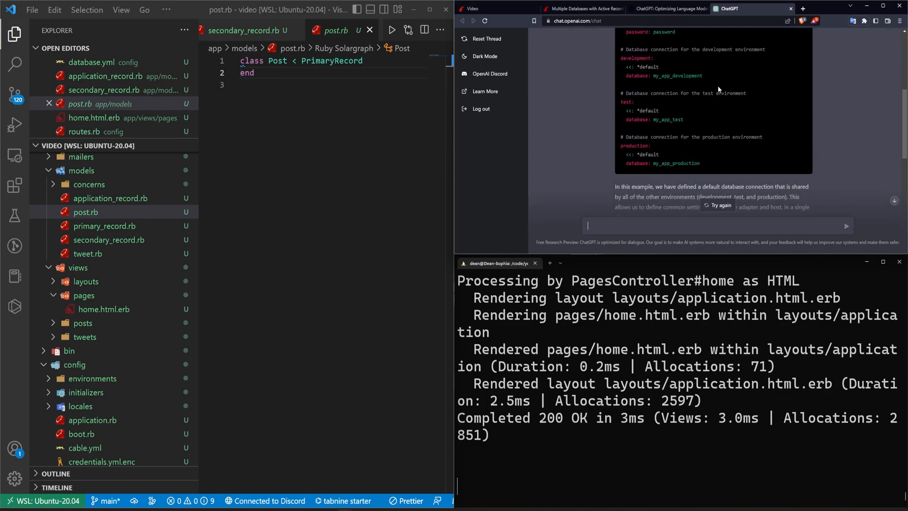
pyautogui.moveTo(747, 179)
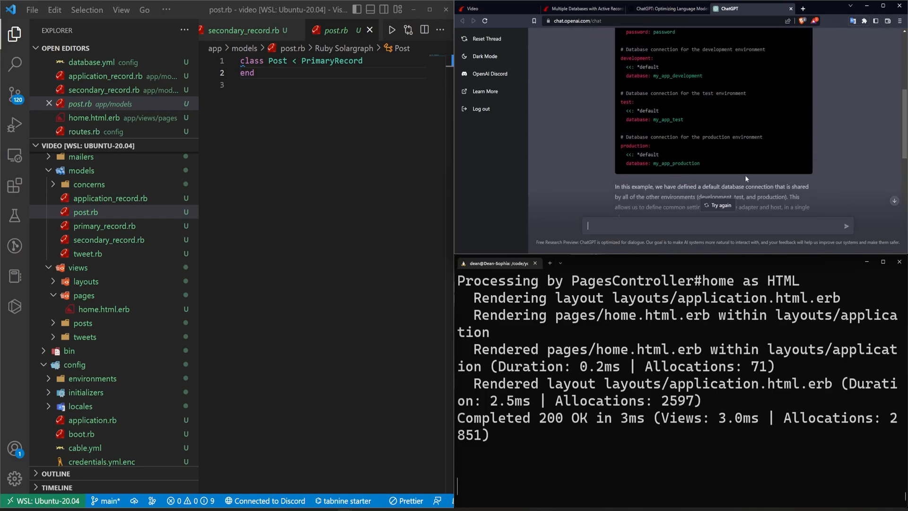
pyautogui.scroll(3)
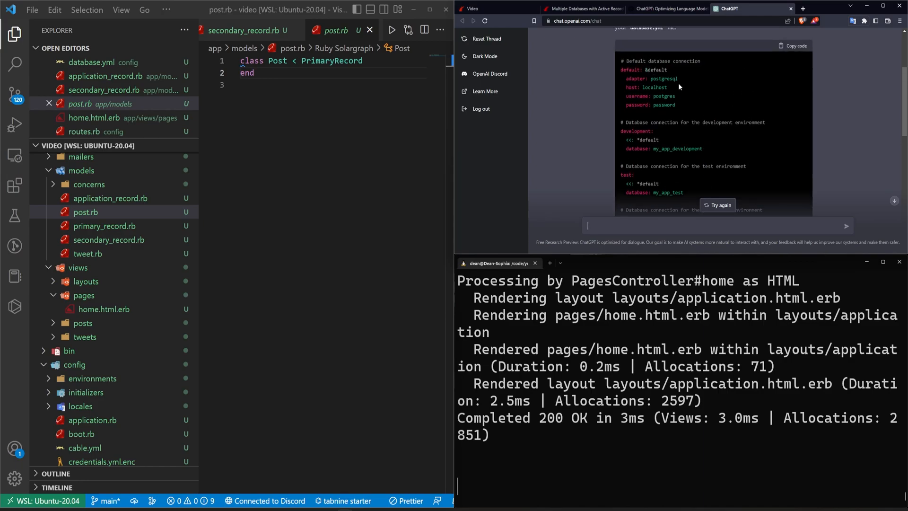
pyautogui.scroll(3)
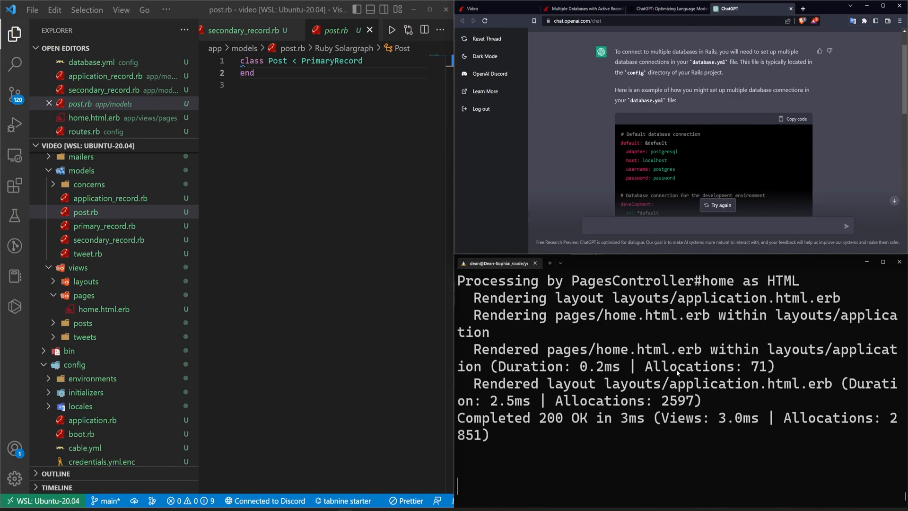
pyautogui.moveTo(576, 89)
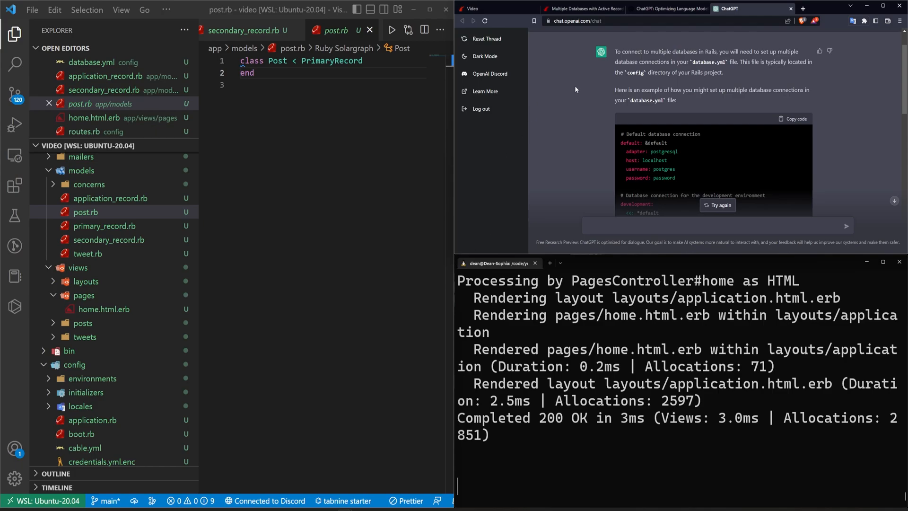
pyautogui.moveTo(842, 136)
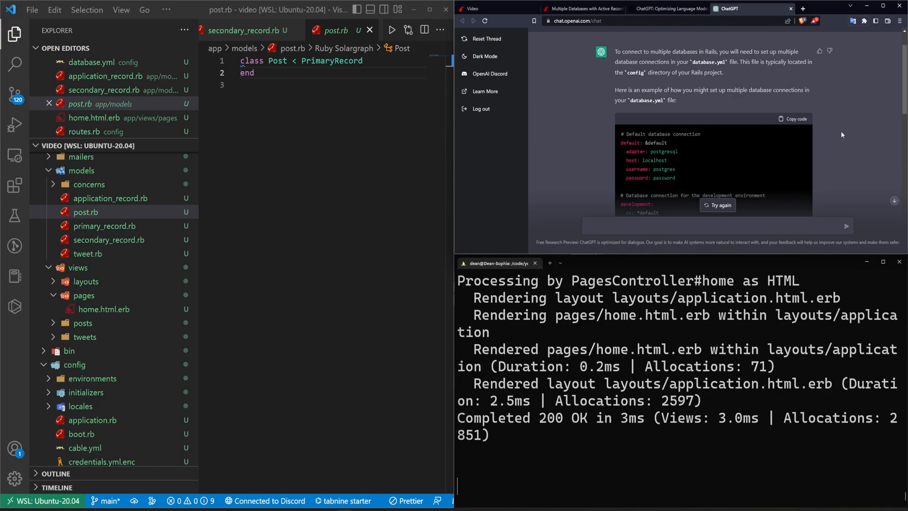
pyautogui.scroll(-3)
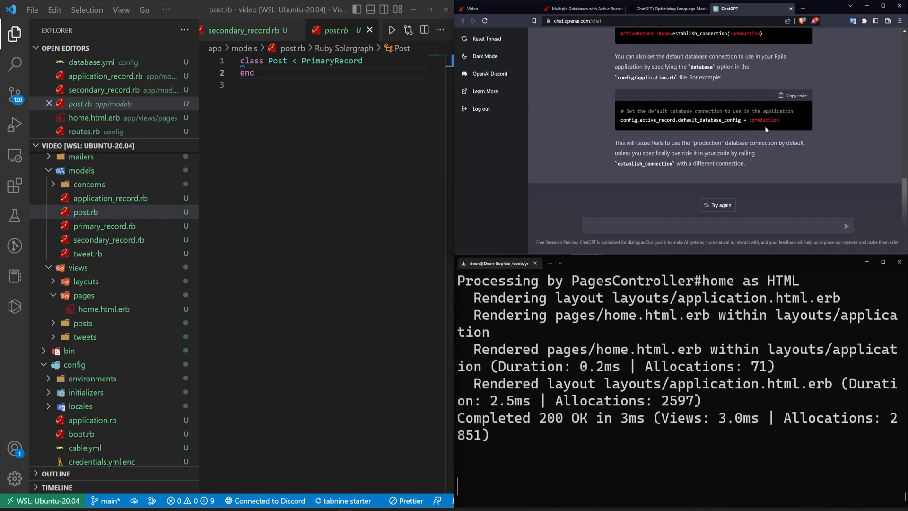